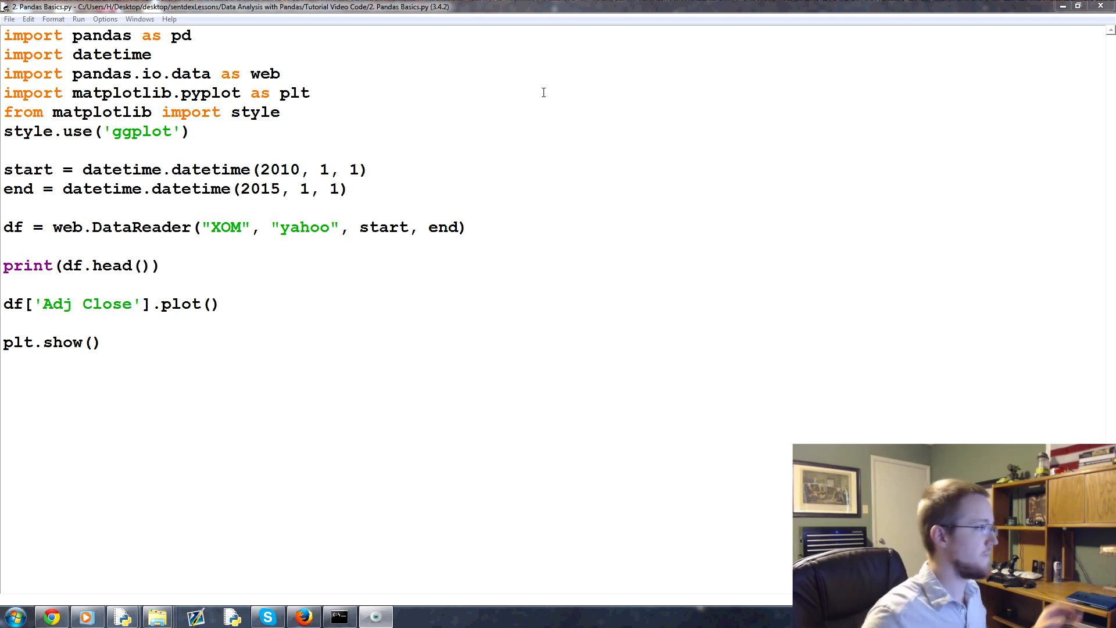
{"action": "mouse_move", "coordinate": [173, 55]}
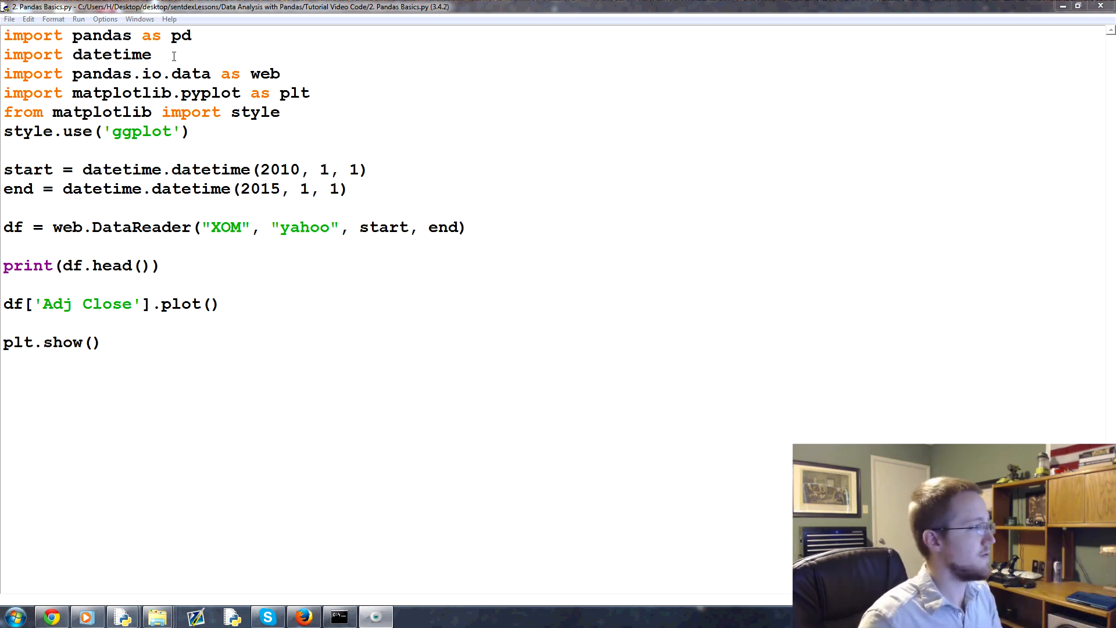
Delete the datetime import and the old data-reading and plotting code below the ggplot style line.
{"action": "key", "text": "Delete"}
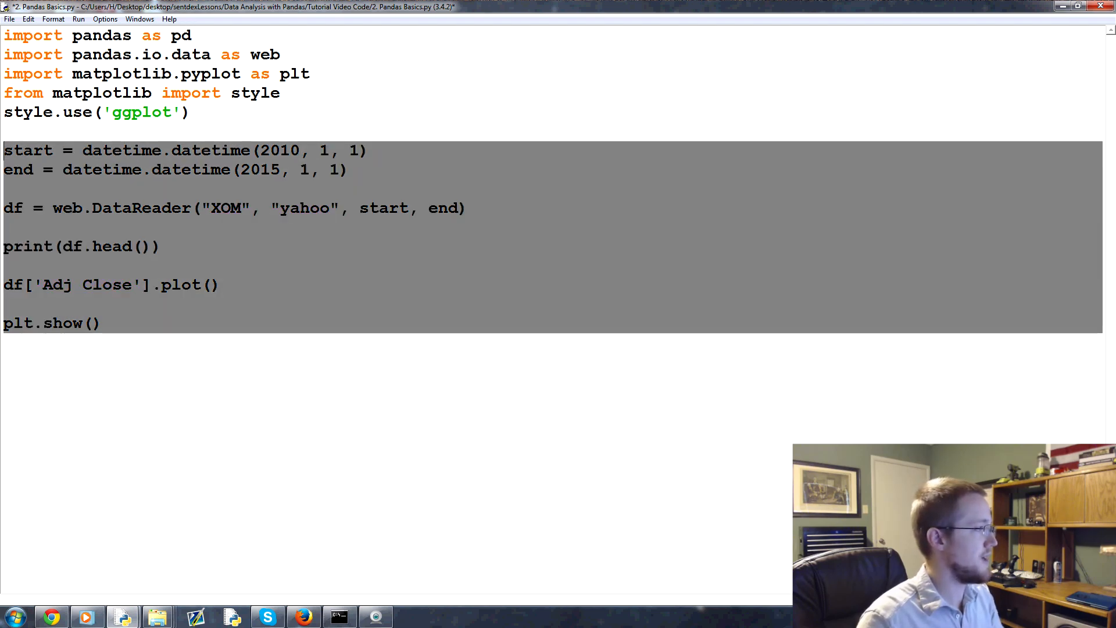
{"action": "key", "text": "Delete"}
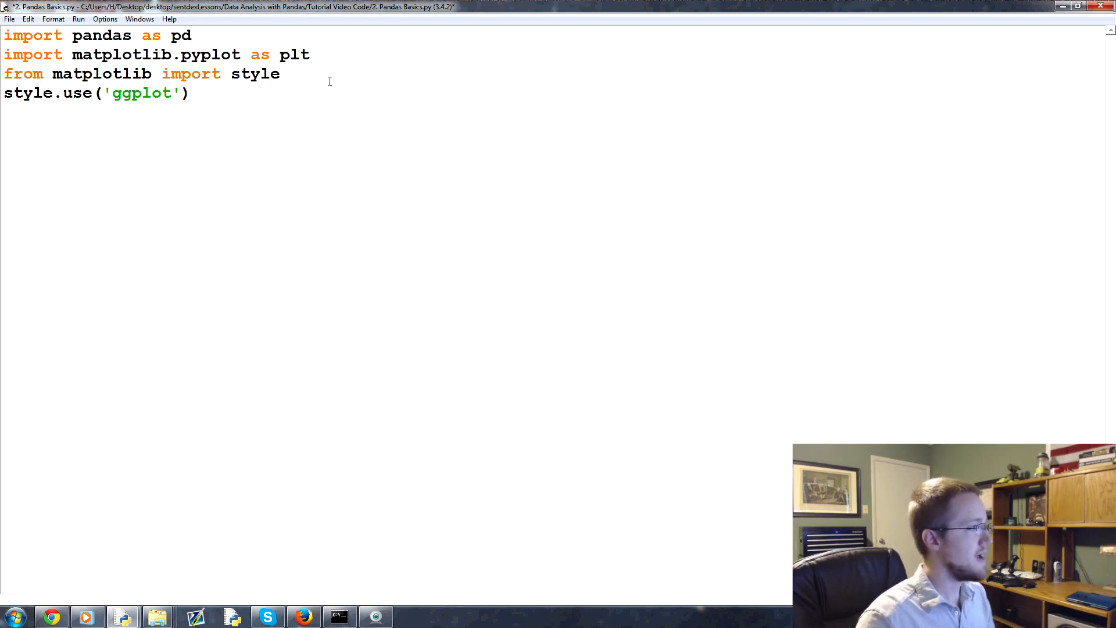
{"action": "key", "text": "ctrl+a"}
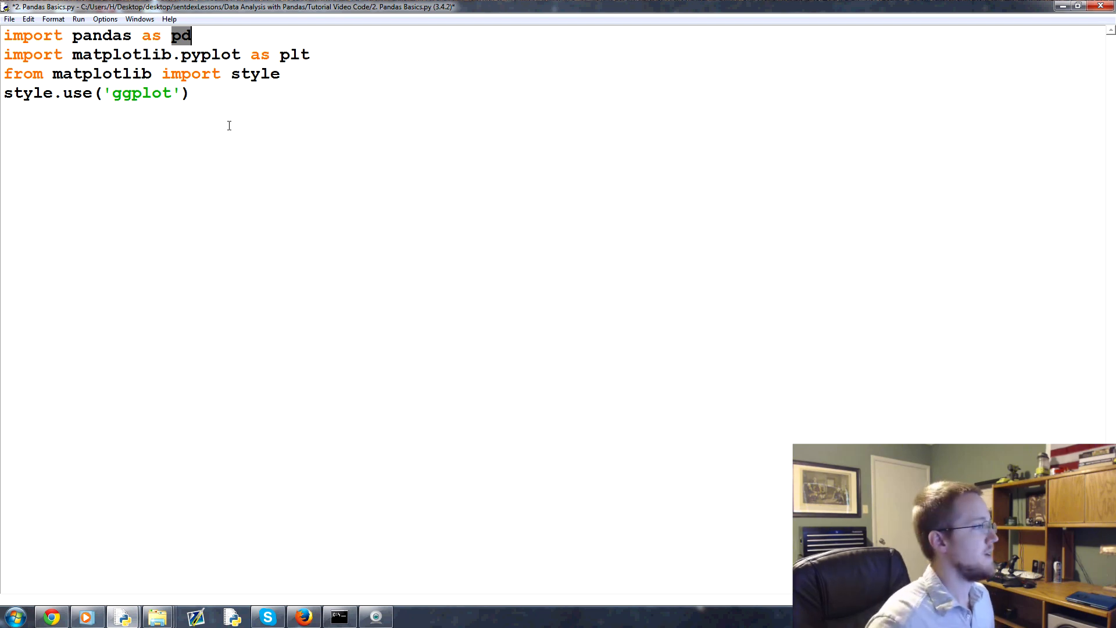
{"action": "mouse_move", "coordinate": [188, 7]}
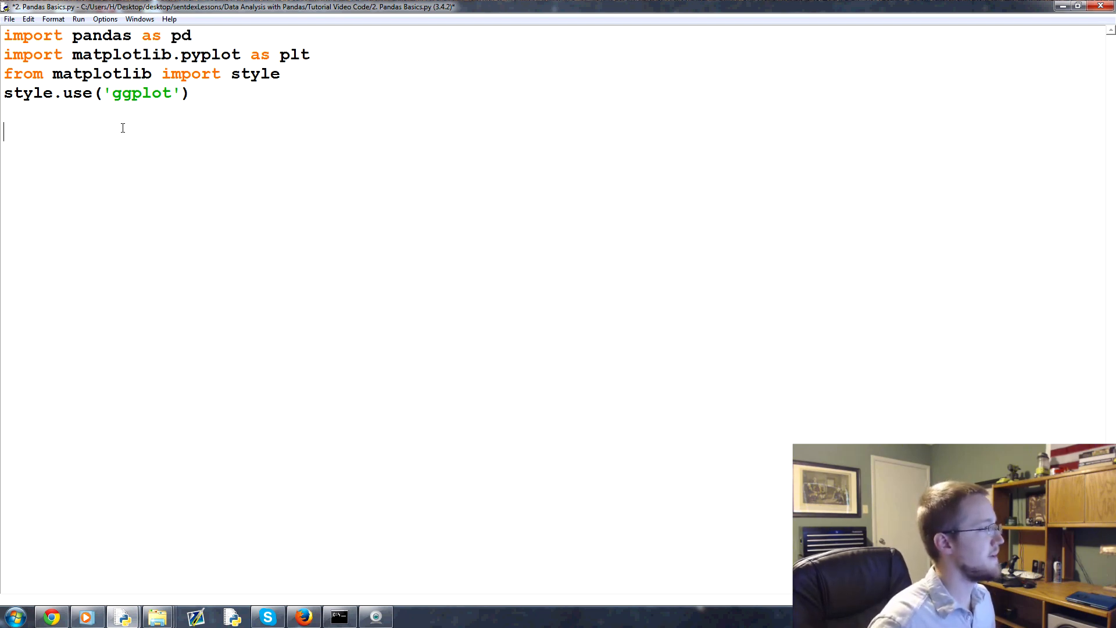
{"action": "mouse_move", "coordinate": [130, 139]}
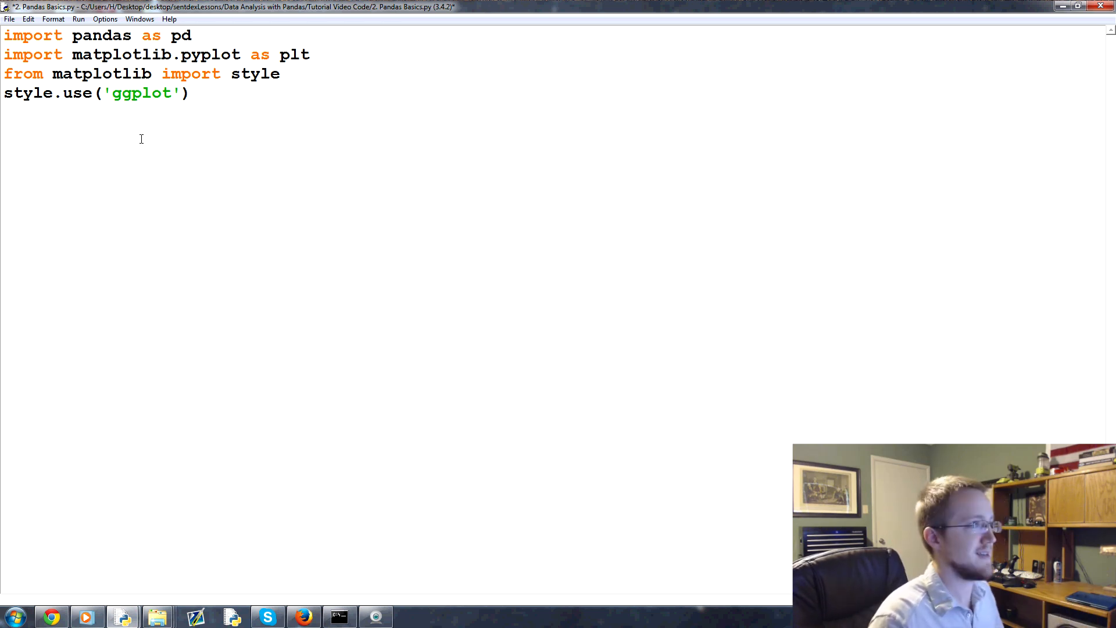
Begin the web_stats dictionary with a 'Day' list of 1, 2, 3, 4, 5, 6.
{"action": "type", "text": "web_da"}
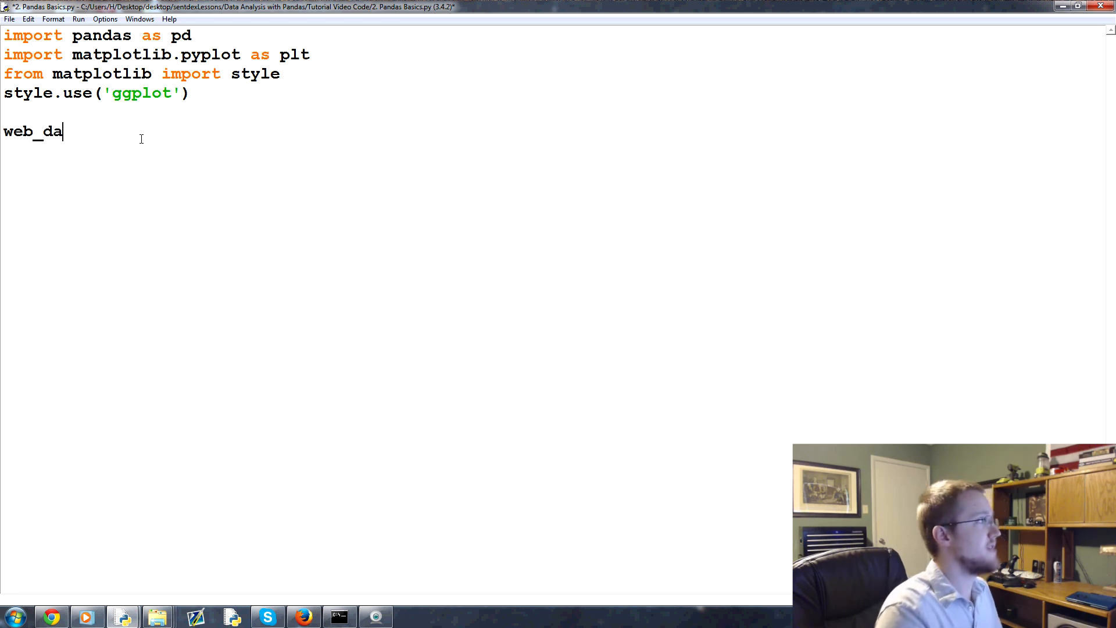
{"action": "type", "text": "stats"}
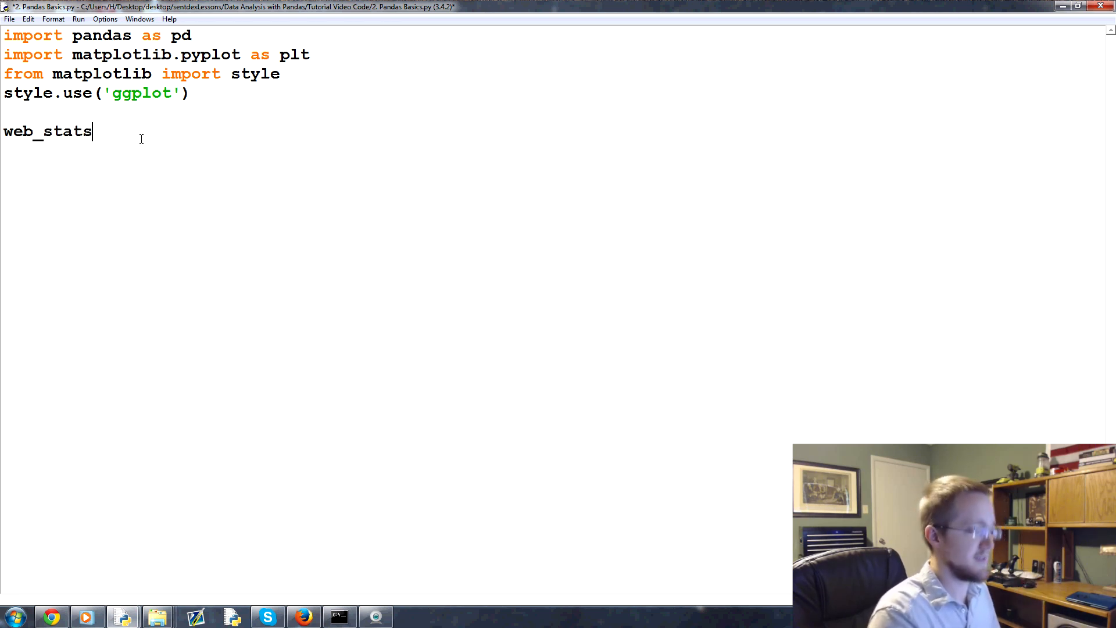
{"action": "type", "text": "="}
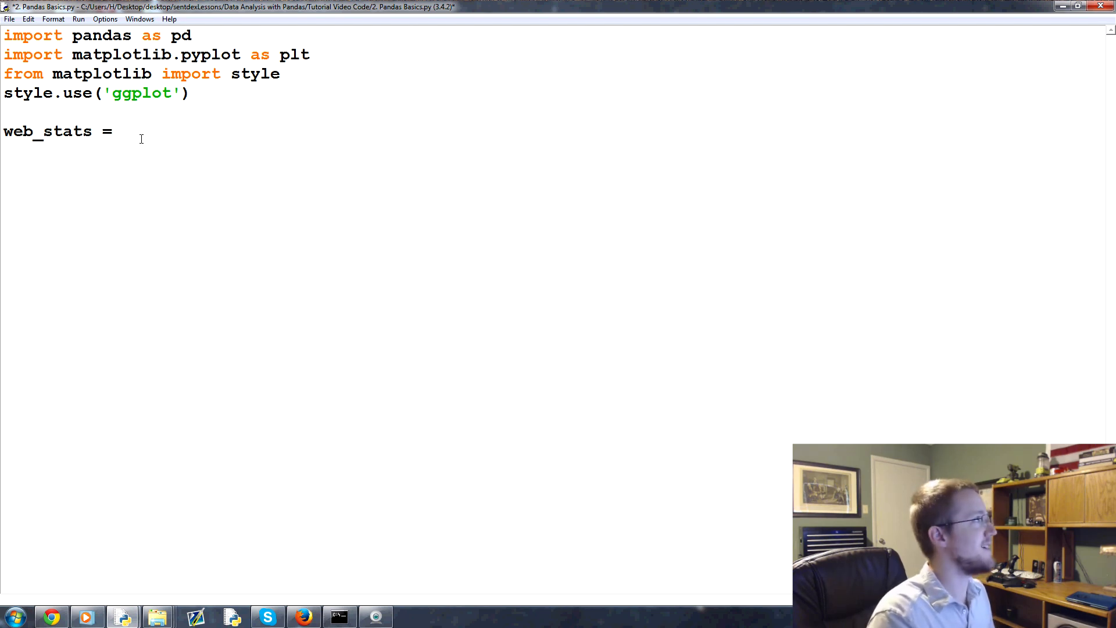
{"action": "type", "text": "{}"}
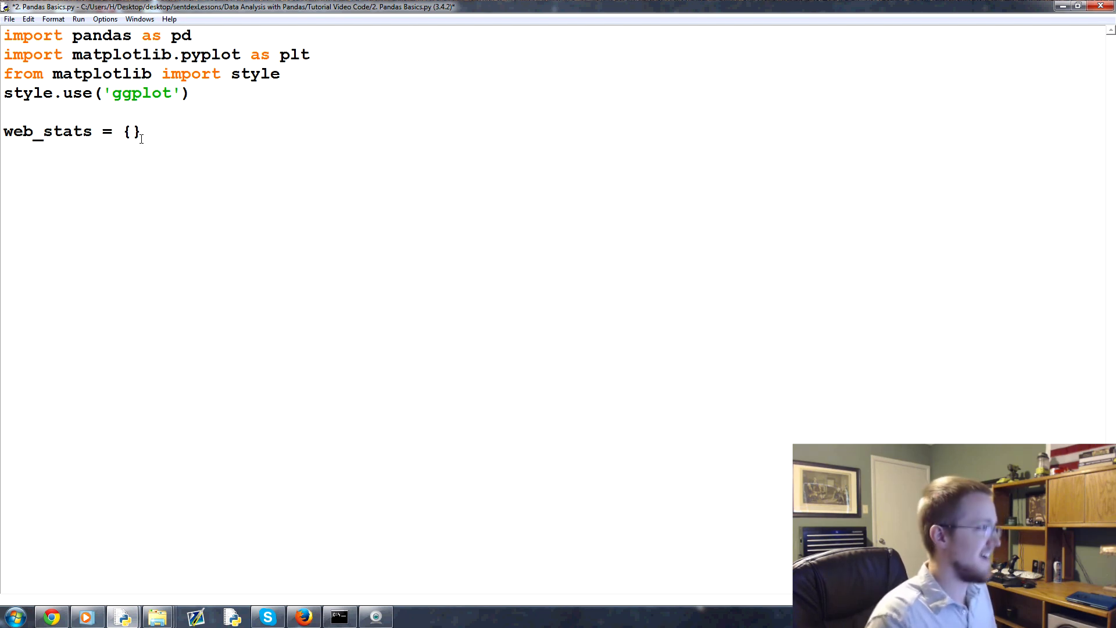
{"action": "type", "text": "''"}
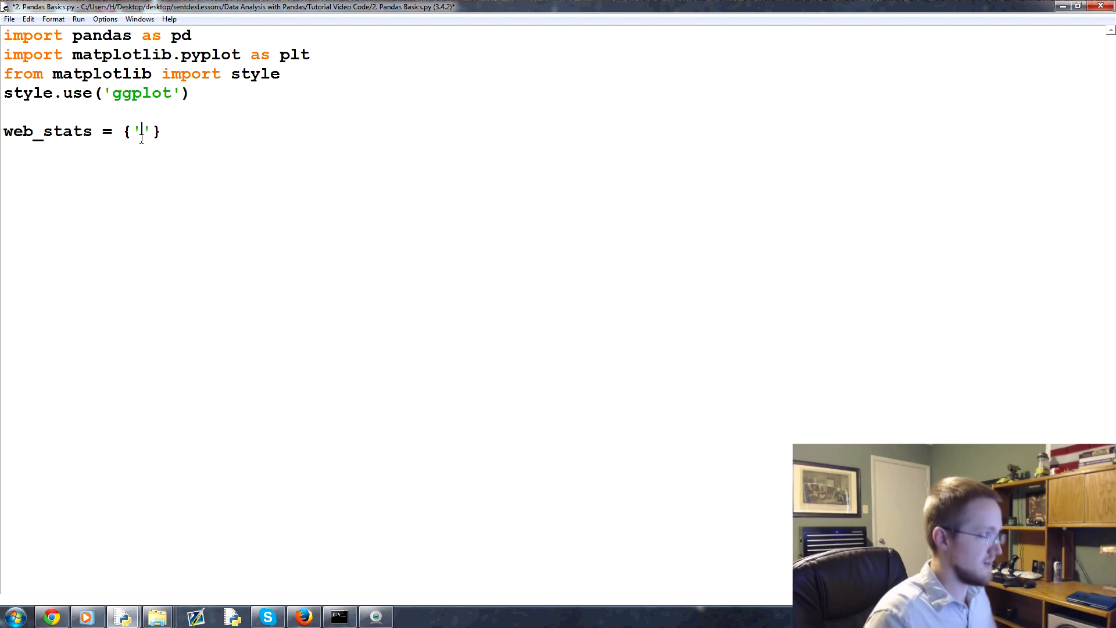
{"action": "type", "text": "Day"}
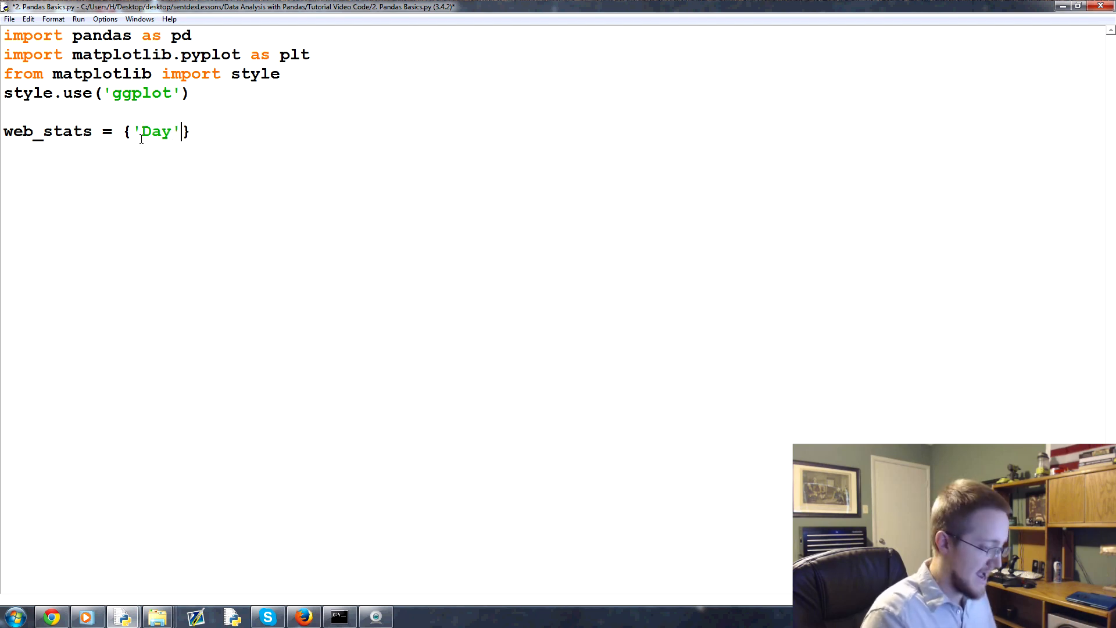
{"action": "type", "text": ":"}
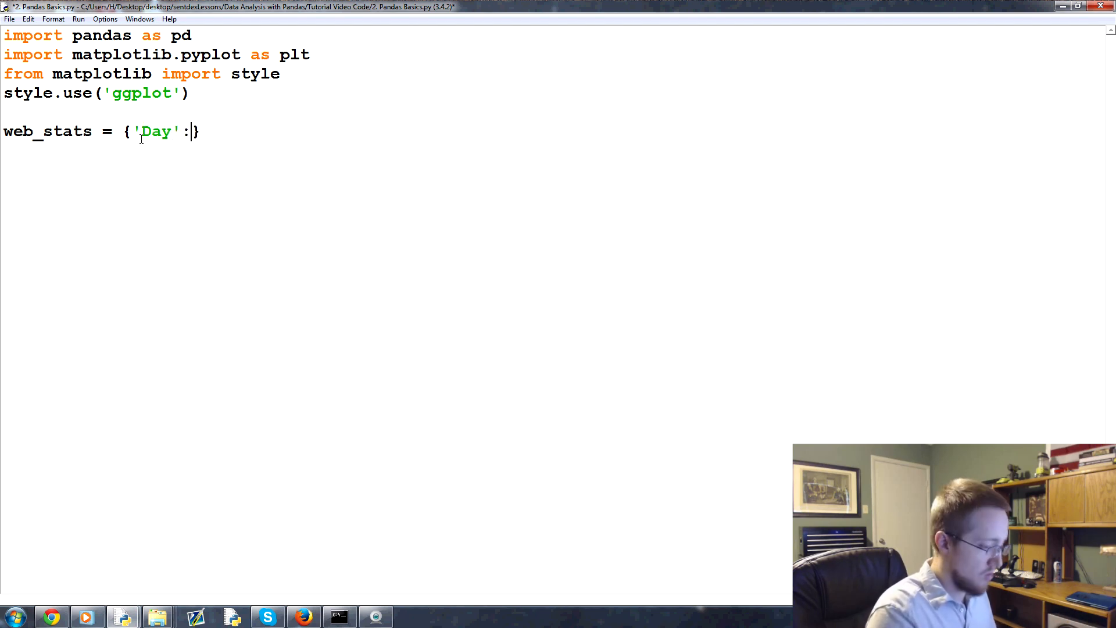
{"action": "type", "text": "[]"}
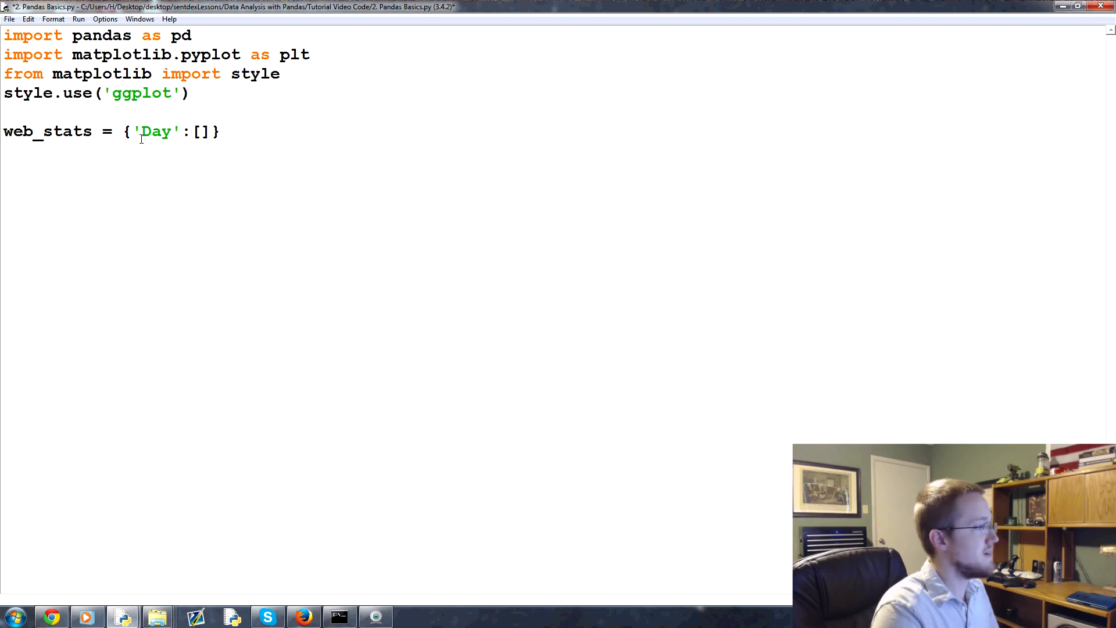
{"action": "type", "text": "1,2,3,4,5,6"}
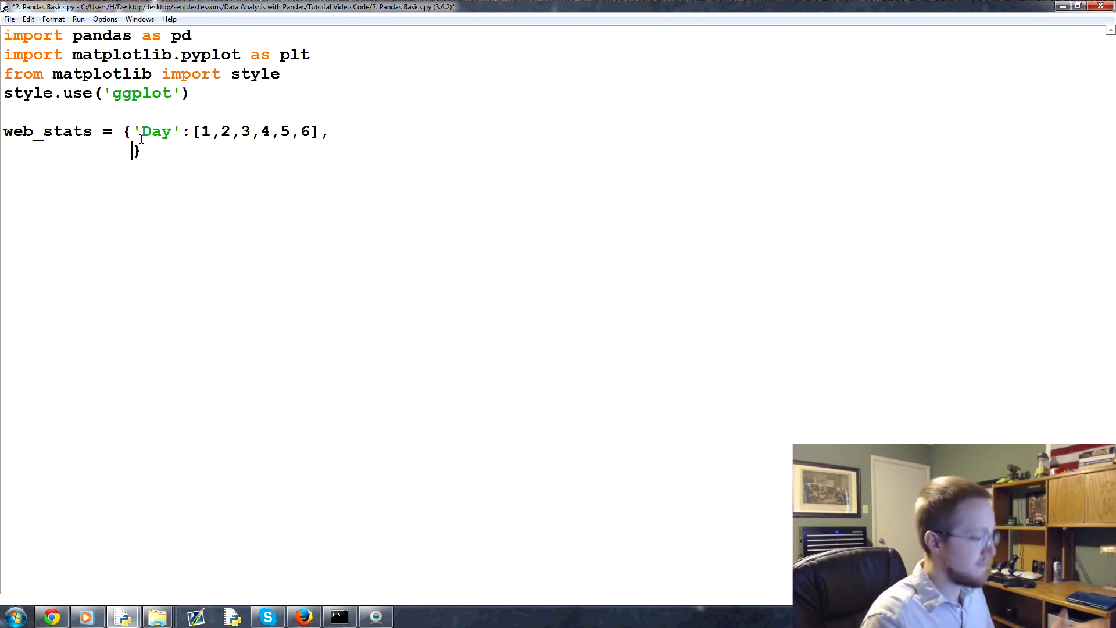
Add a 'Visitors' list with counts 43, 53, 34, 45, 64, 34.
{"action": "type", "text": "''"}
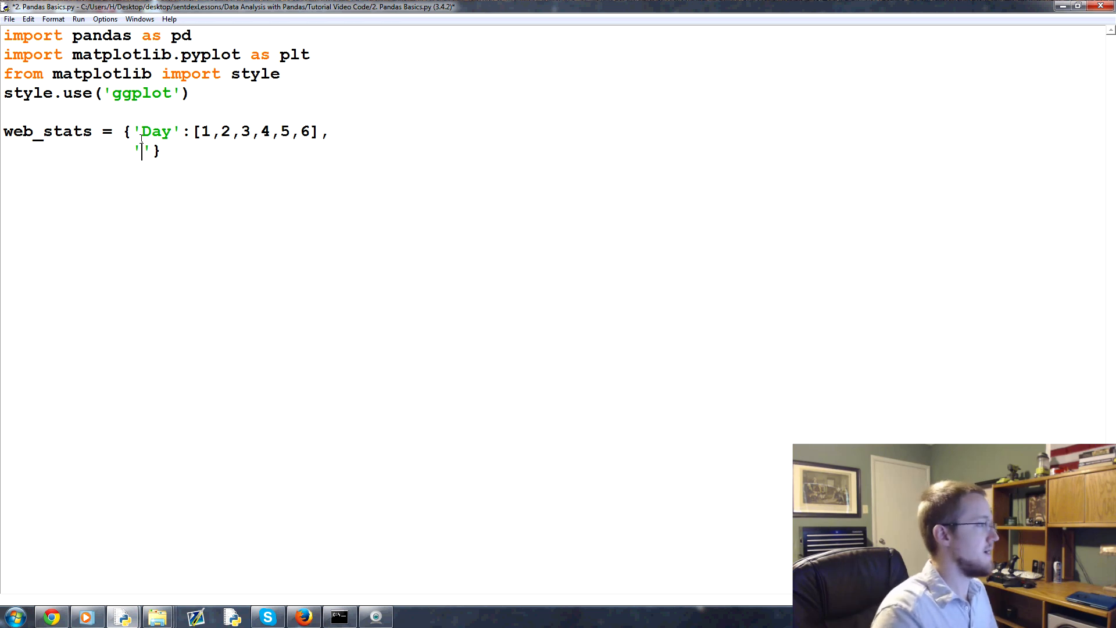
{"action": "type", "text": "Visitors"}
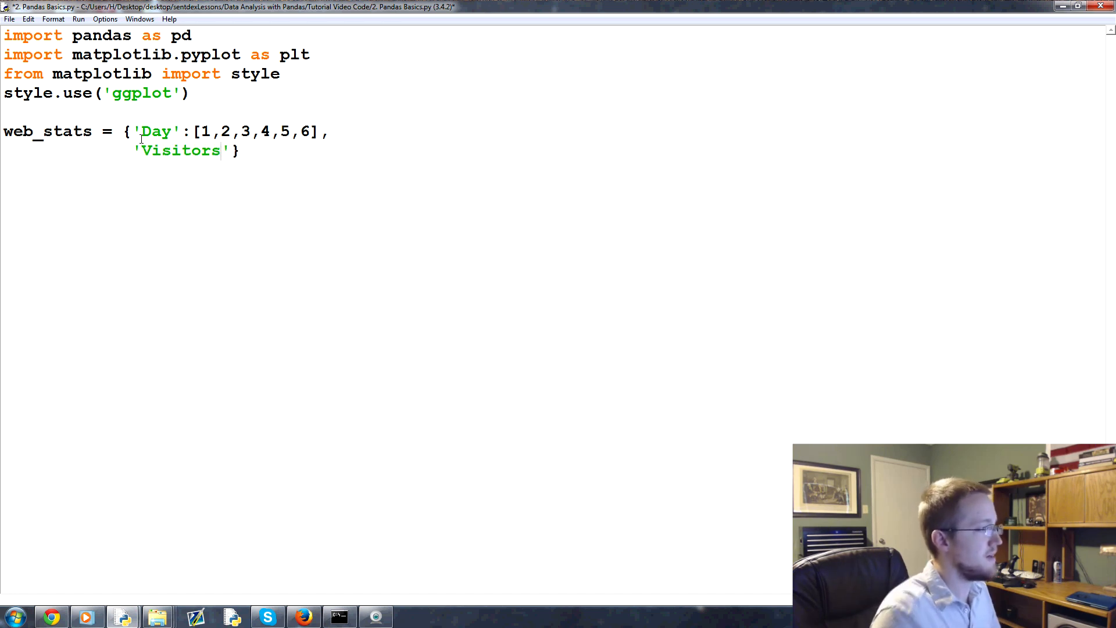
{"action": "type", "text": ":"}
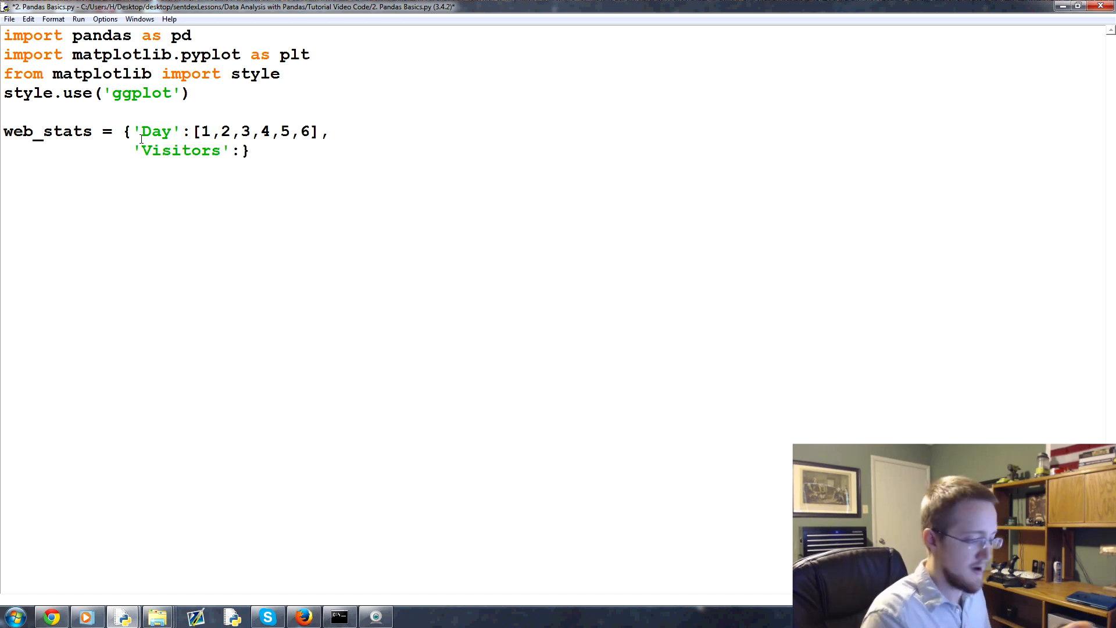
{"action": "type", "text": "[]"}
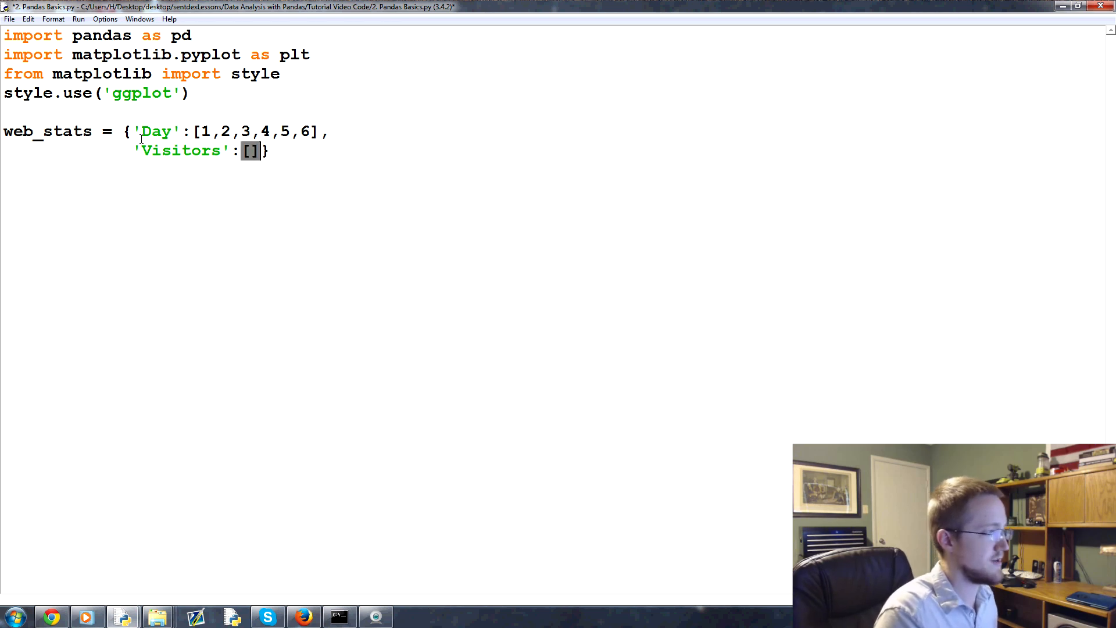
{"action": "type", "text": ","}
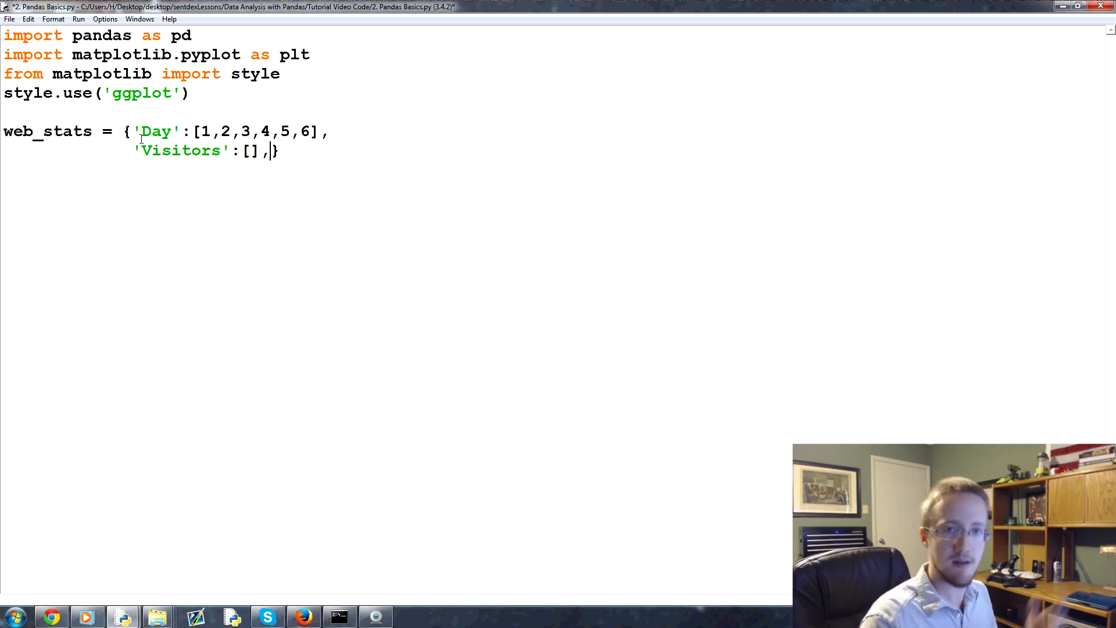
{"action": "left_click", "coordinate": [250, 150]}
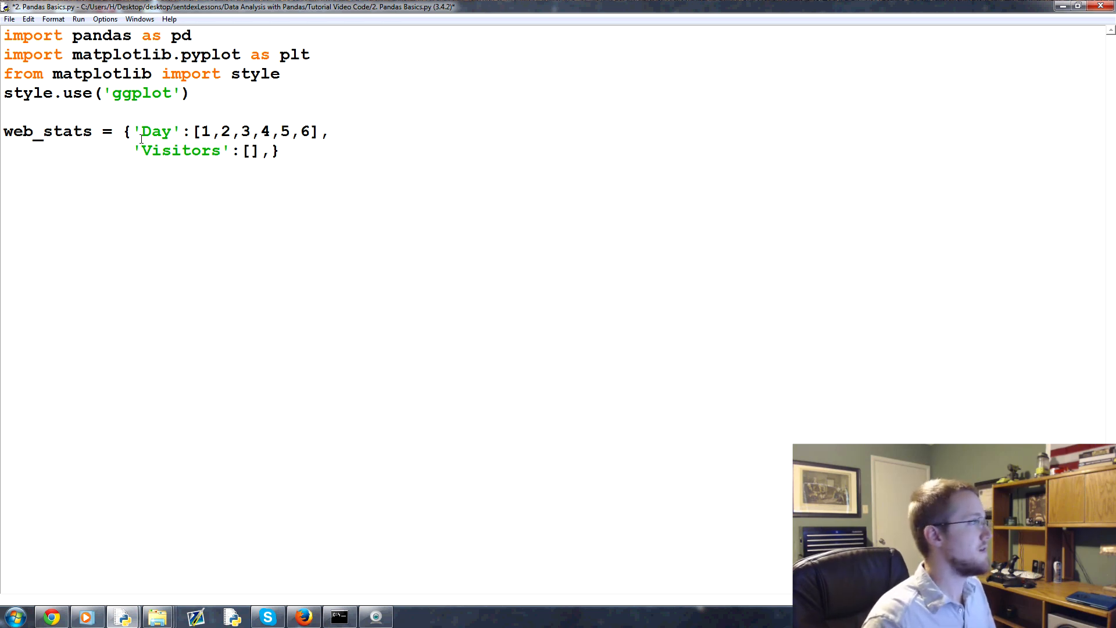
{"action": "type", "text": "43,53,34,45"}
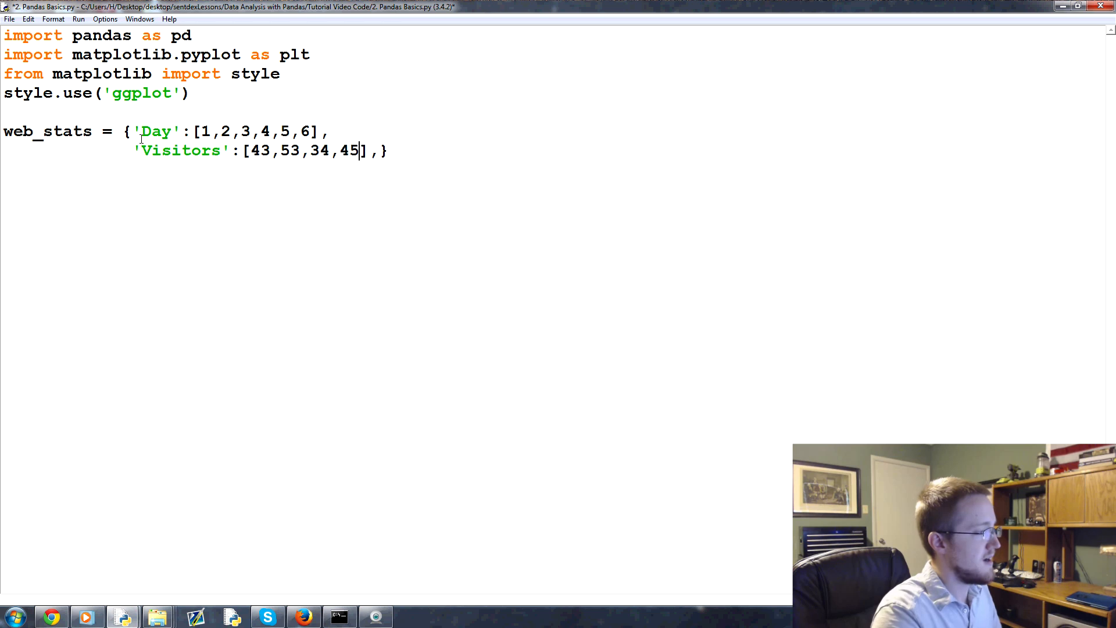
{"action": "type", "text": ",64,34"}
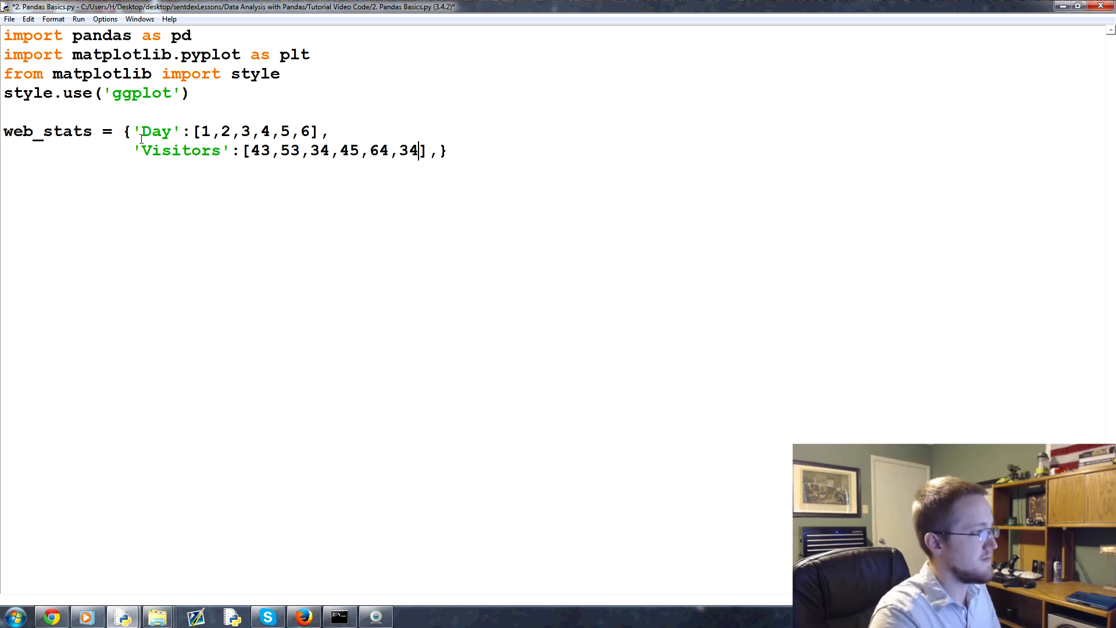
{"action": "double_click", "coordinate": [349, 150]}
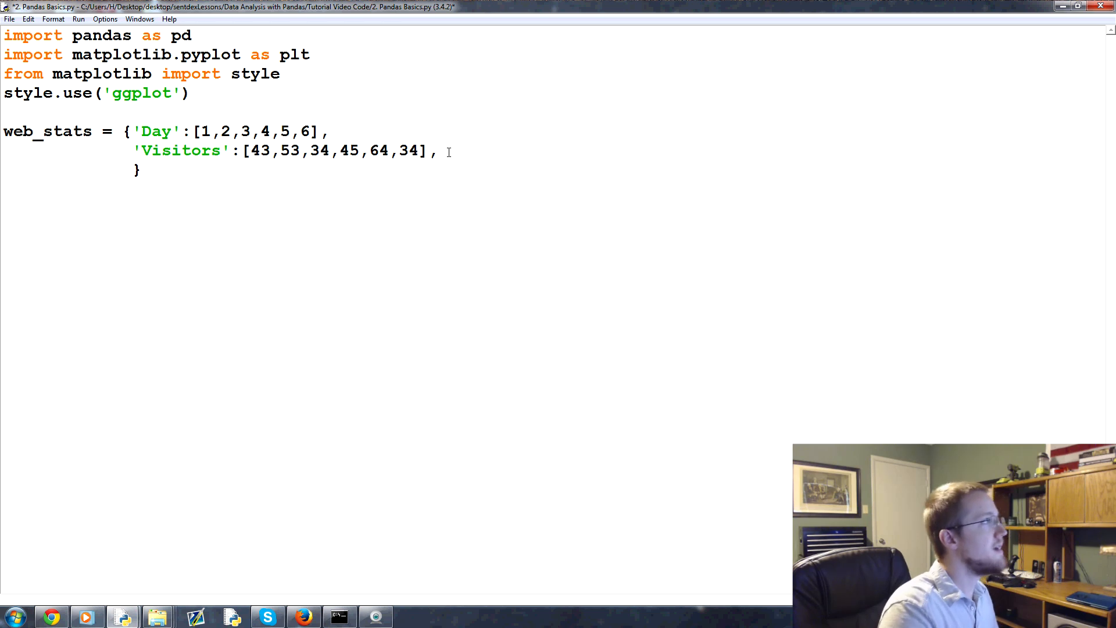
Add a 'Bounce_Rate' entry holding 65, 72, 62, 64, 54, 66 to web_stats.
{"action": "type", "text": "'B'"}
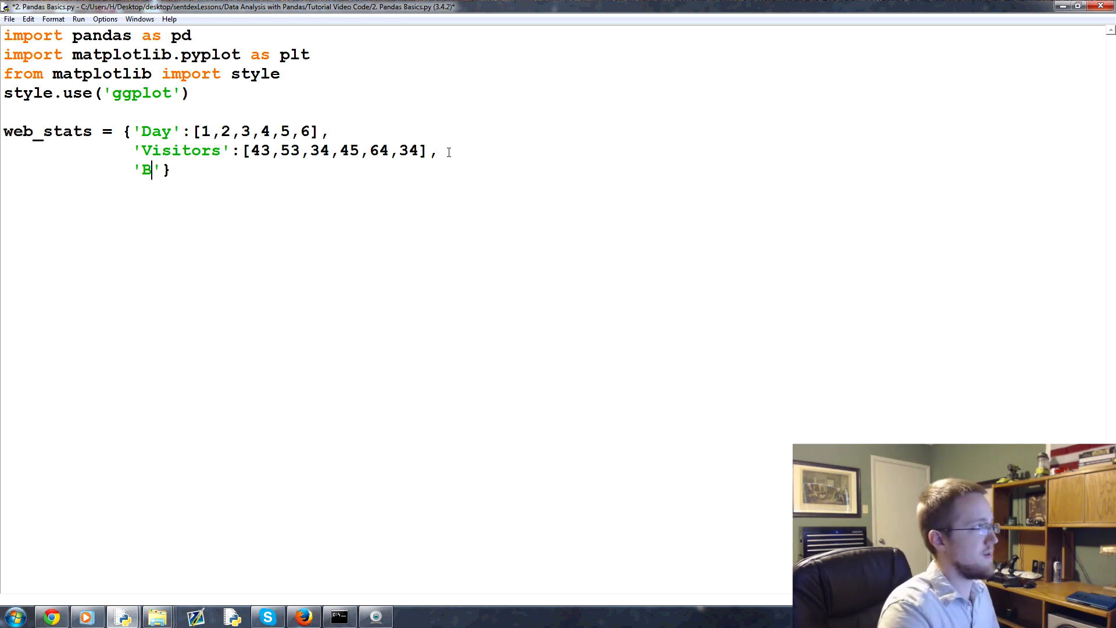
{"action": "type", "text": "ounce_"}
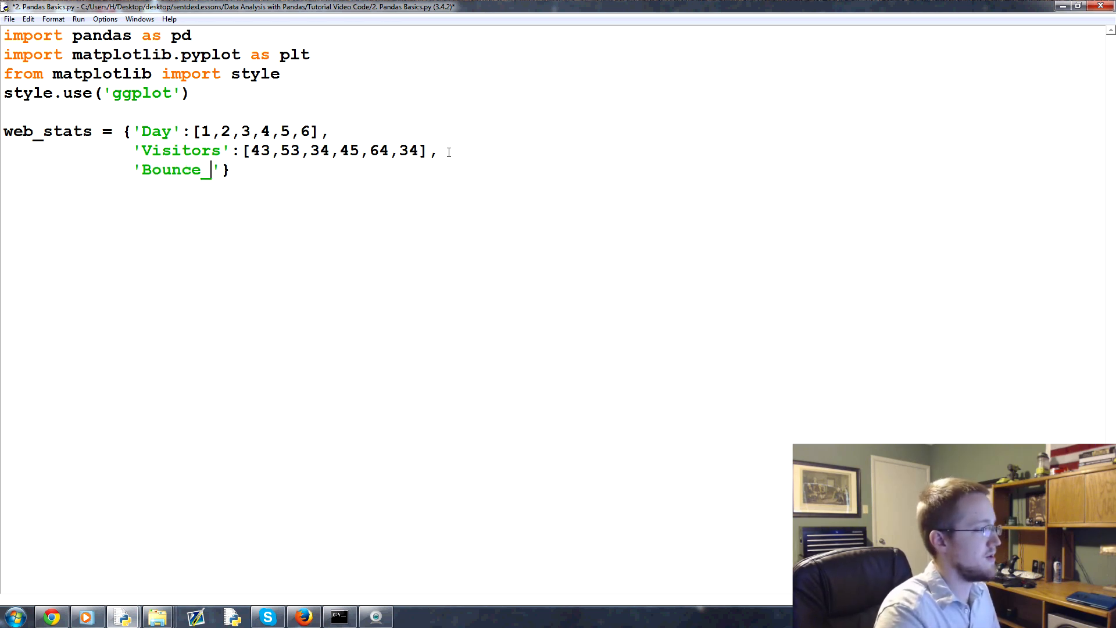
{"action": "type", "text": "Rate"}
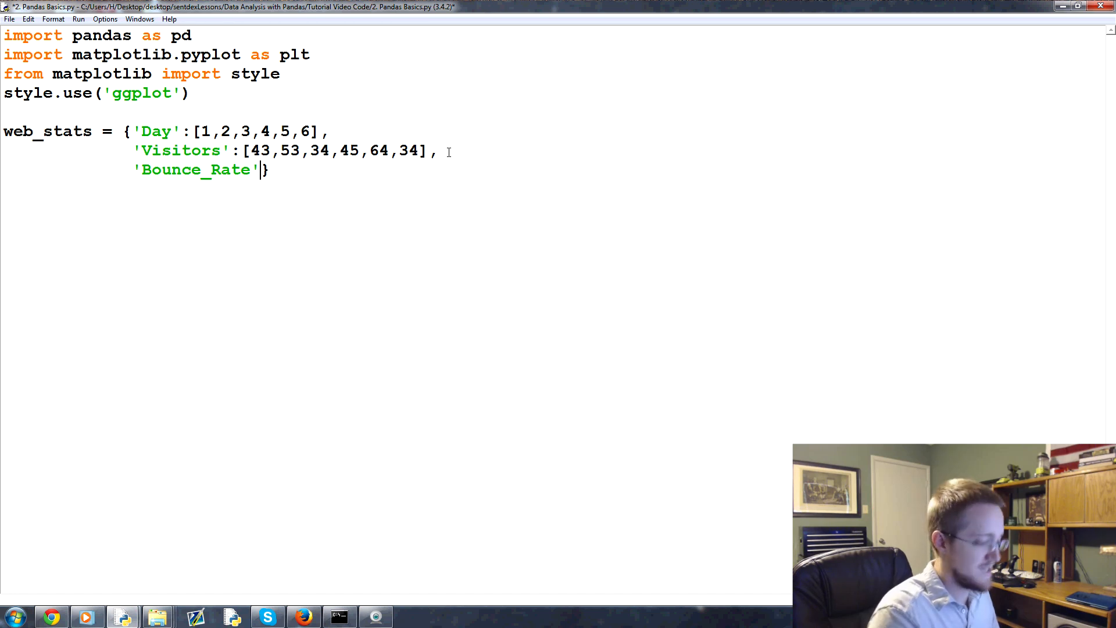
{"action": "type", "text": ":[]"}
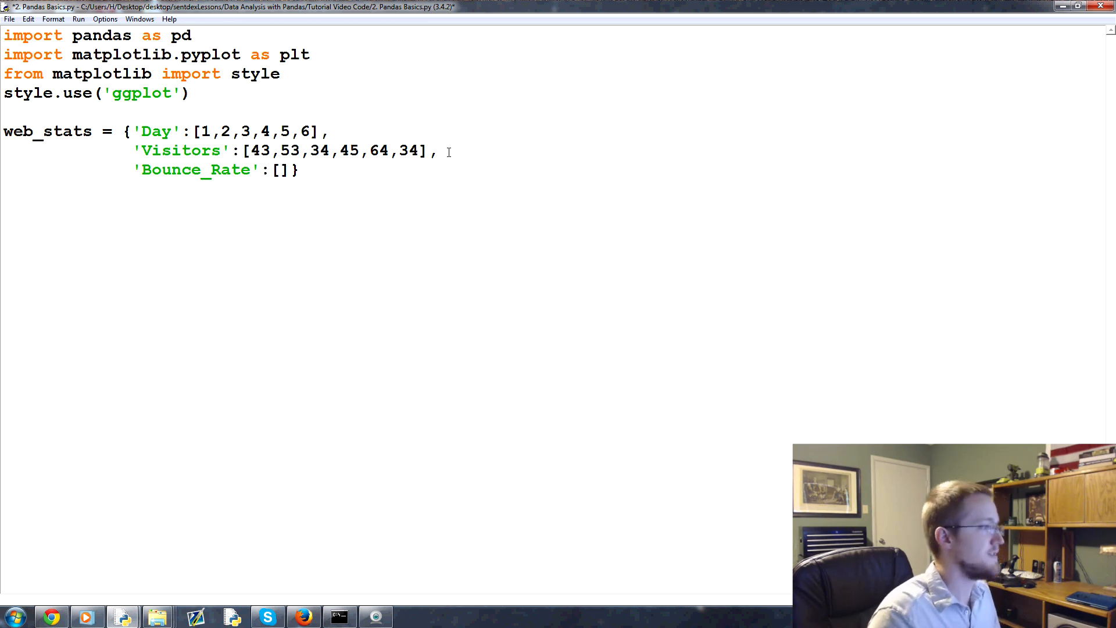
{"action": "type", "text": "65,"}
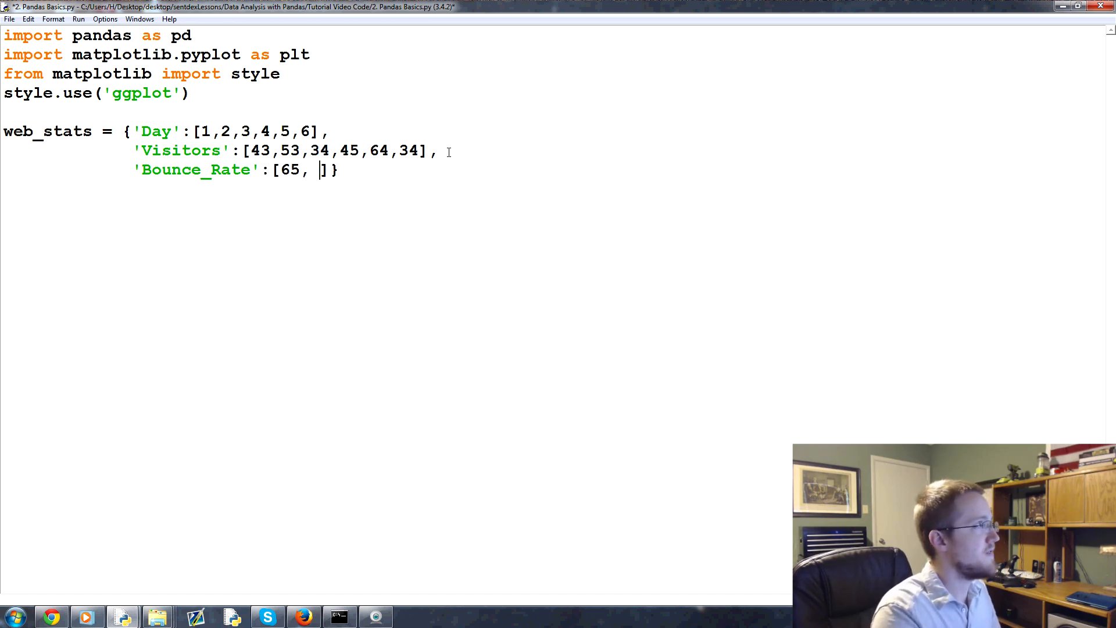
{"action": "type", "text": "72,62,64"}
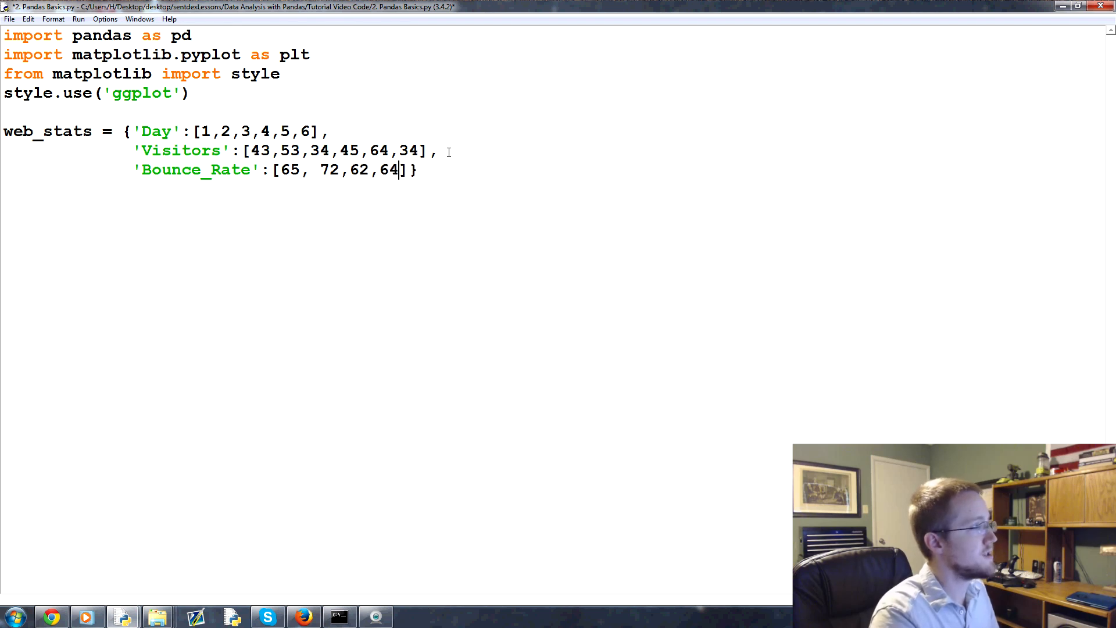
{"action": "type", "text": ",54"}
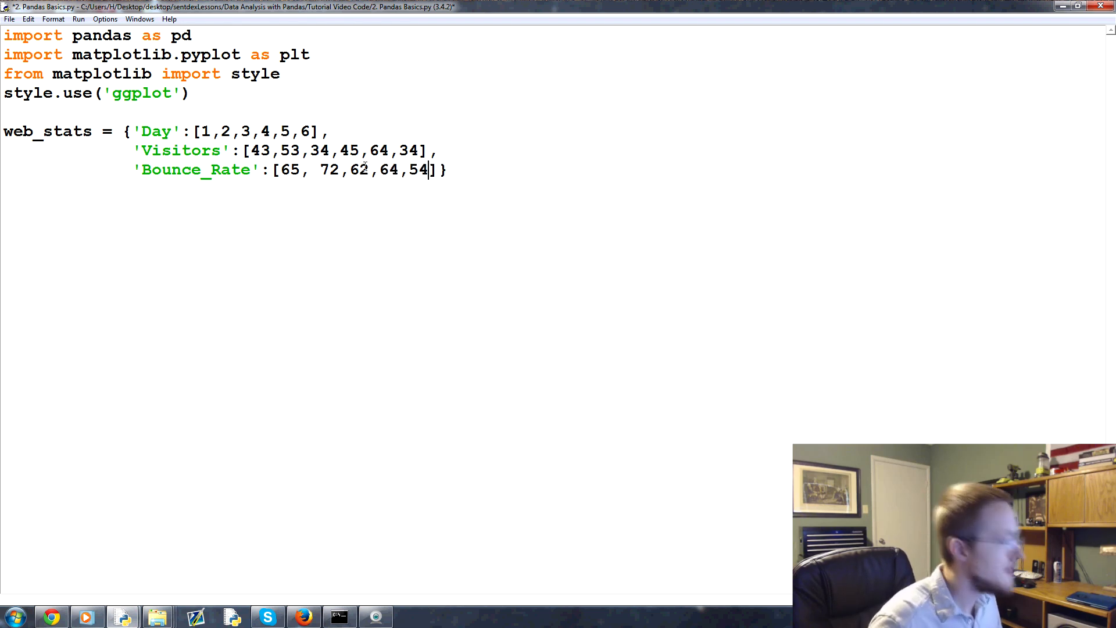
{"action": "type", "text": ",66"}
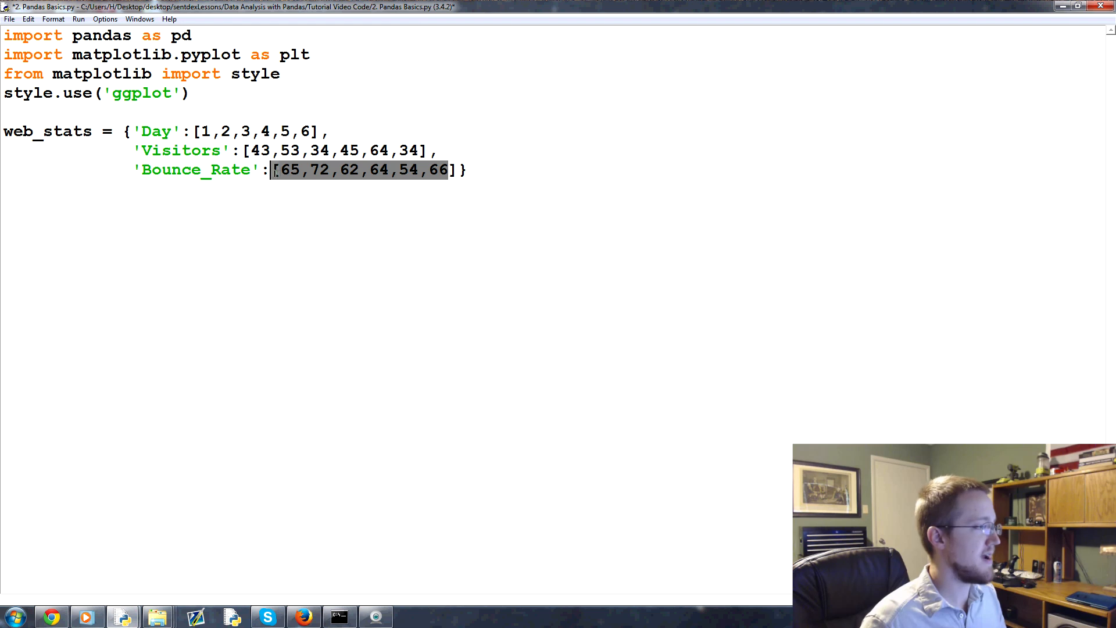
{"action": "left_click", "coordinate": [466, 169]}
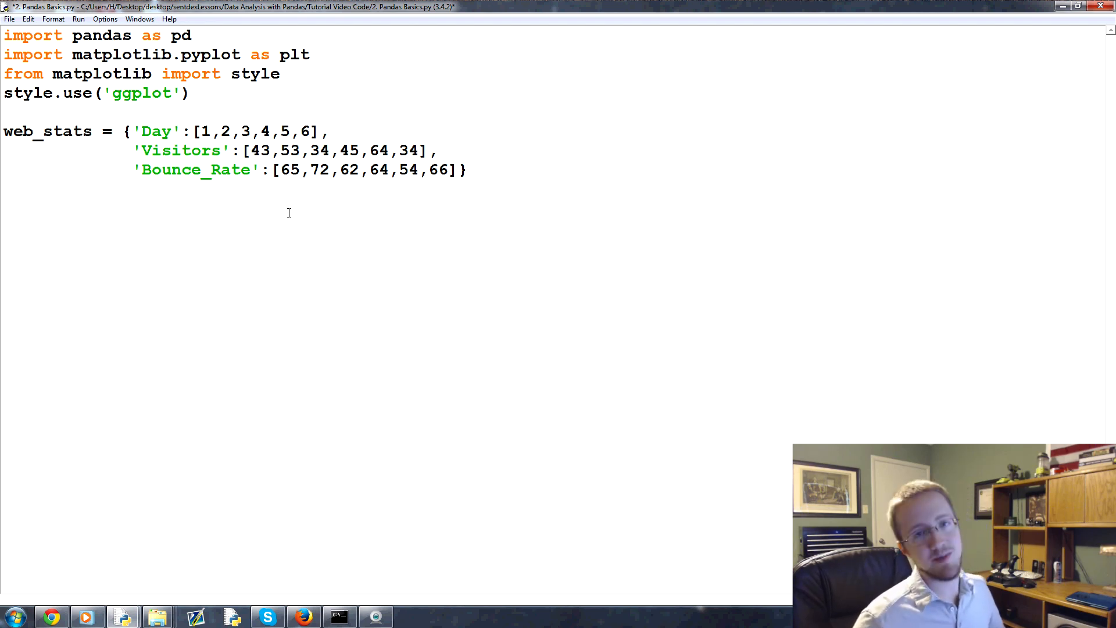
Write df = pd.DataFrame(web_stats) on a new line below the dictionary.
{"action": "left_click", "coordinate": [3, 206]}
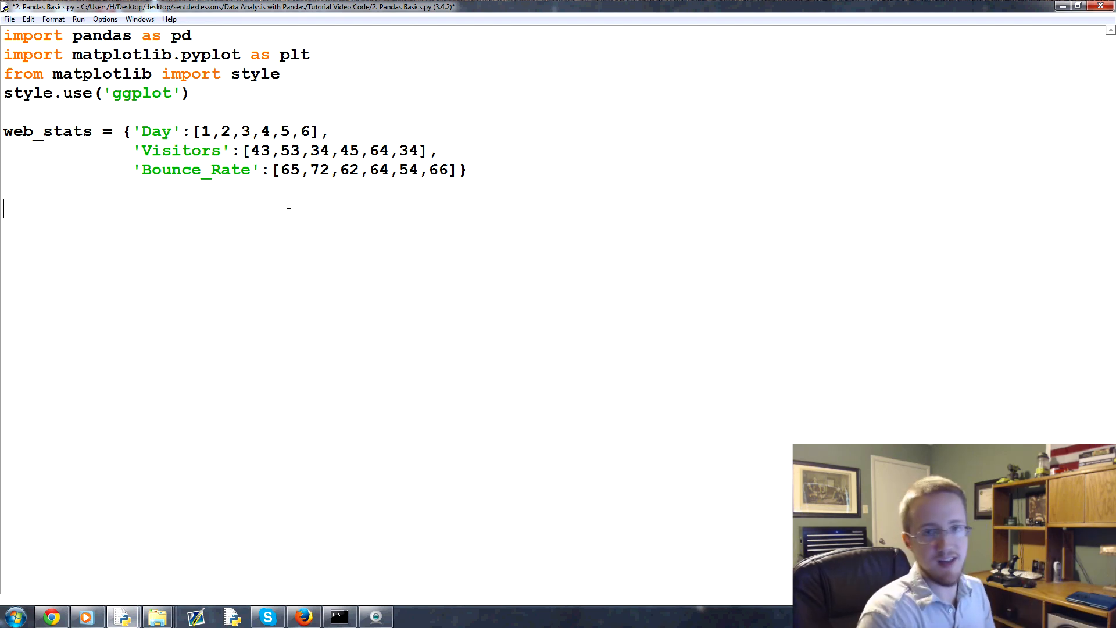
{"action": "type", "text": "df"}
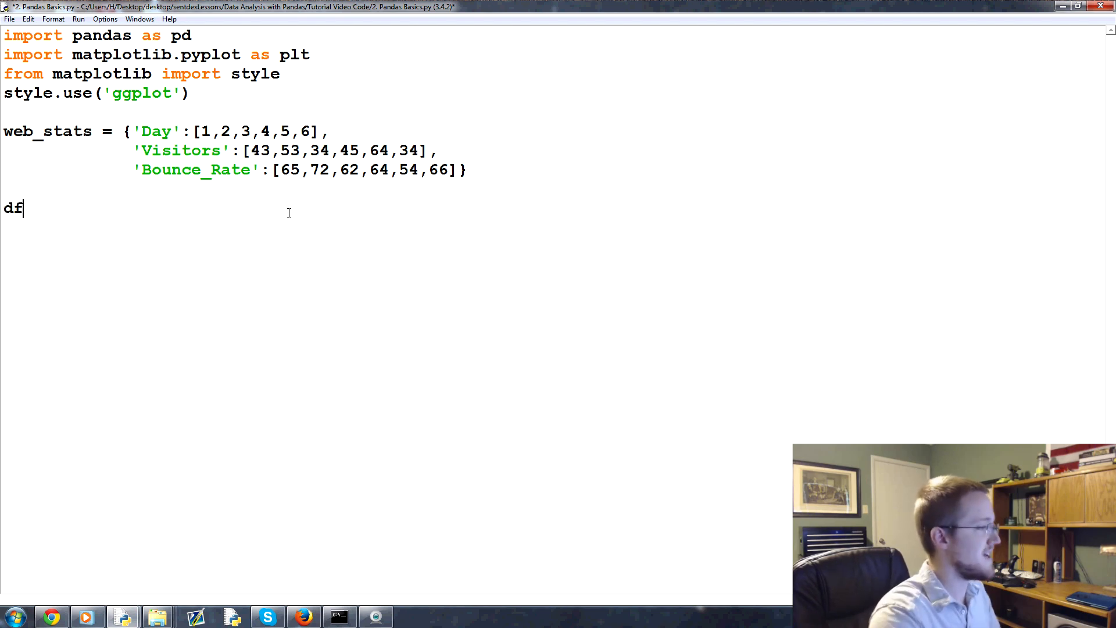
{"action": "type", "text": "= p"}
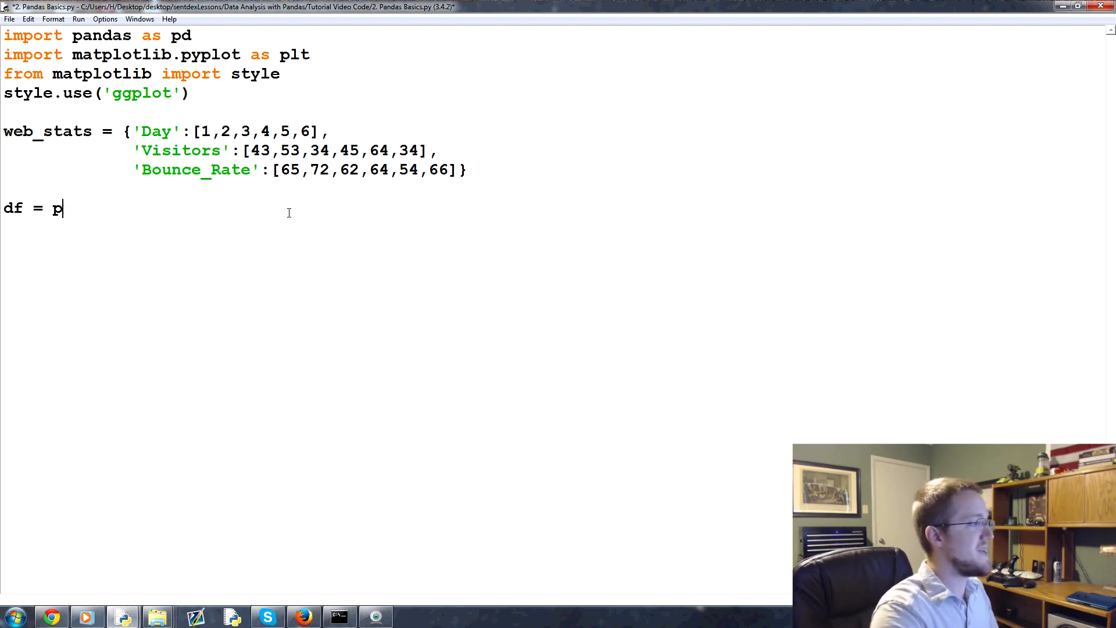
{"action": "type", "text": "d."}
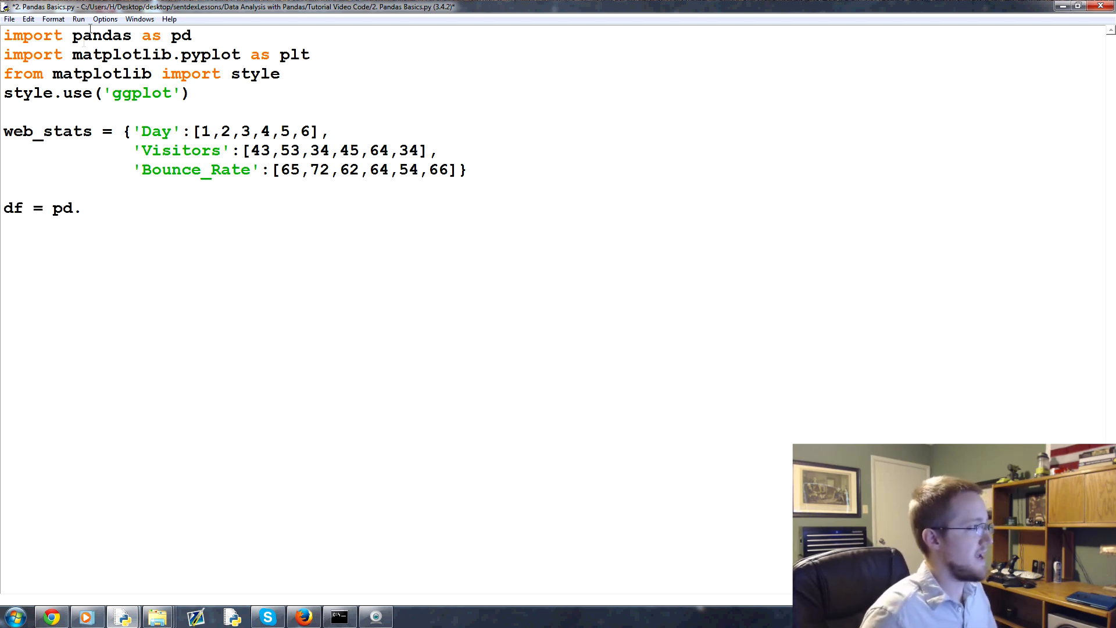
{"action": "type", "text": "Dat"}
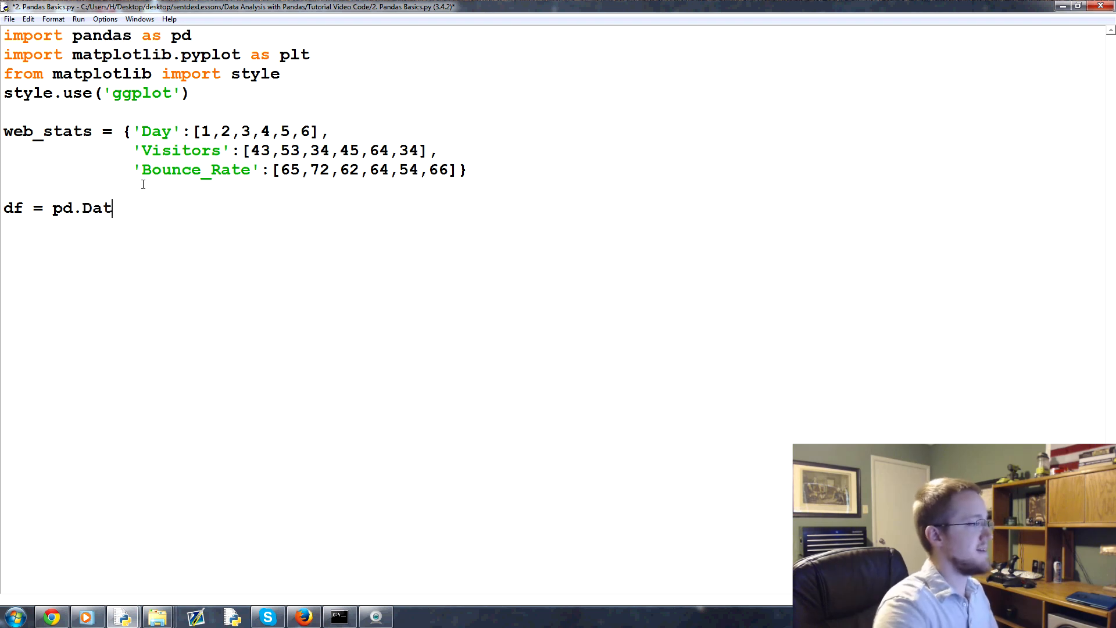
{"action": "type", "text": "aFrame"}
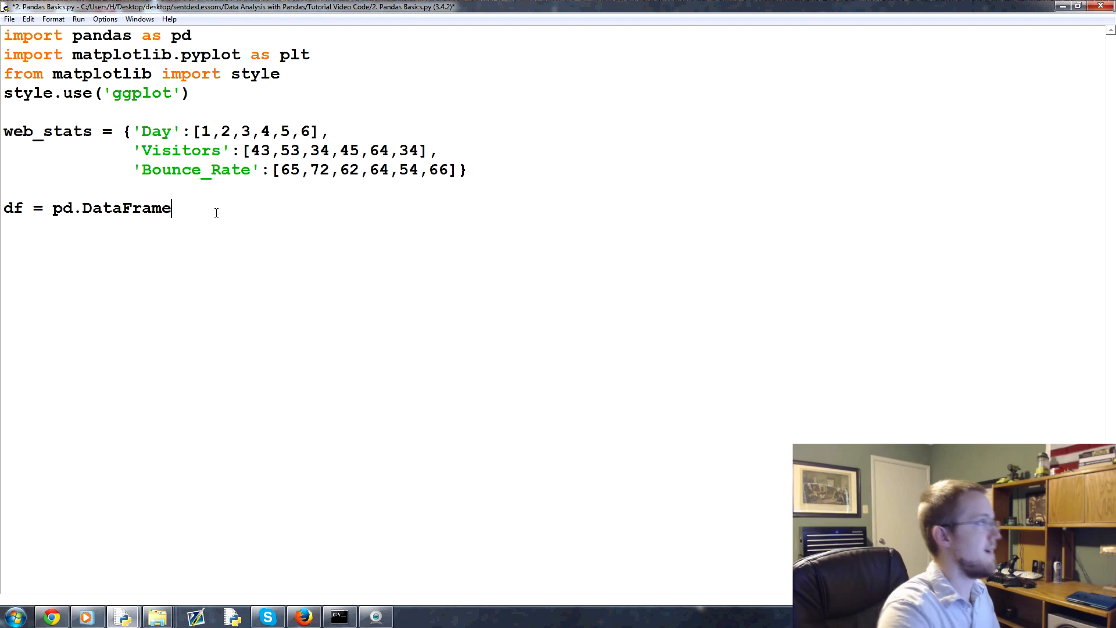
{"action": "type", "text": "(web_stats)"}
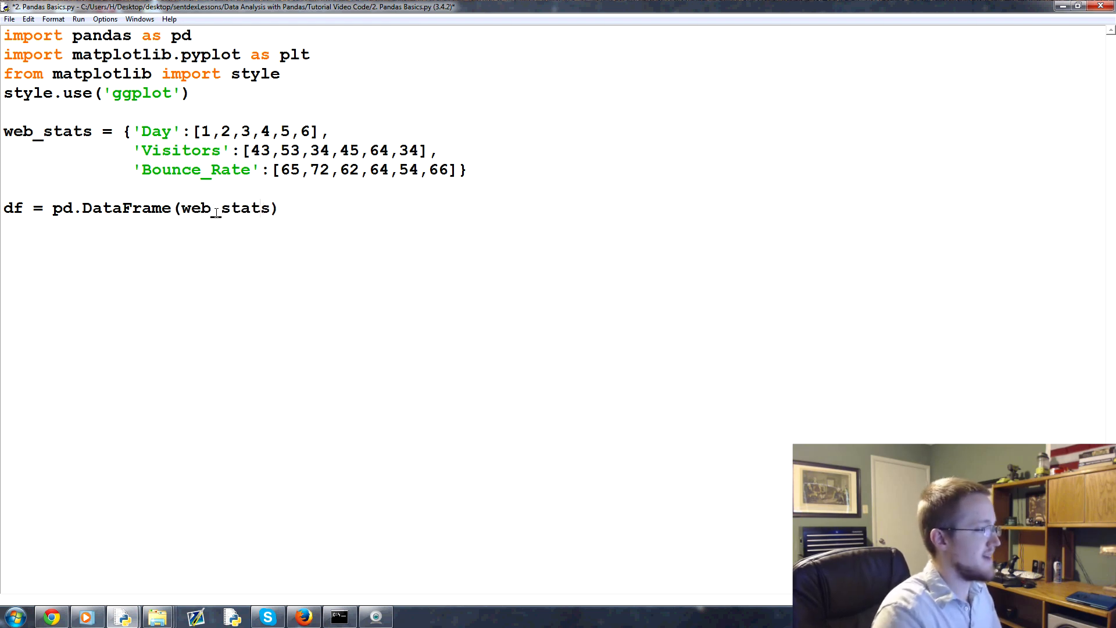
{"action": "mouse_move", "coordinate": [508, 217]}
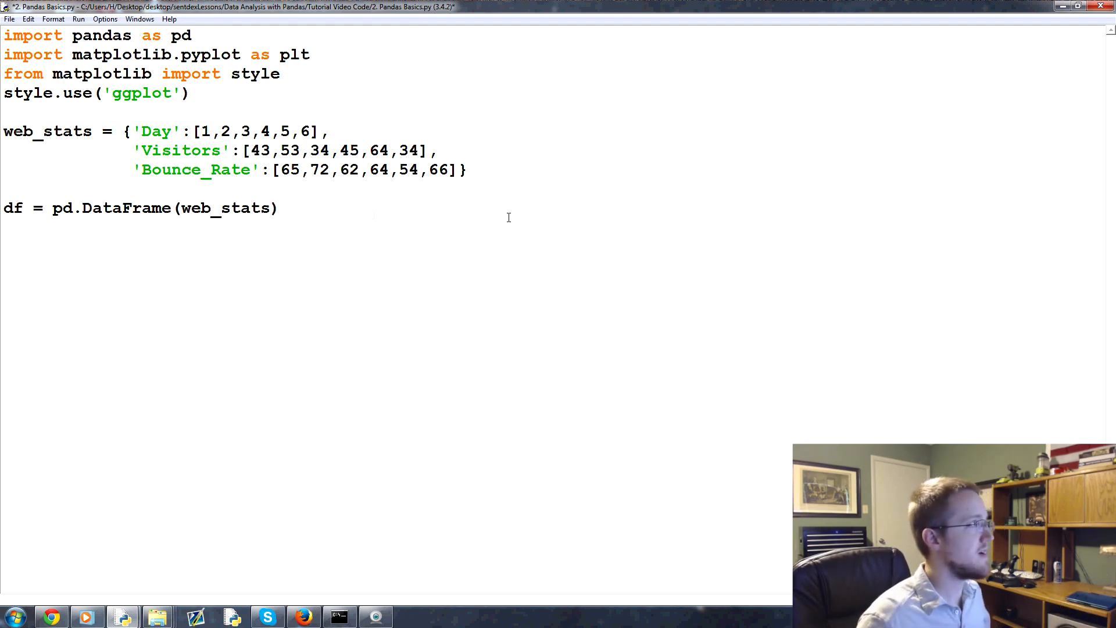
{"action": "key", "text": "Return"}
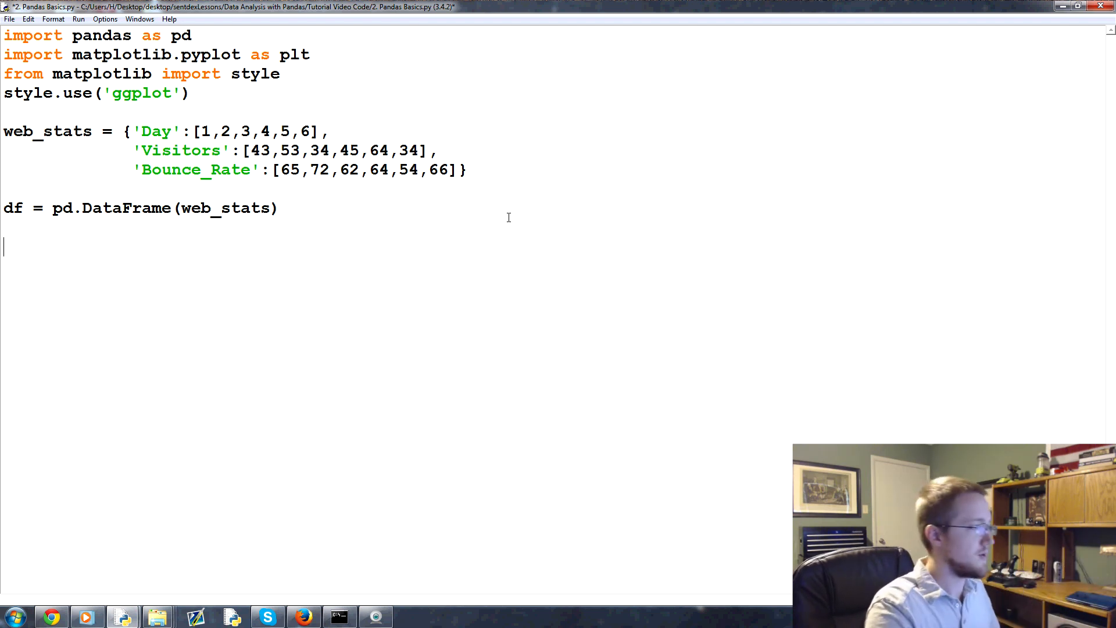
Add a print(df) line and highlight the df name in the DataFrame line.
{"action": "type", "text": "print(df)"}
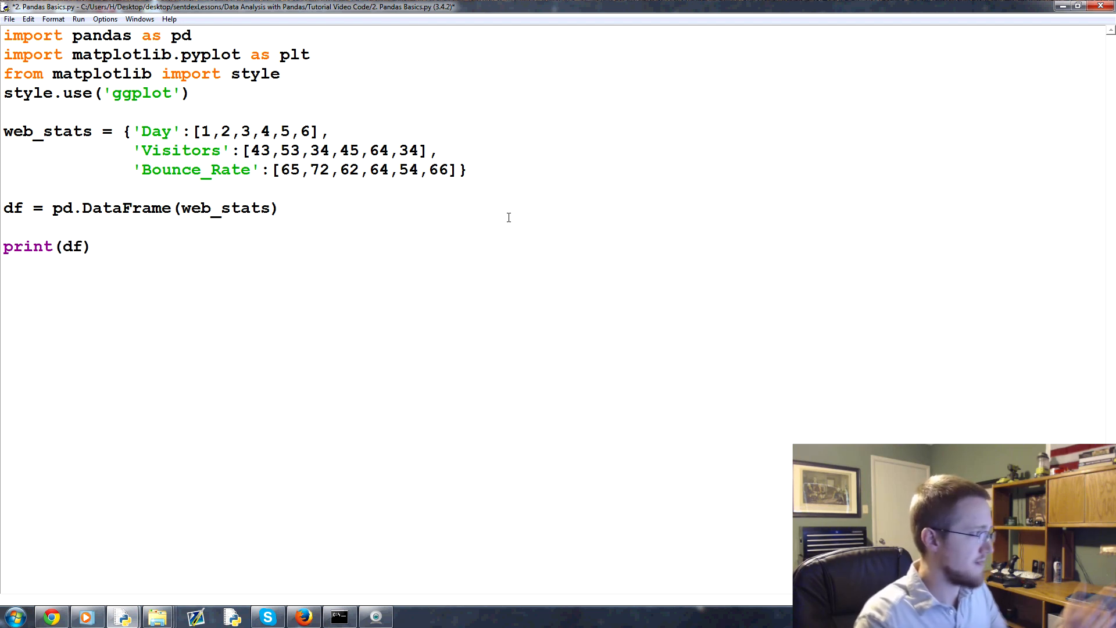
{"action": "left_click", "coordinate": [34, 209]}
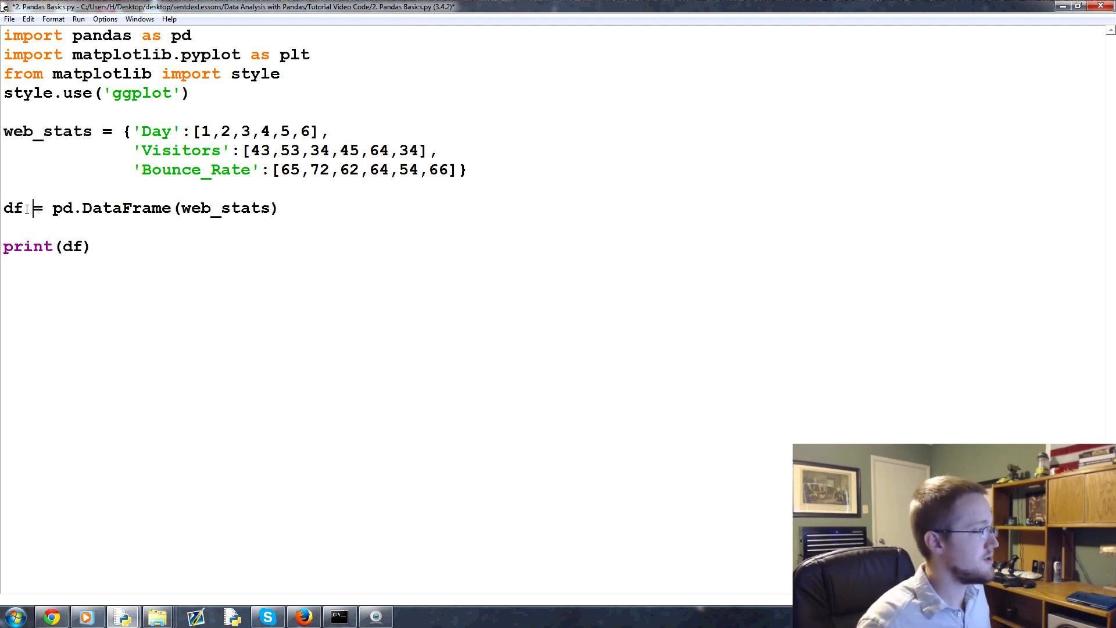
{"action": "double_click", "coordinate": [13, 208]}
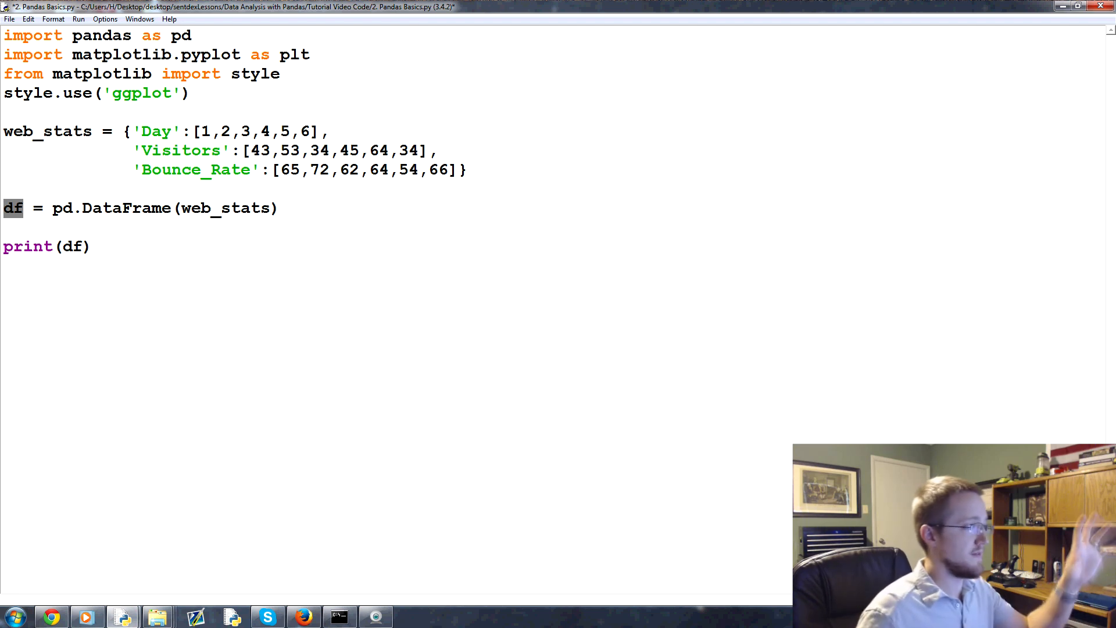
{"action": "left_click", "coordinate": [92, 245]}
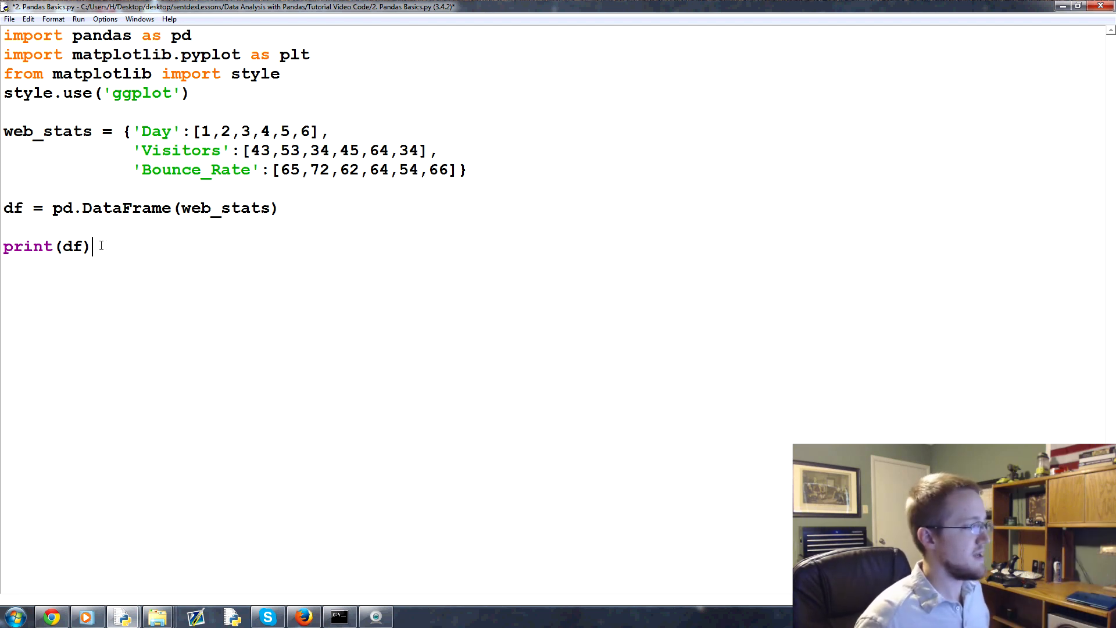
{"action": "double_click", "coordinate": [12, 209]}
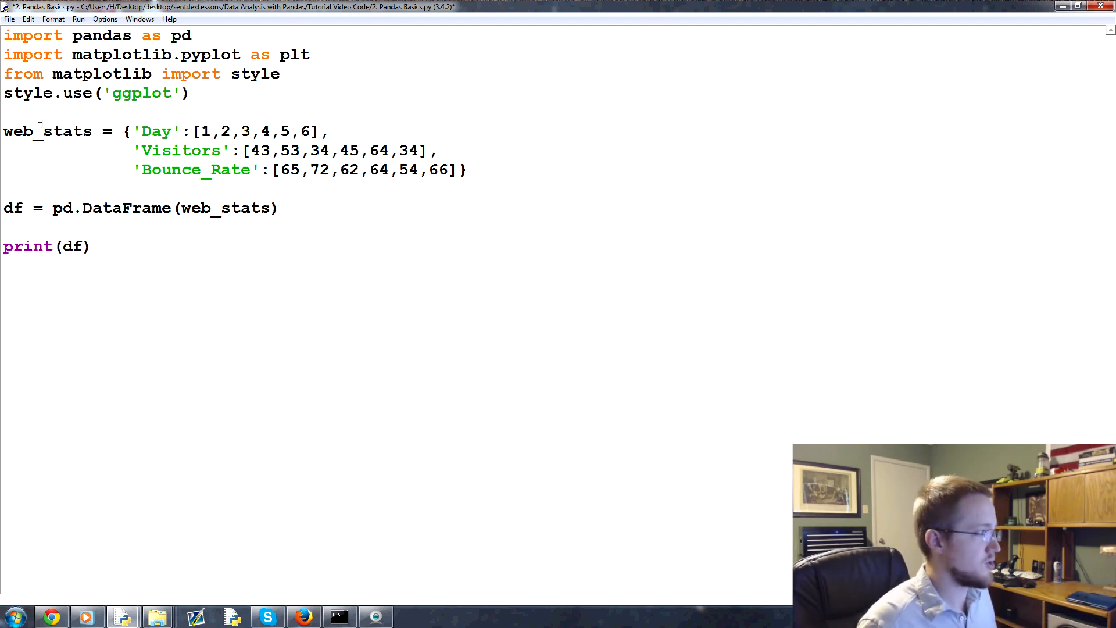
{"action": "double_click", "coordinate": [12, 208]}
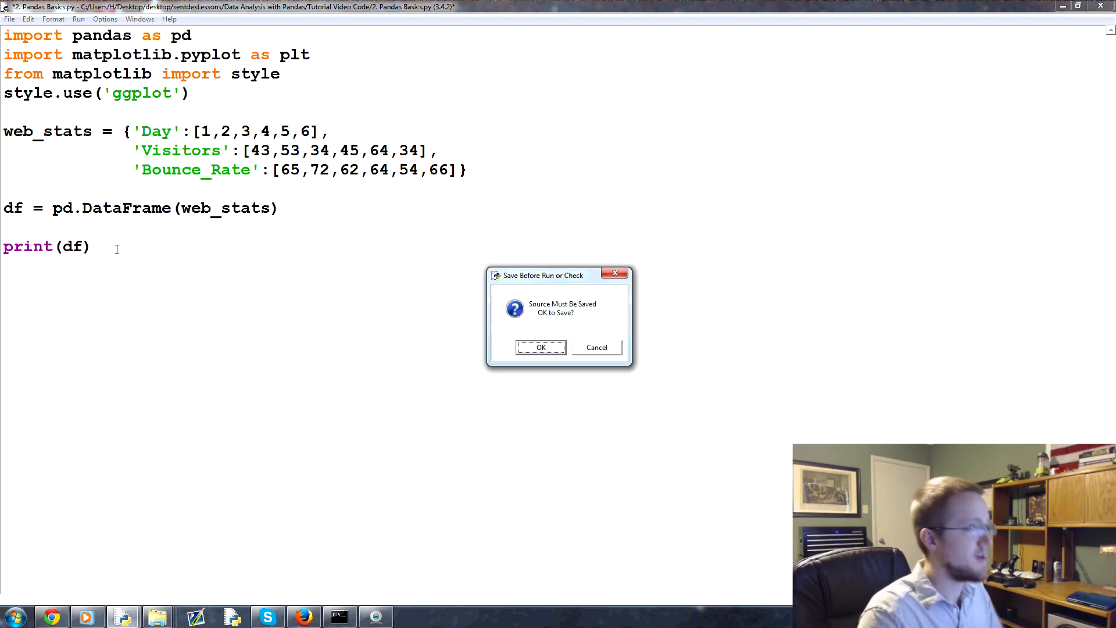
Confirm saving, then inspect the printed Bounce_Rate, Day and Visitors table in the shell.
{"action": "left_click", "coordinate": [539, 348]}
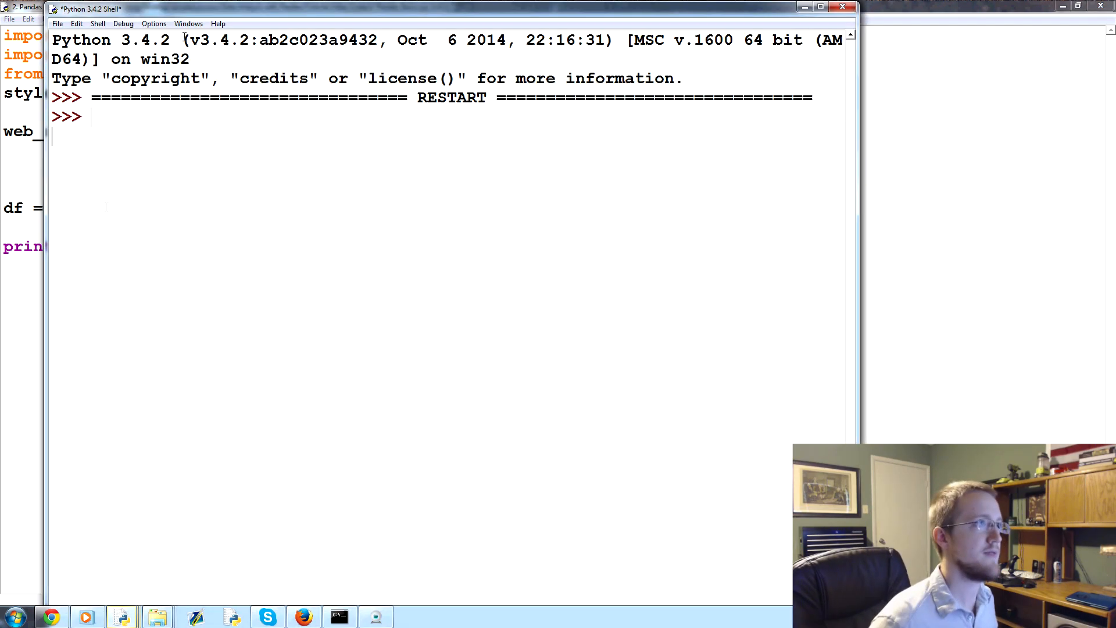
{"action": "key", "text": "Return"}
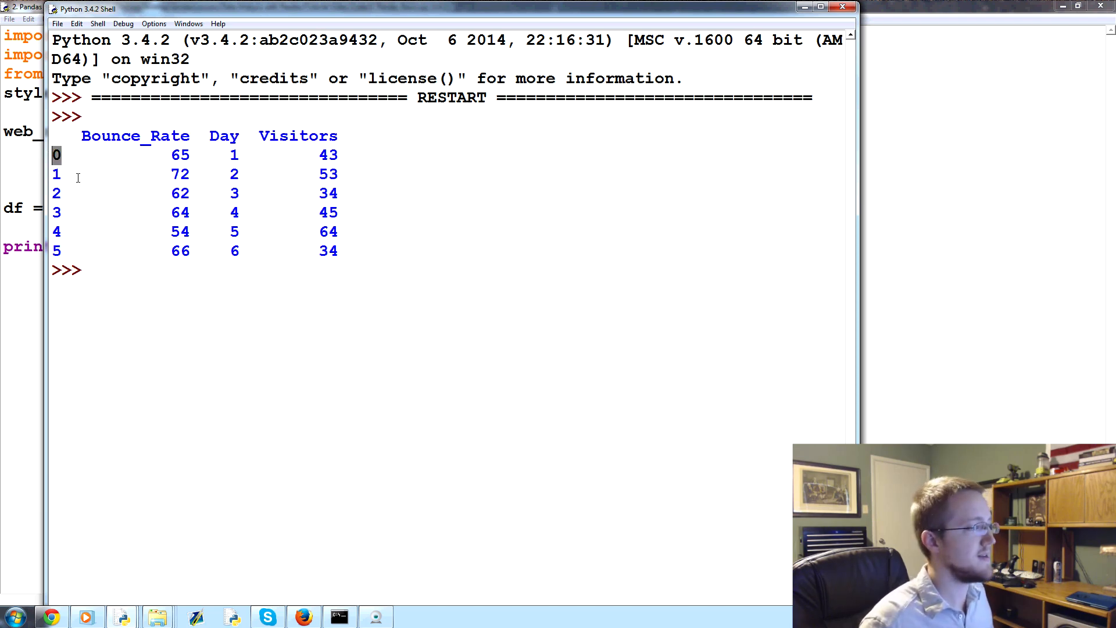
{"action": "mouse_move", "coordinate": [151, 174]}
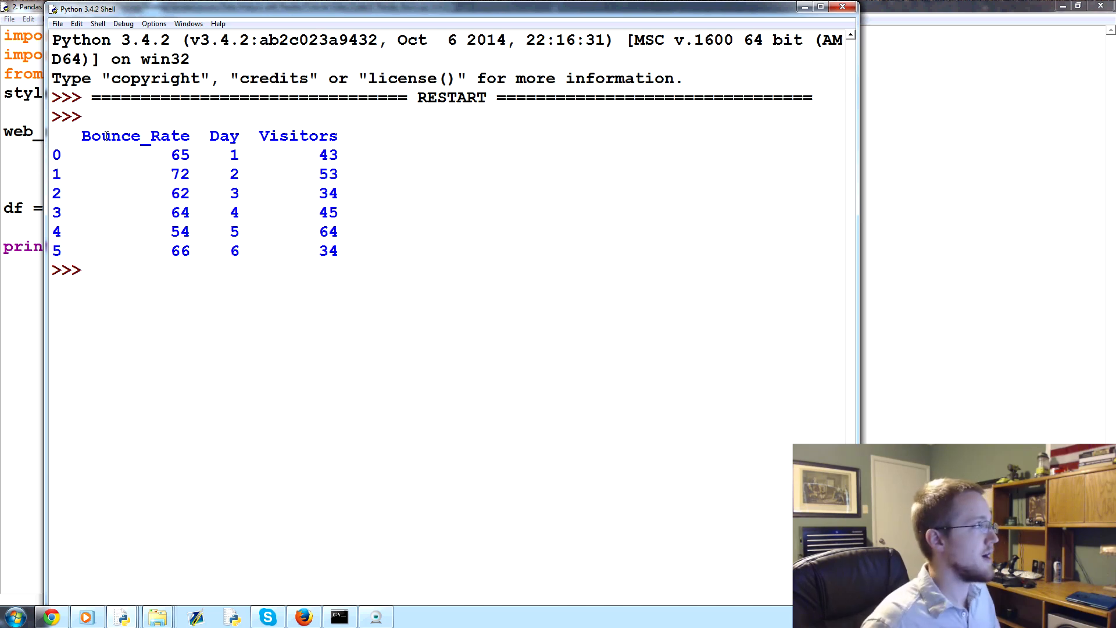
{"action": "double_click", "coordinate": [117, 136]}
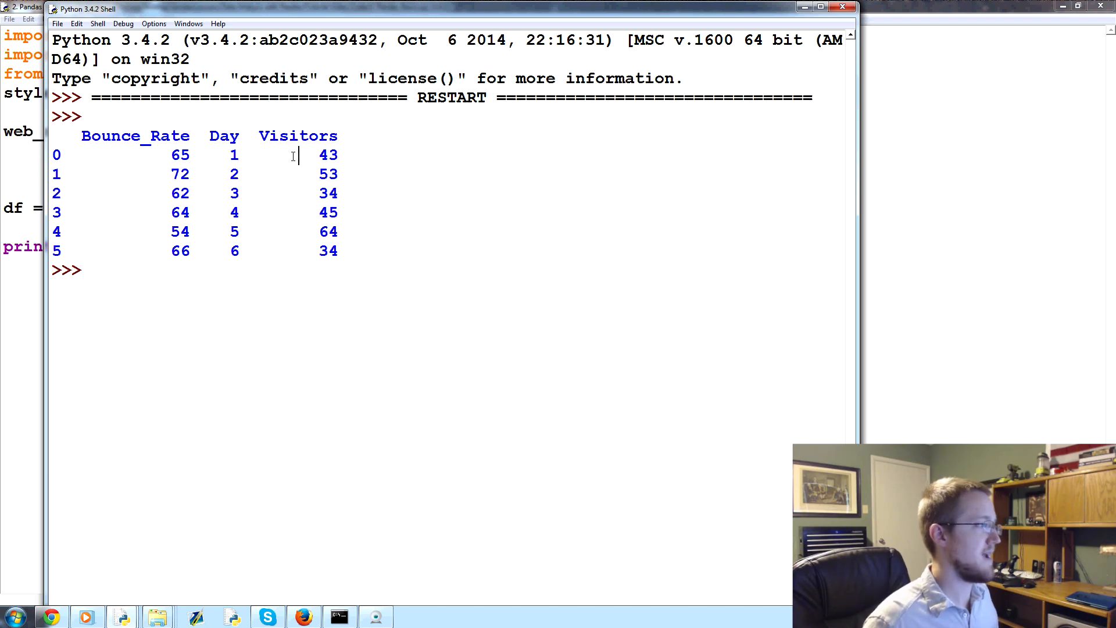
{"action": "mouse_move", "coordinate": [390, 246]}
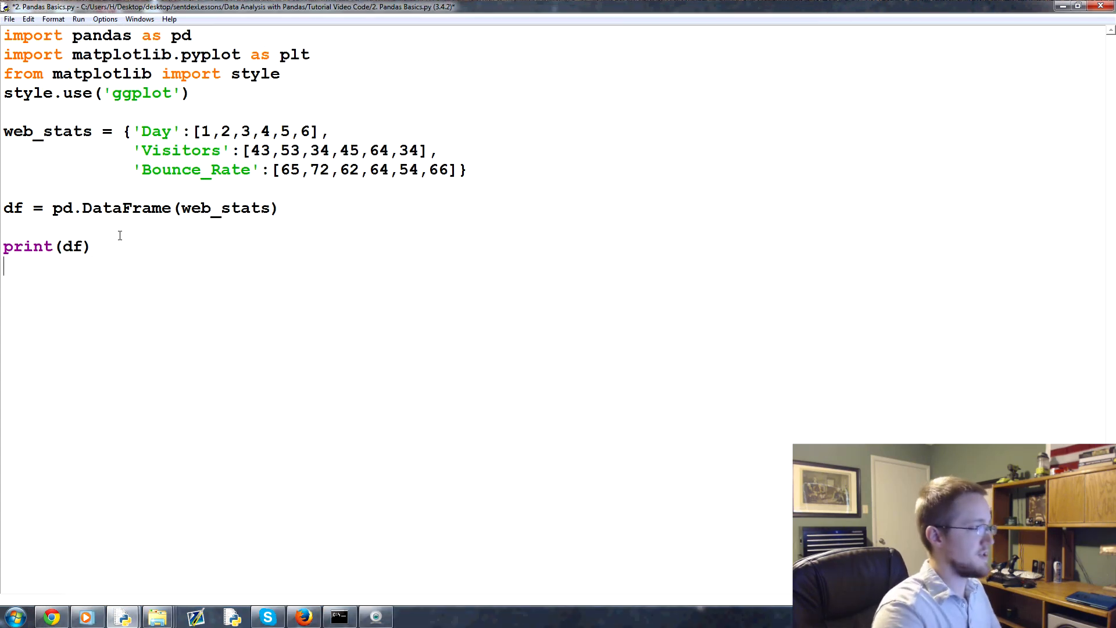
Add print lines for df.head(), df.tail() and df.tail(2), then save the script.
{"action": "type", "text": "print(df.head()"}
{"action": "left_click", "coordinate": [48, 246]}
{"action": "type", "text": "#"}
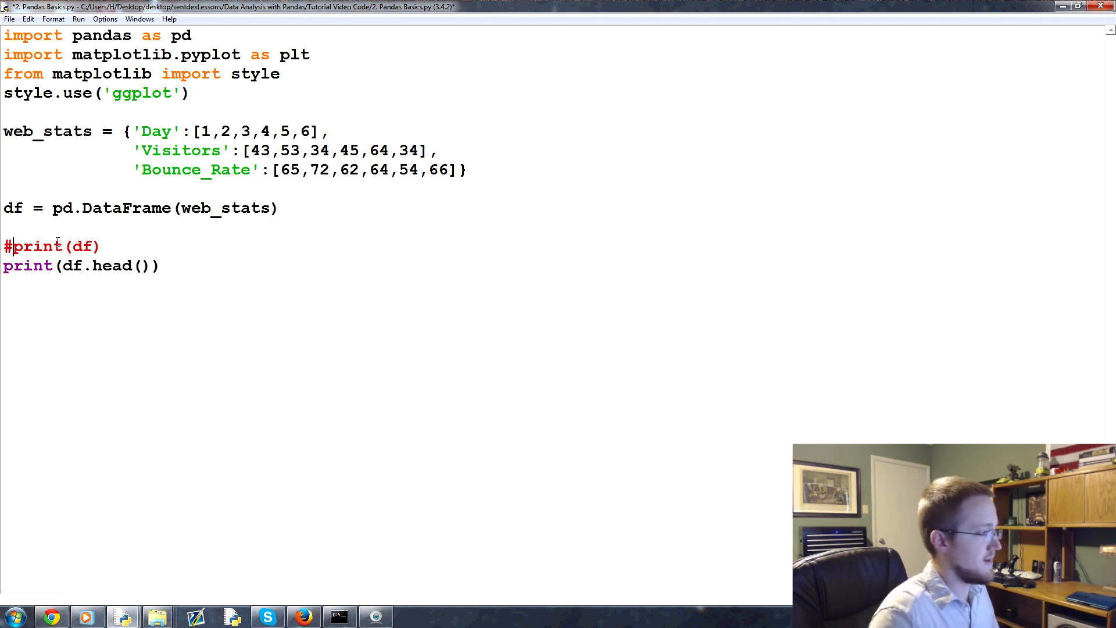
{"action": "key", "text": "F5"}
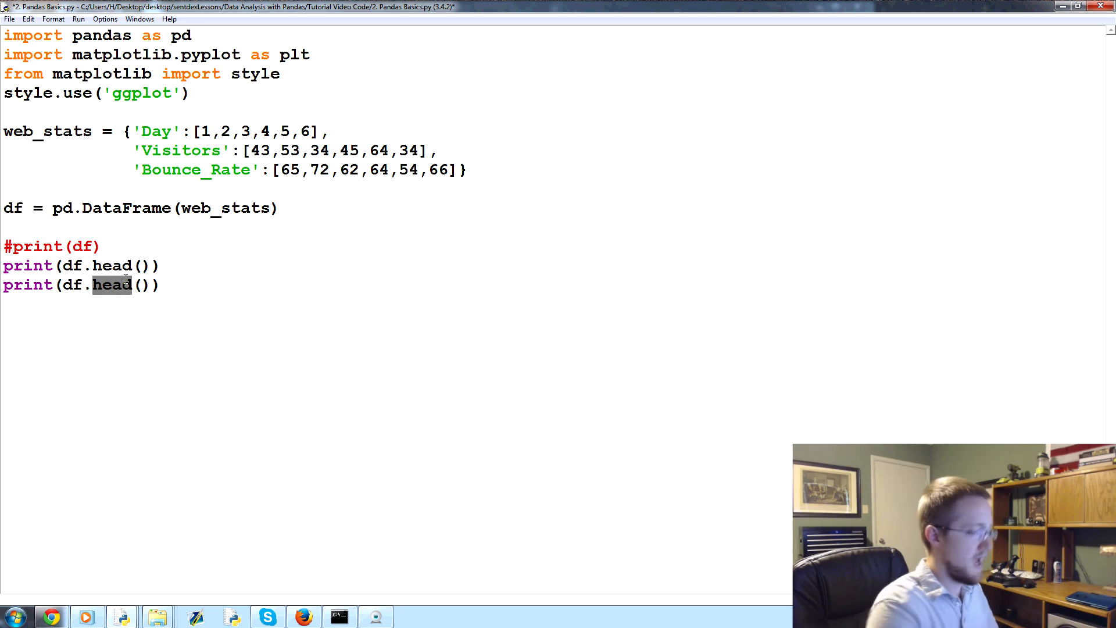
{"action": "key", "text": "F5"}
{"action": "type", "text": "tail"}
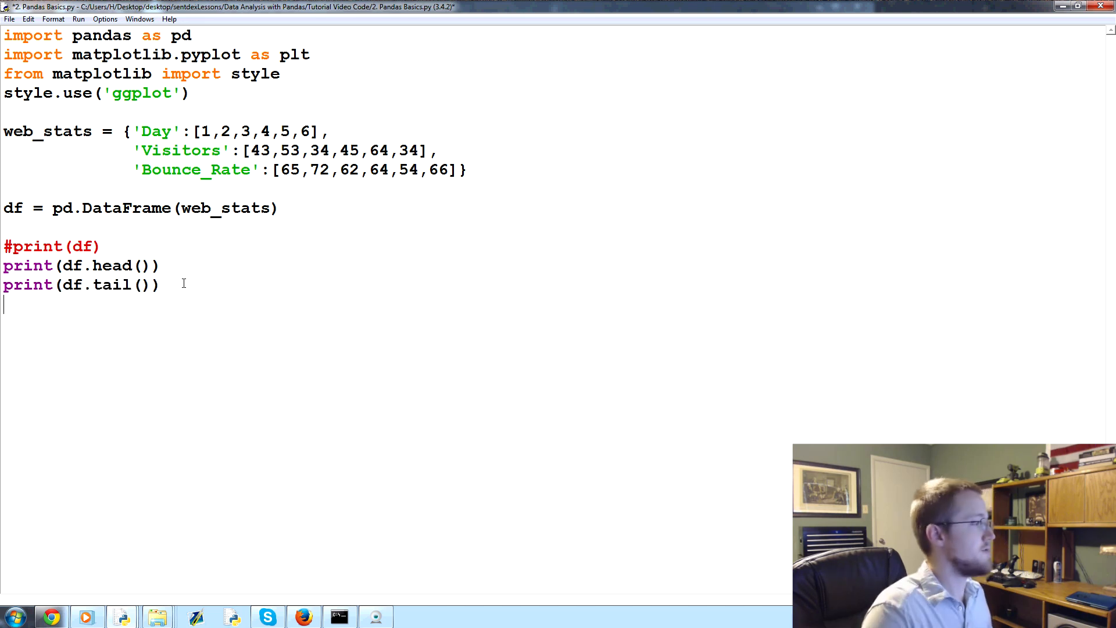
{"action": "type", "text": "print(df.tail(2))"}
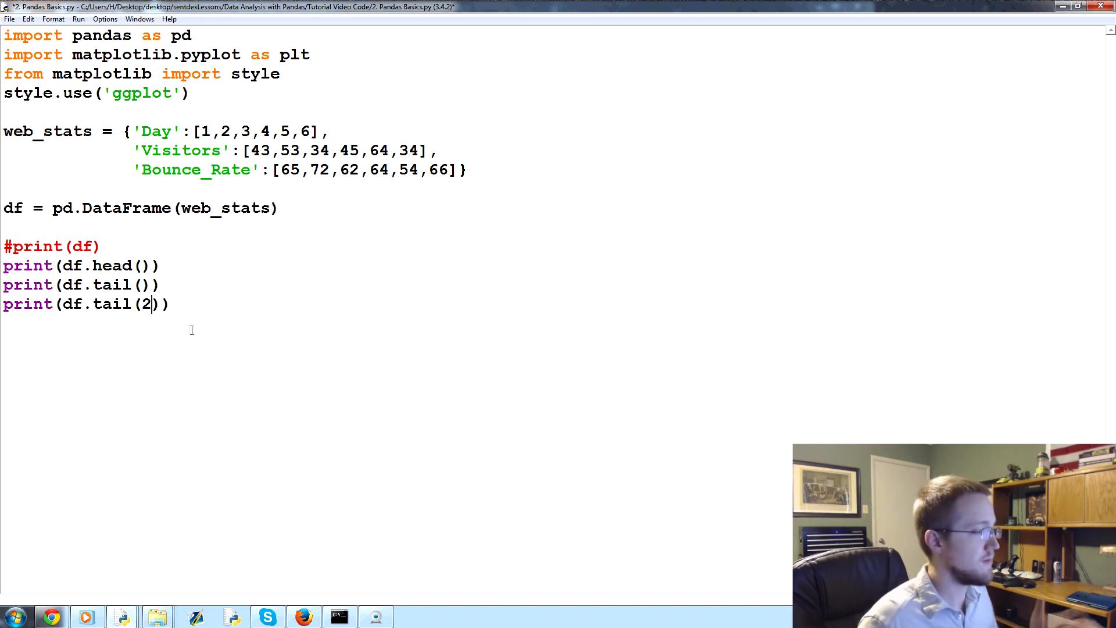
{"action": "mouse_move", "coordinate": [327, 311]}
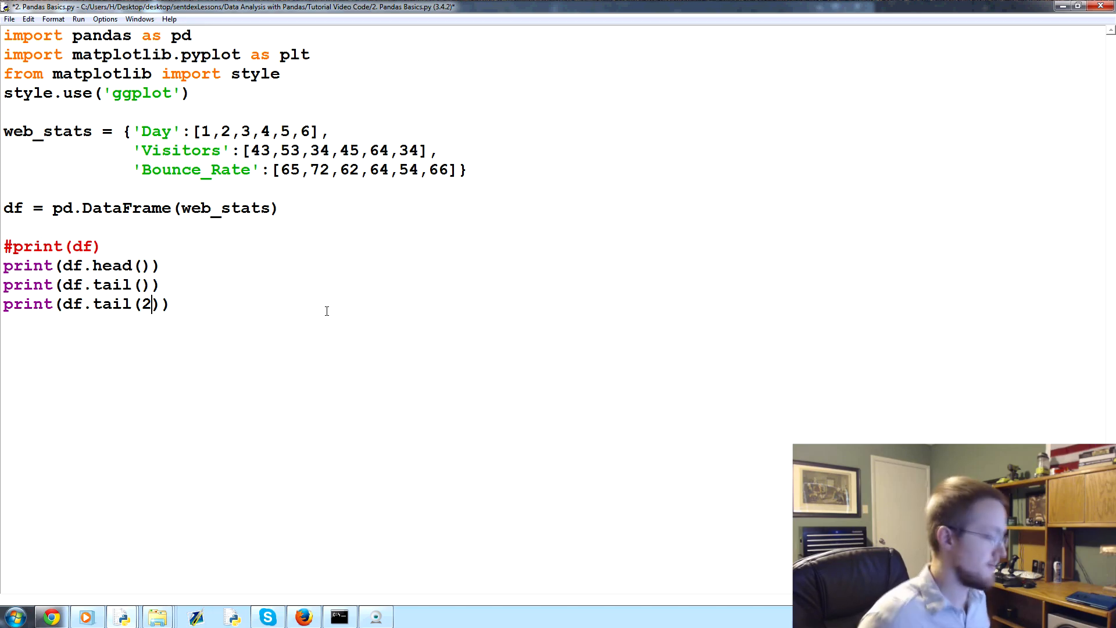
{"action": "key", "text": "f5"}
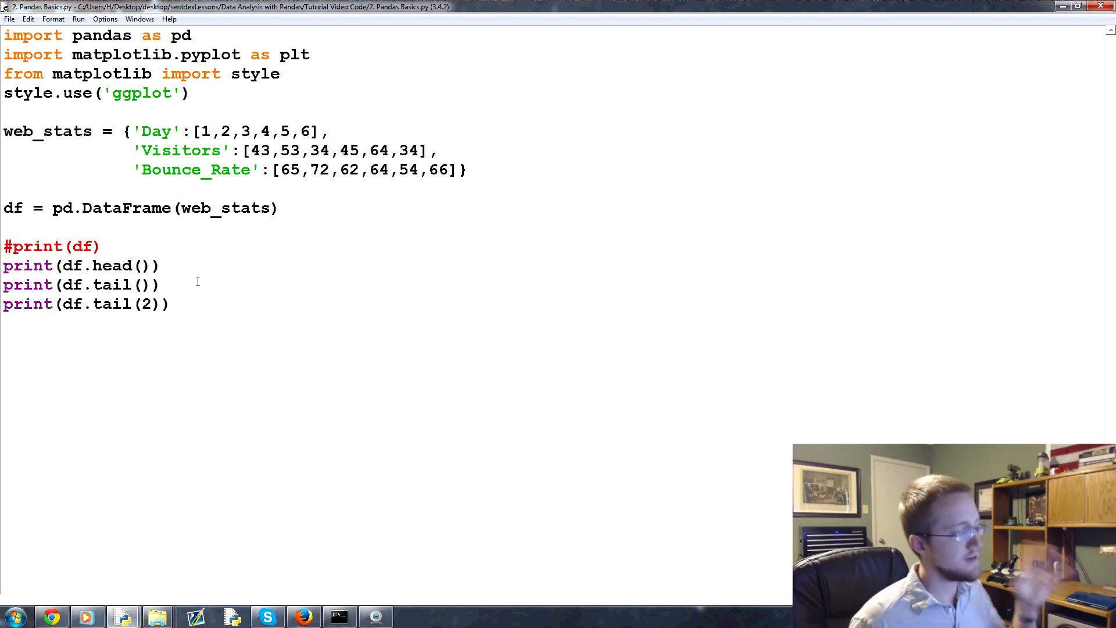
Select the lines from #print(df) through print(df.tail(2)).
{"action": "left_click", "coordinate": [161, 266]}
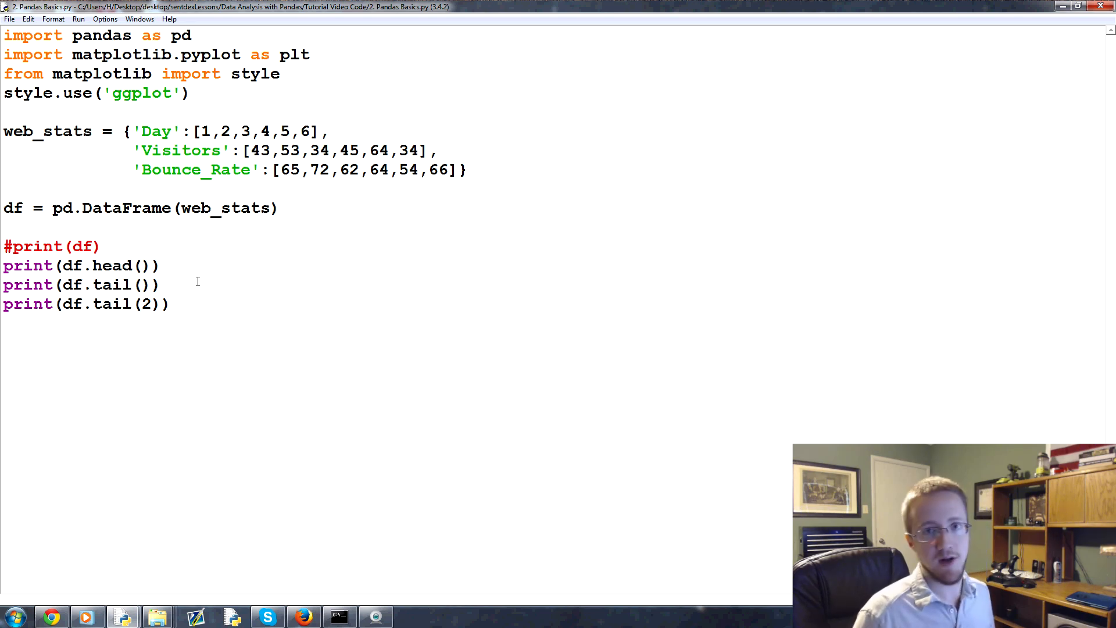
{"action": "left_click", "coordinate": [162, 265]}
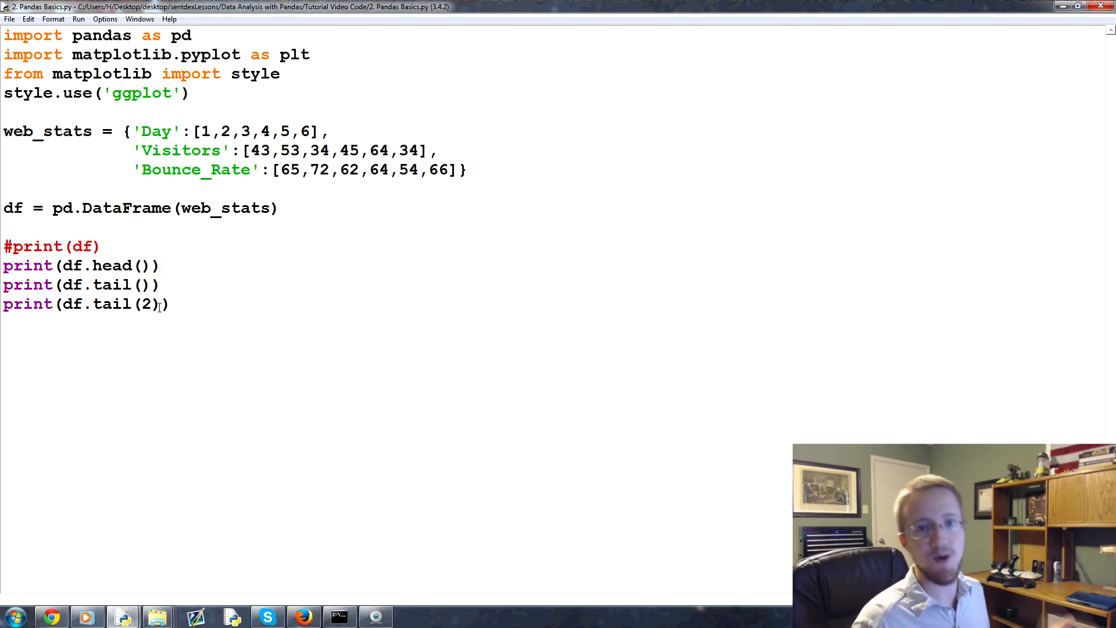
{"action": "left_click", "coordinate": [161, 265]}
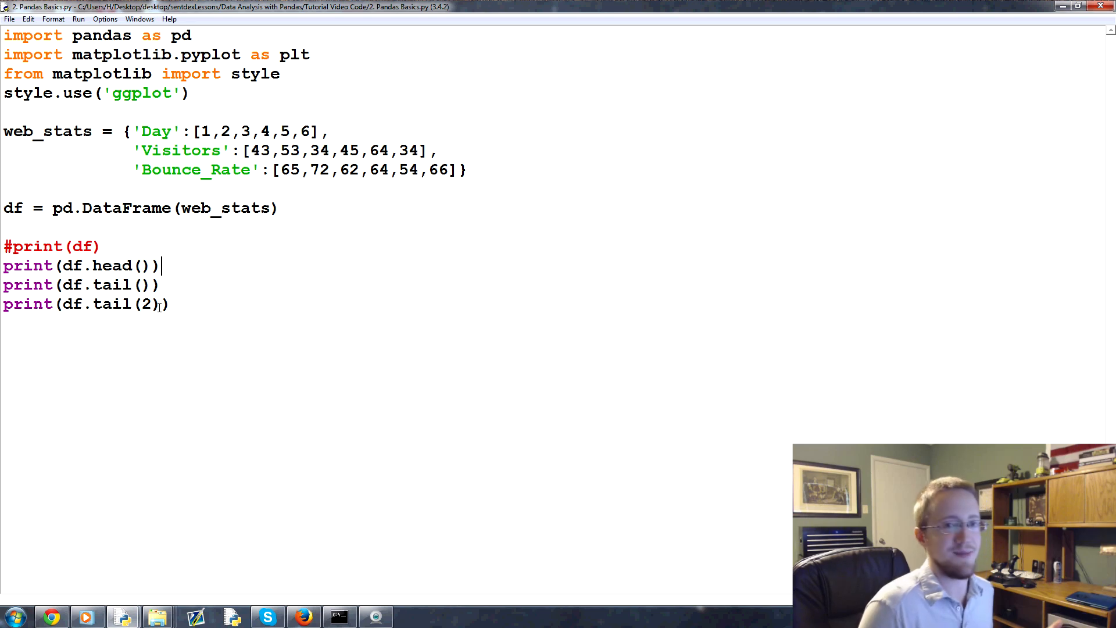
{"action": "mouse_move", "coordinate": [218, 304]}
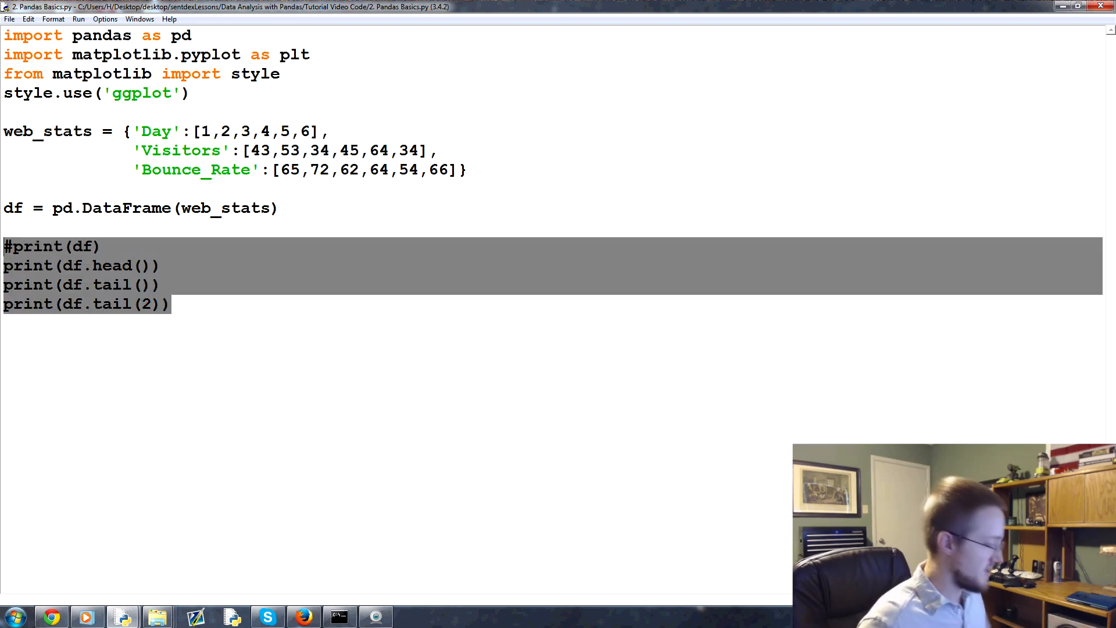
Prefix the four print lines with ## and clear the selection.
{"action": "type", "text": "##"}
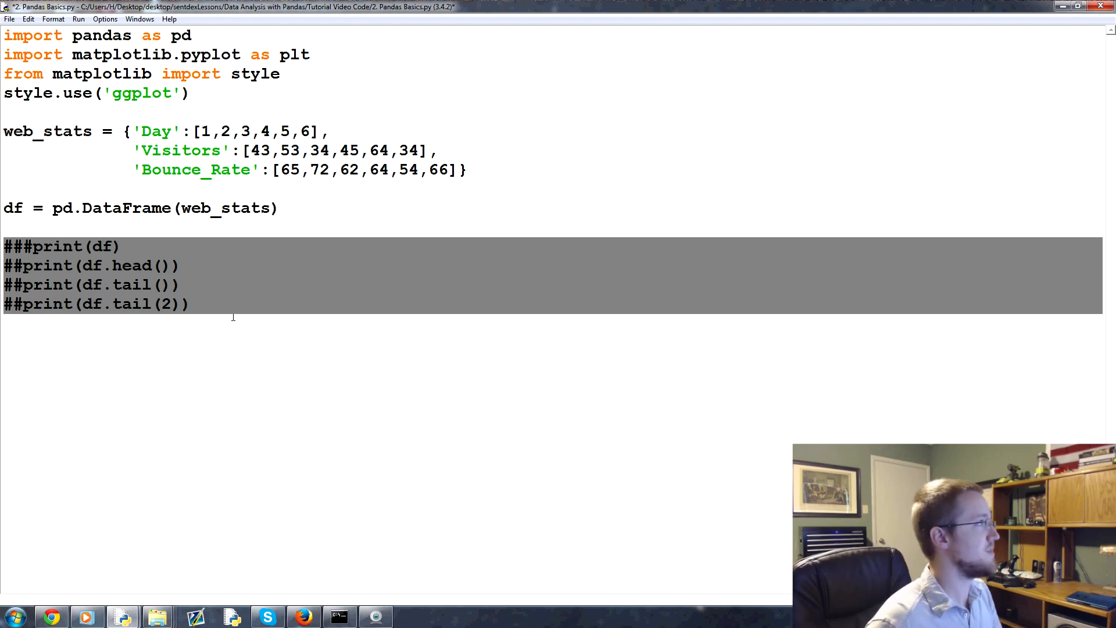
{"action": "left_click", "coordinate": [206, 304]}
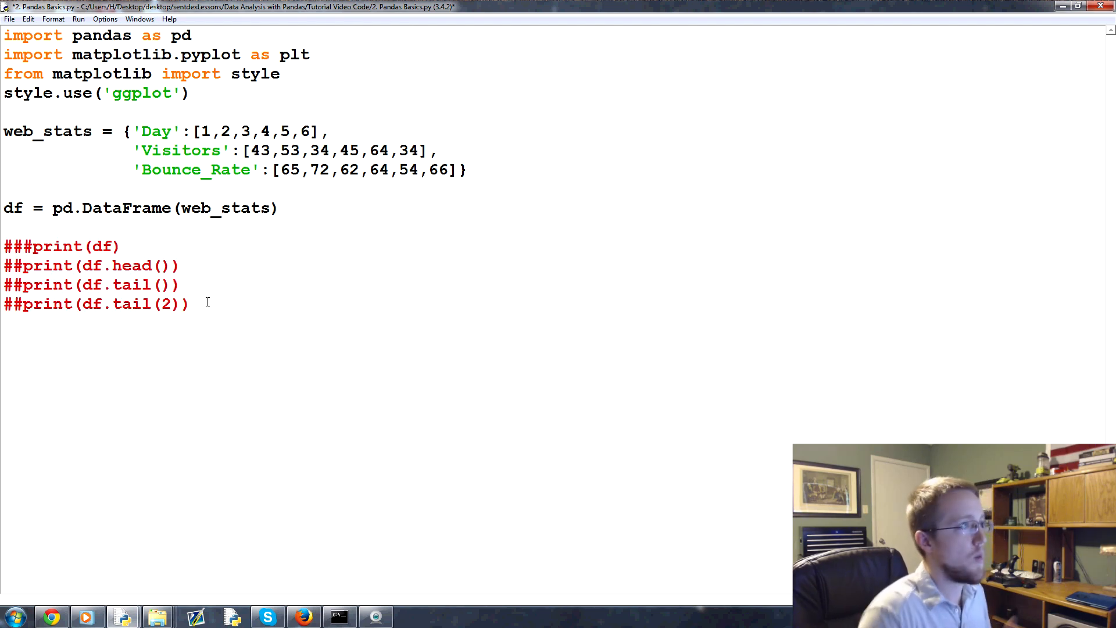
{"action": "left_click", "coordinate": [192, 304]}
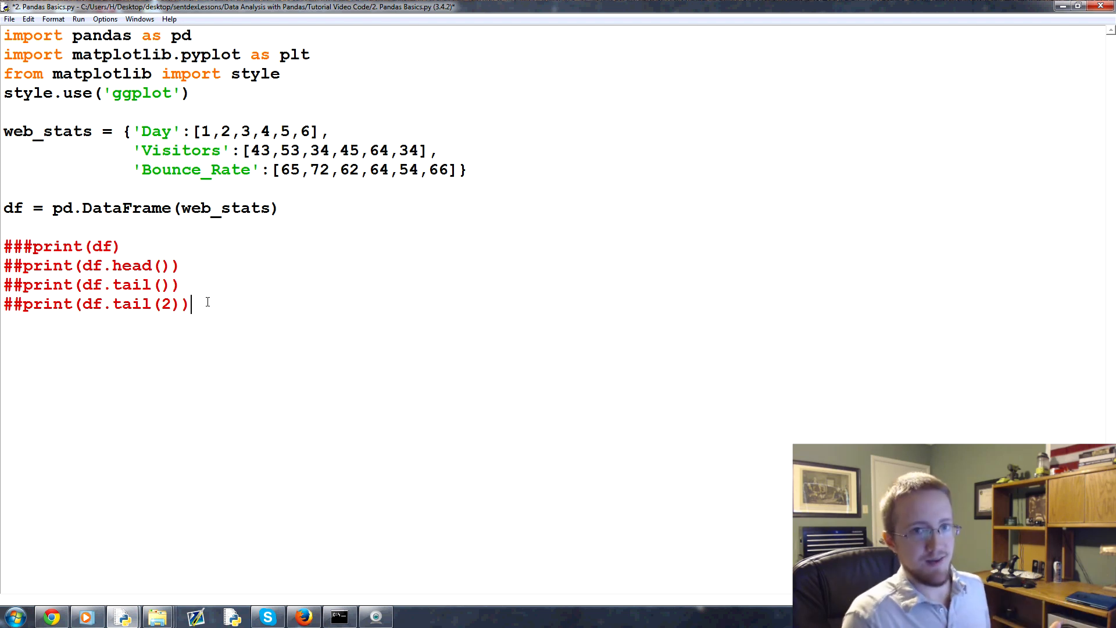
{"action": "mouse_move", "coordinate": [352, 266]}
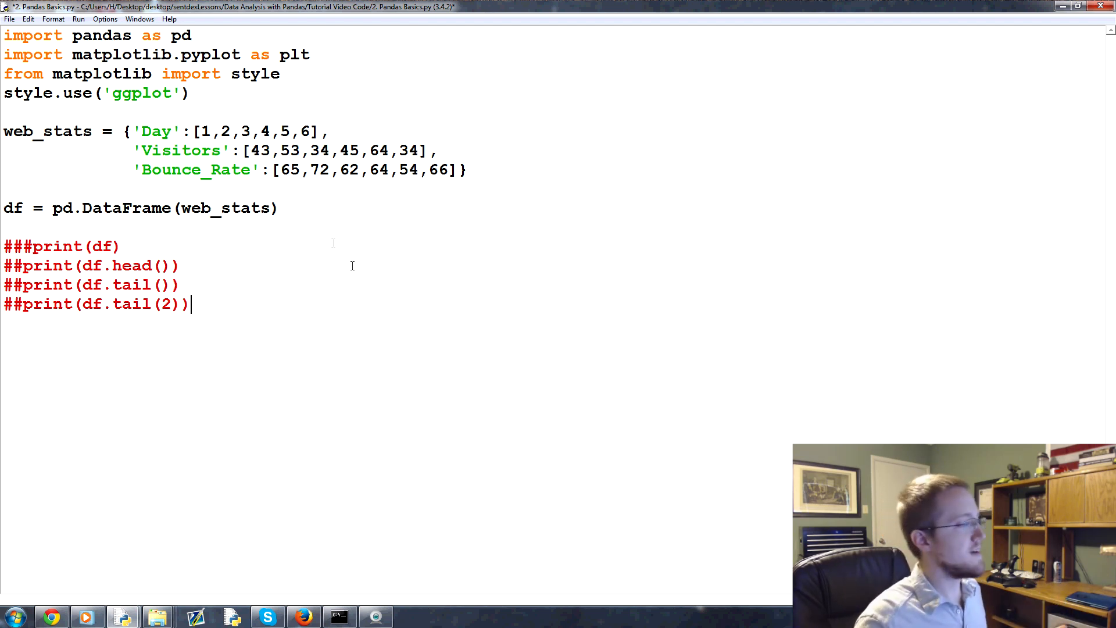
{"action": "mouse_move", "coordinate": [247, 258]}
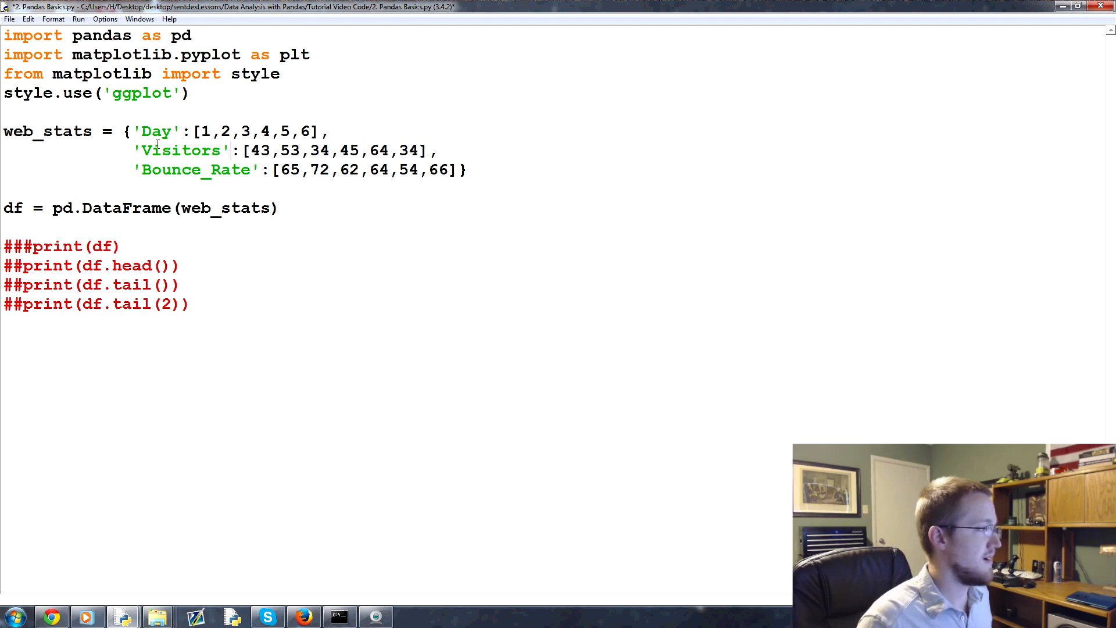
{"action": "left_click_drag", "start_coordinate": [128, 131], "coordinate": [466, 170]}
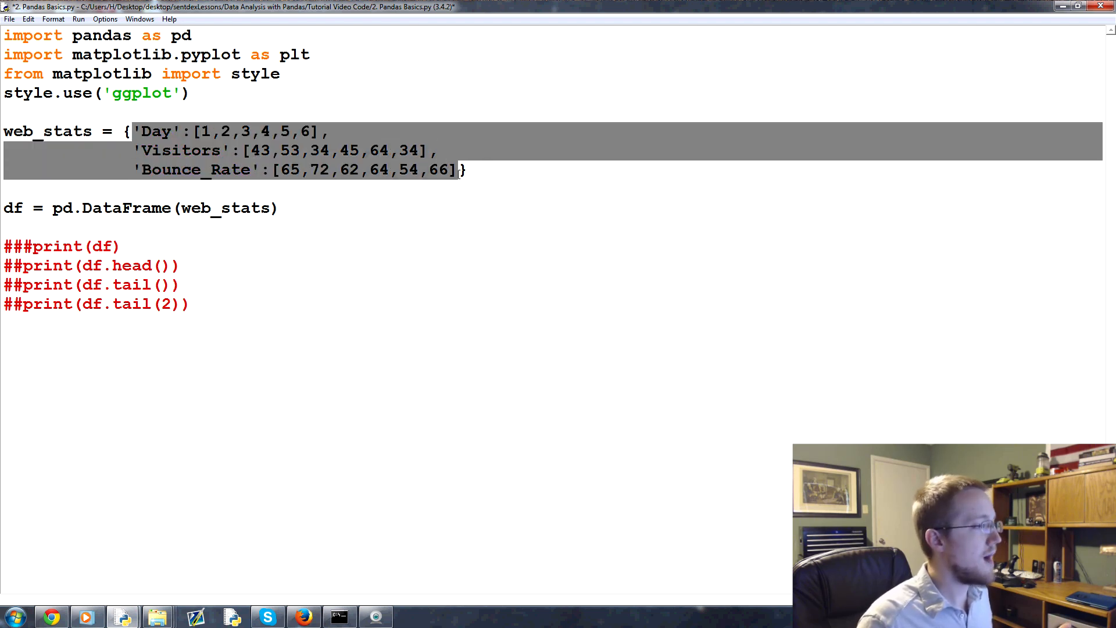
{"action": "left_click", "coordinate": [260, 150]}
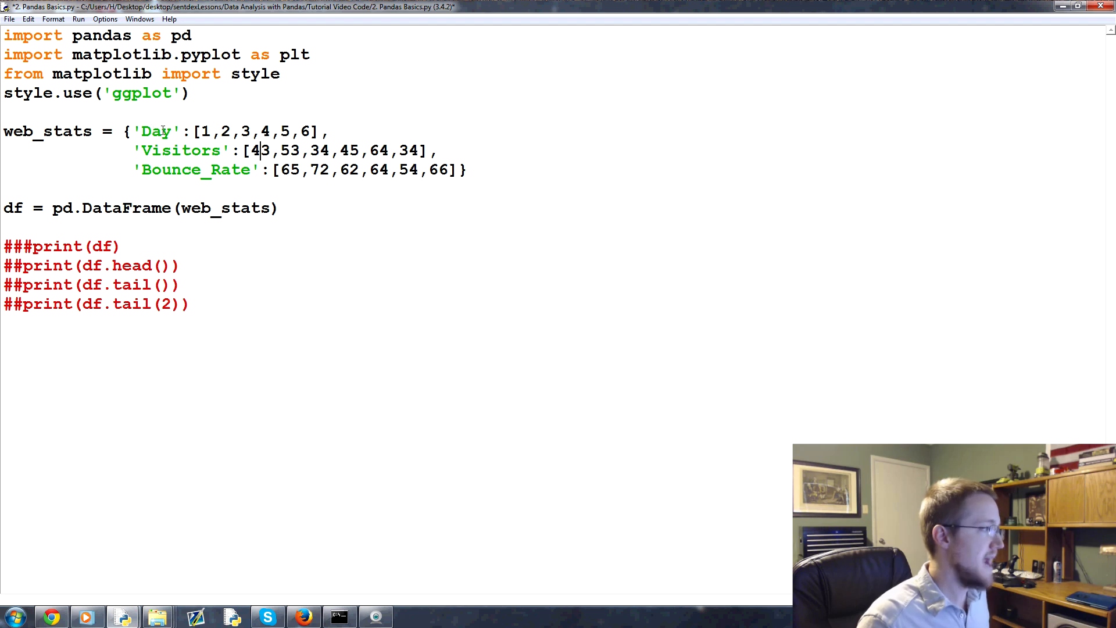
{"action": "left_click_drag", "start_coordinate": [133, 131], "coordinate": [299, 131]}
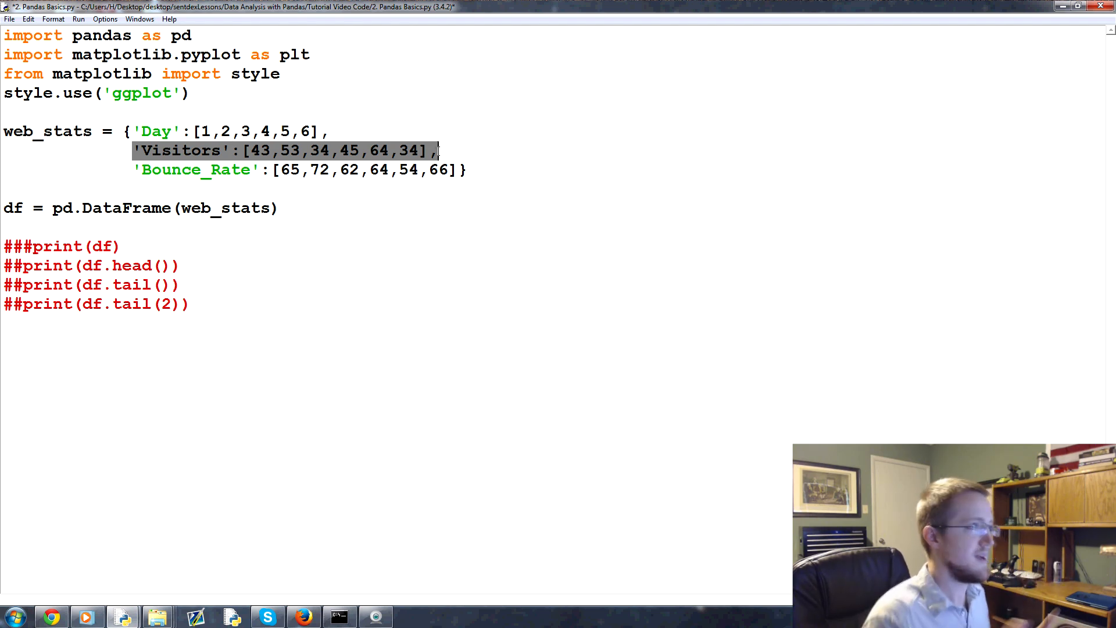
{"action": "mouse_move", "coordinate": [244, 297]}
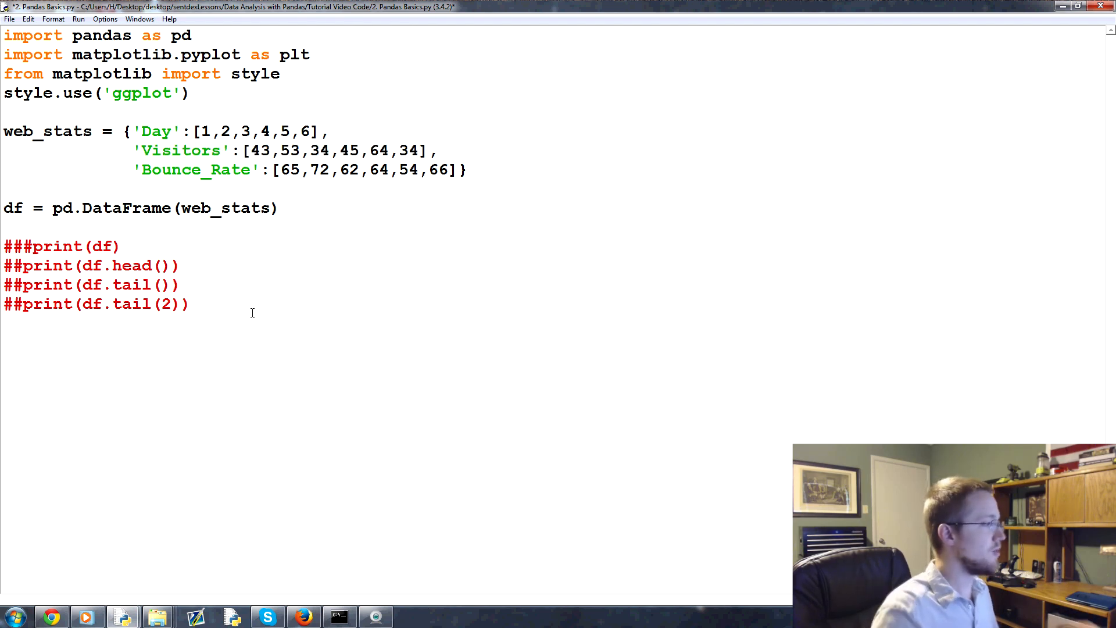
Add print(df.set_index('Day')) below the comments and run the script with F5.
{"action": "type", "text": "df."}
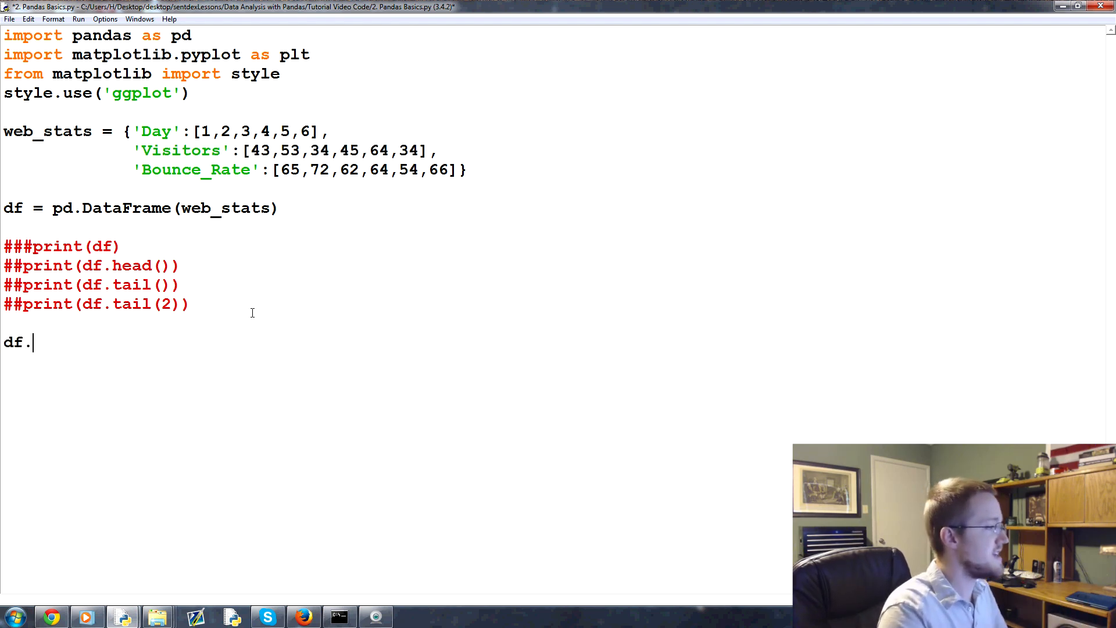
{"action": "type", "text": "set_index("}
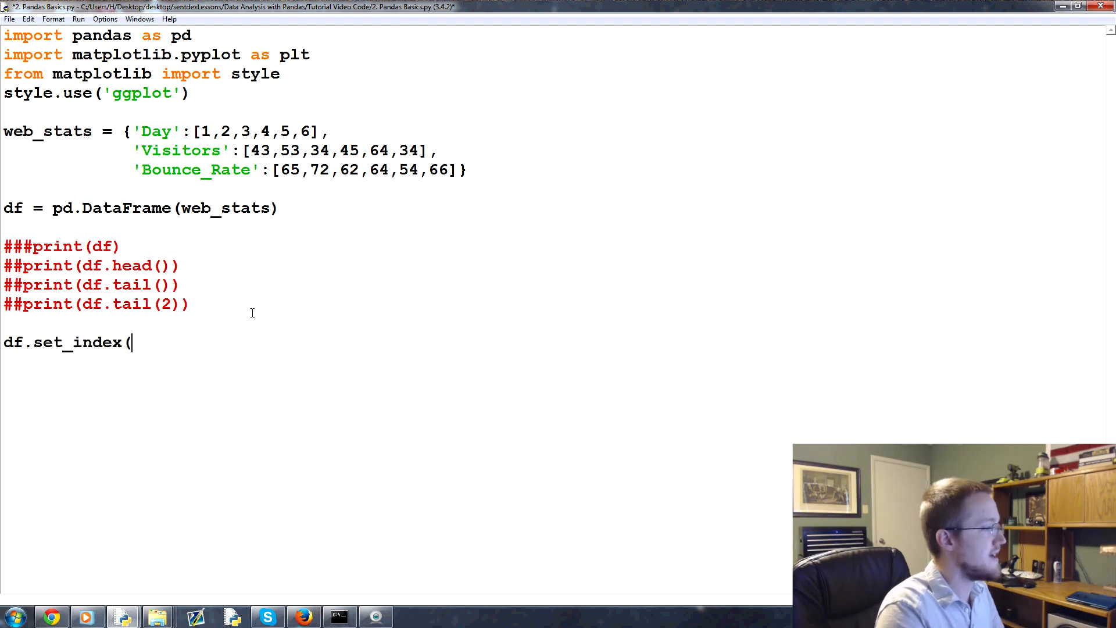
{"action": "type", "text": "''"}
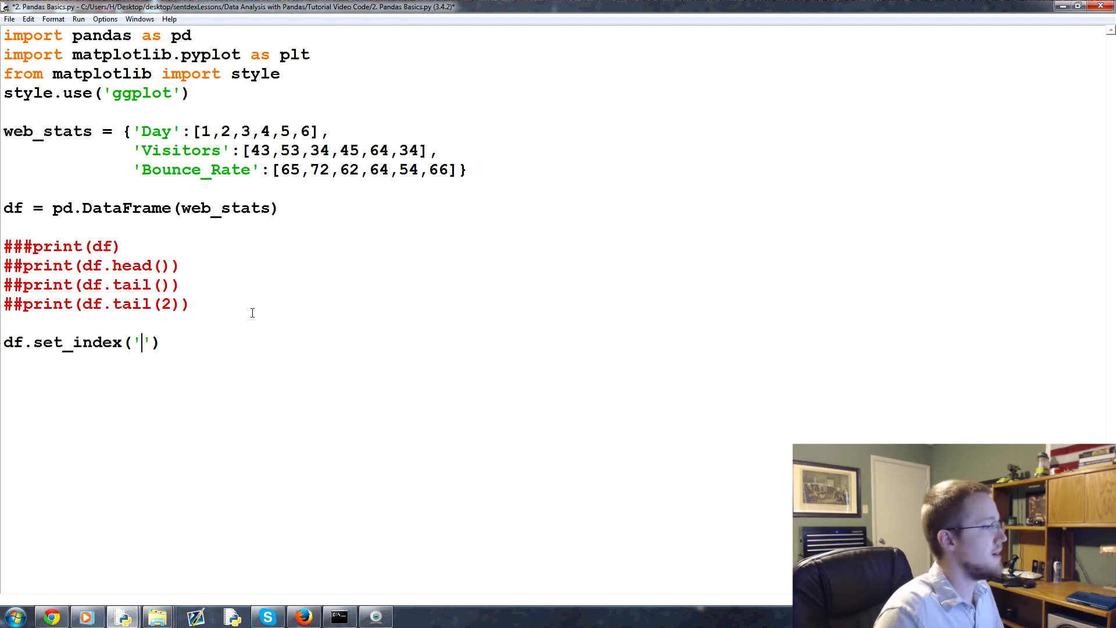
{"action": "type", "text": "Day"}
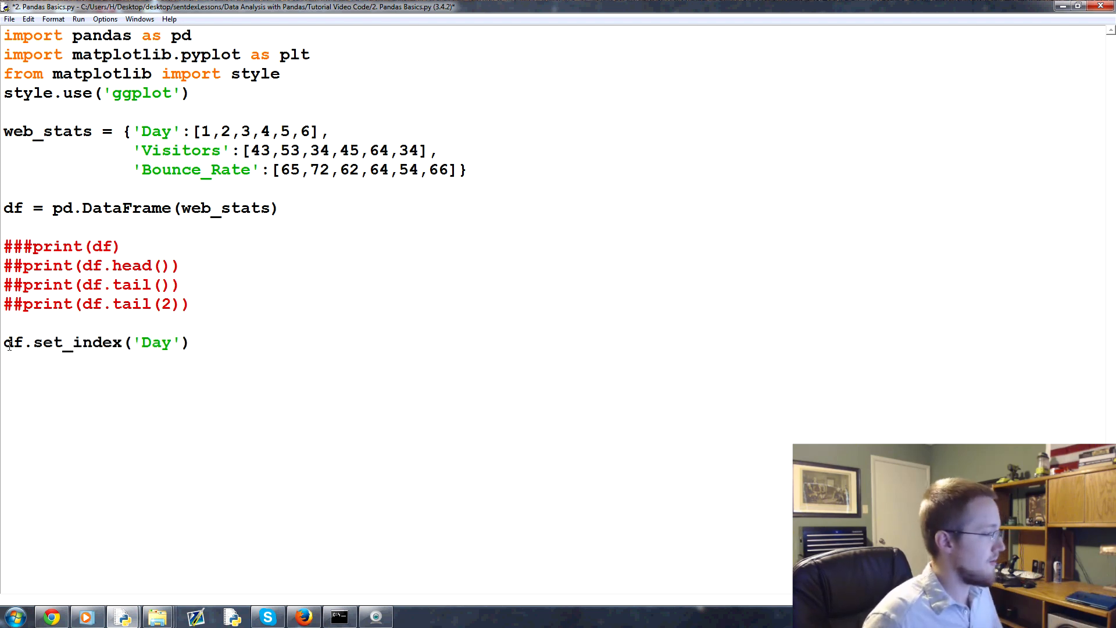
{"action": "type", "text": "print*"}
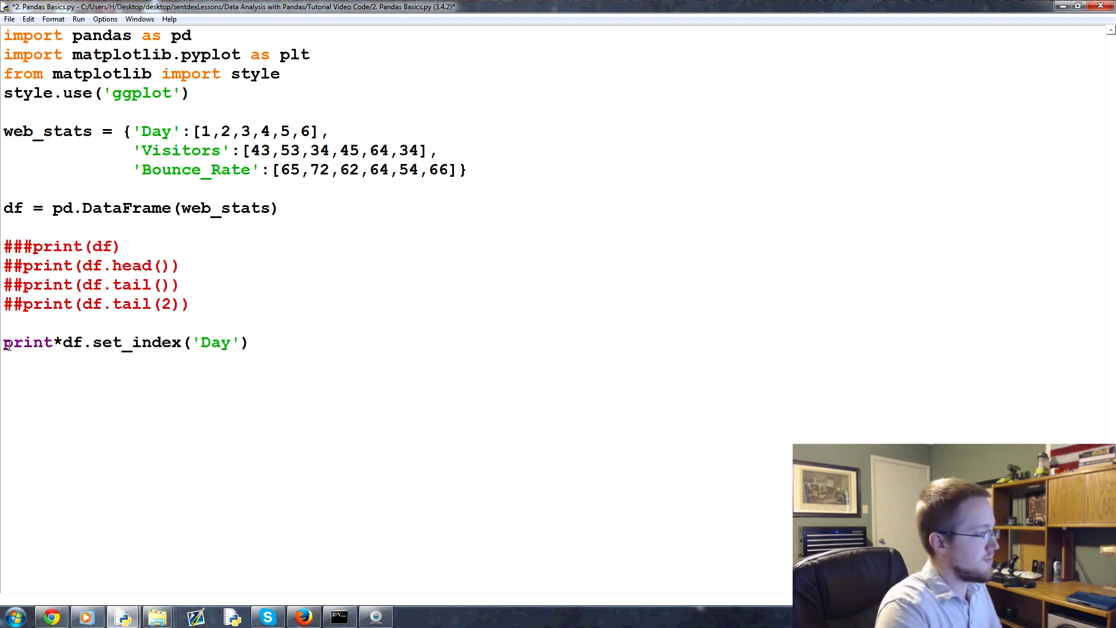
{"action": "type", "text": "("}
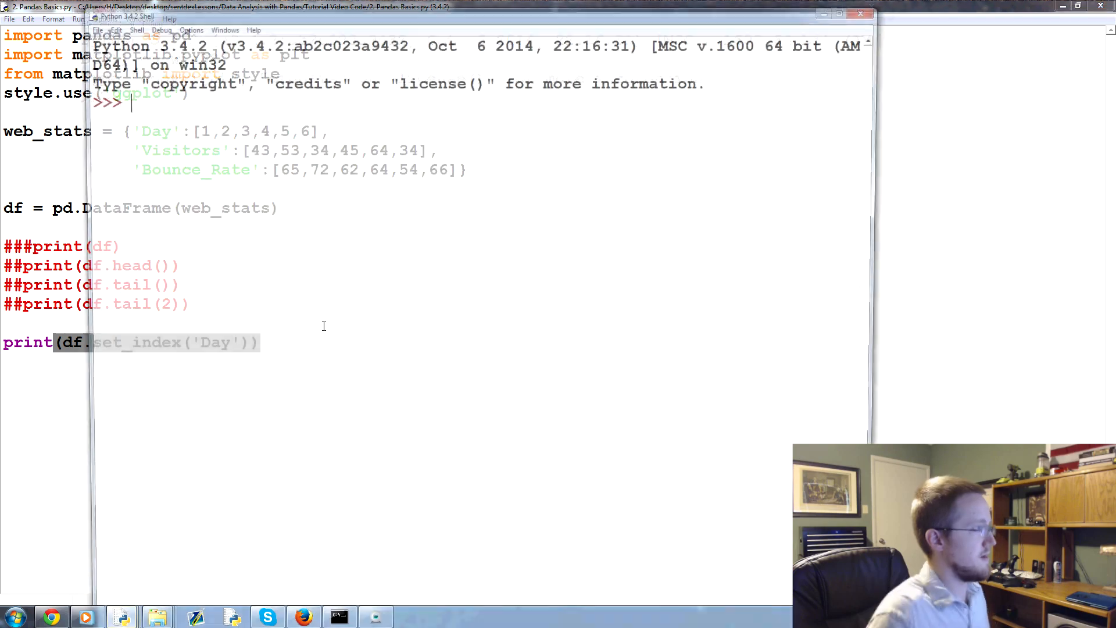
{"action": "key", "text": "F5"}
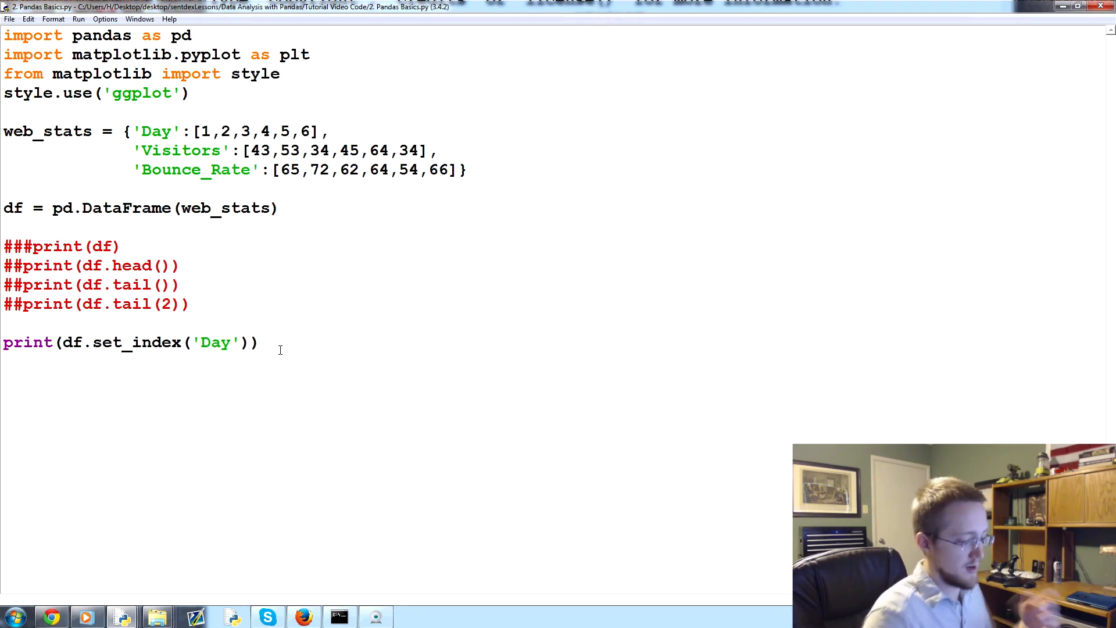
{"action": "key", "text": "Return"}
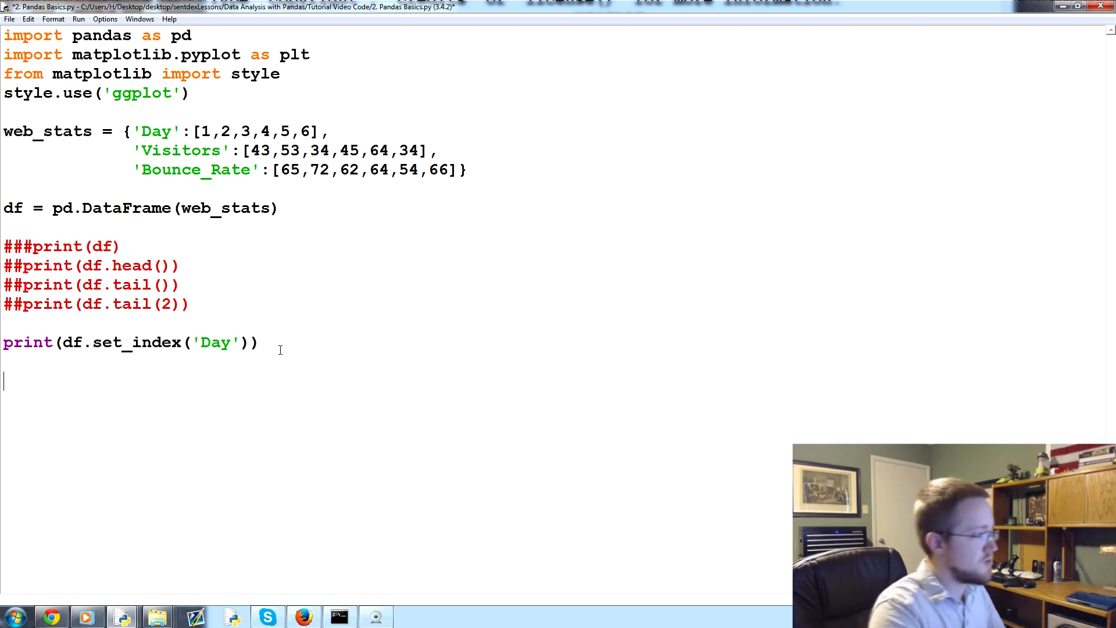
Add a print(df.head()) line, rerun, and select the set_index and head print lines.
{"action": "type", "text": "print()"}
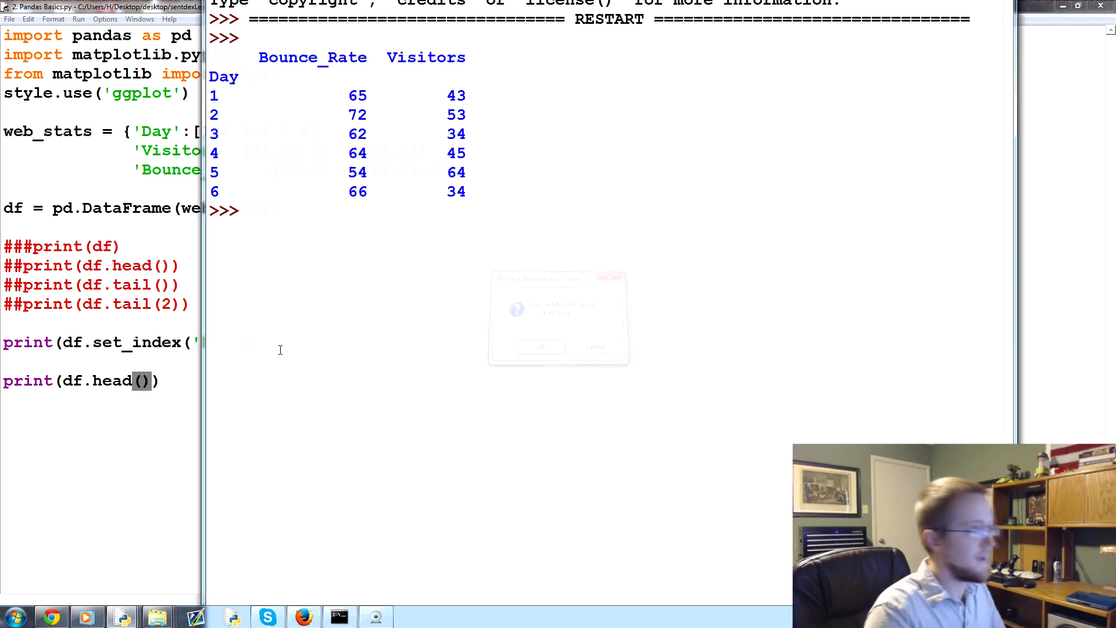
{"action": "key", "text": "F5"}
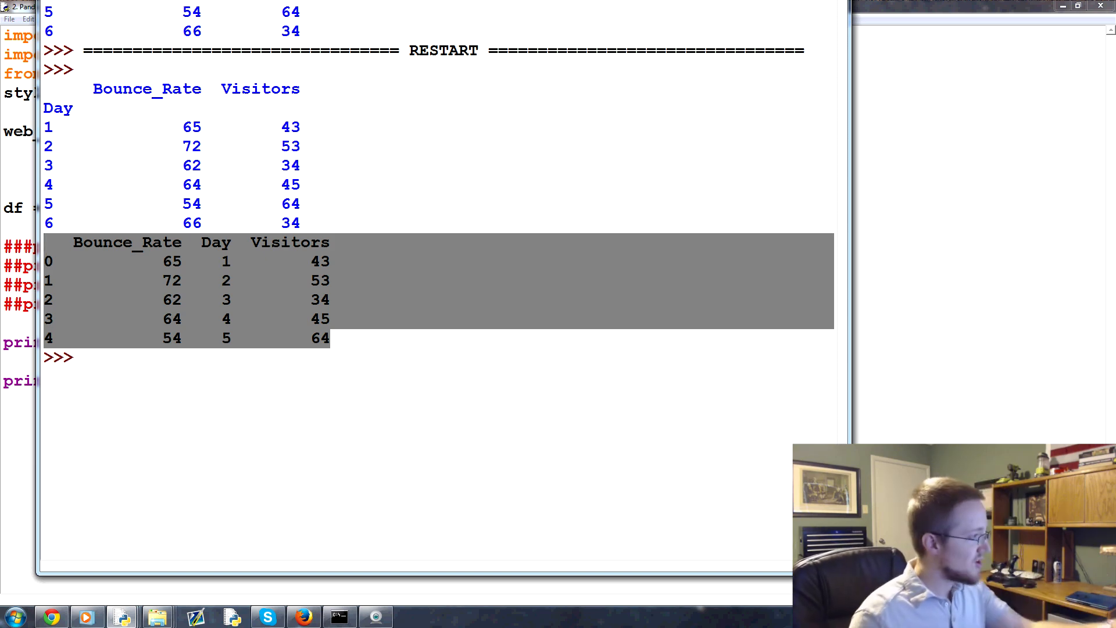
{"action": "mouse_move", "coordinate": [457, 136]}
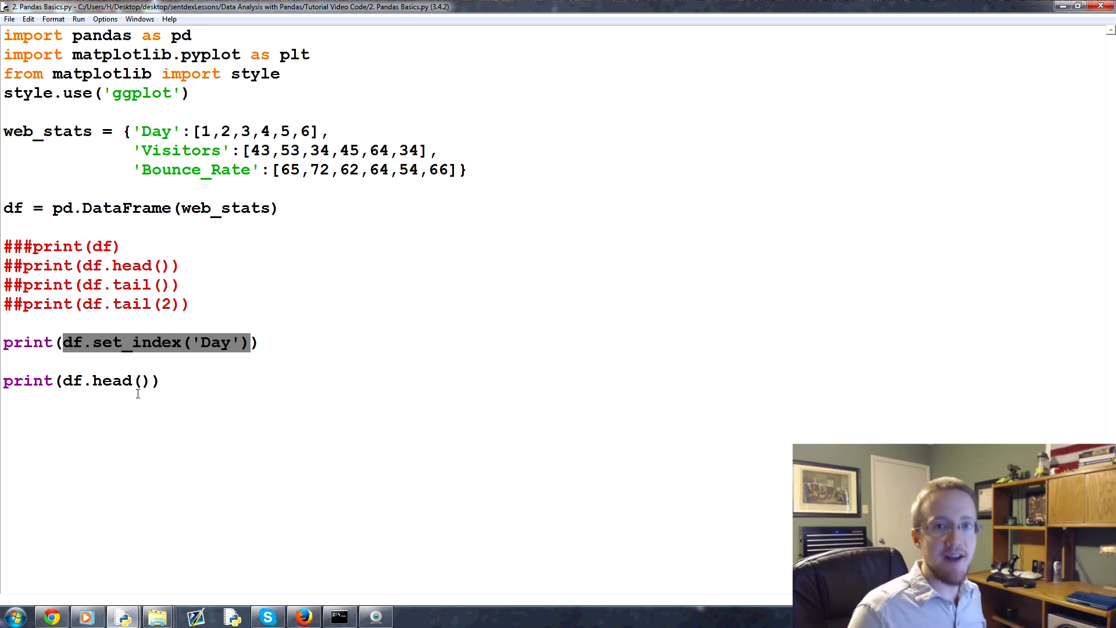
{"action": "left_click", "coordinate": [54, 342]}
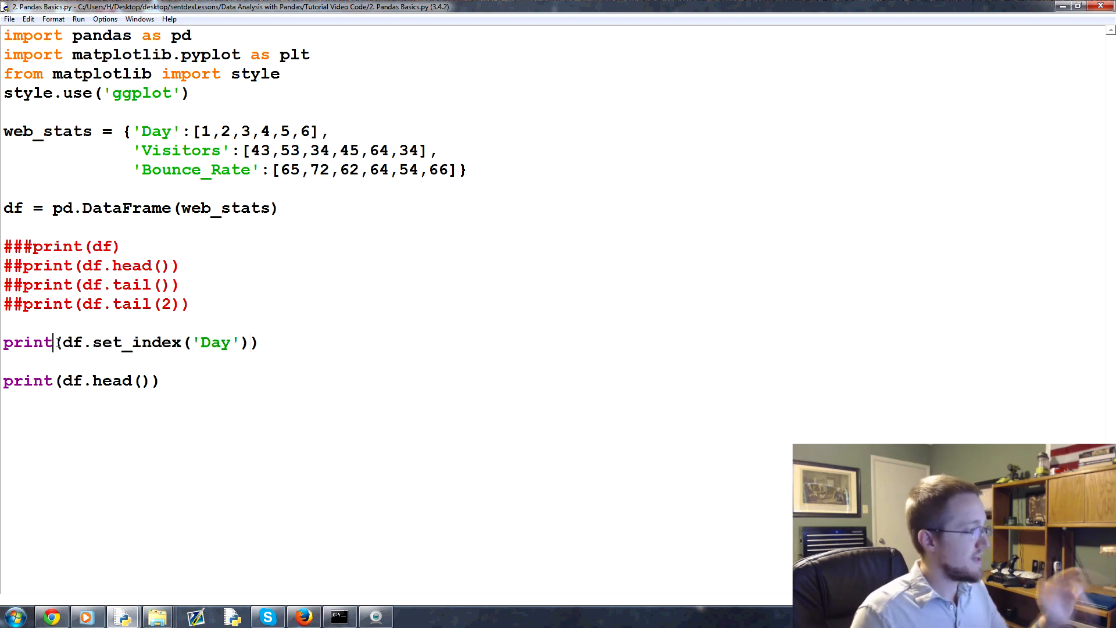
{"action": "double_click", "coordinate": [27, 343]}
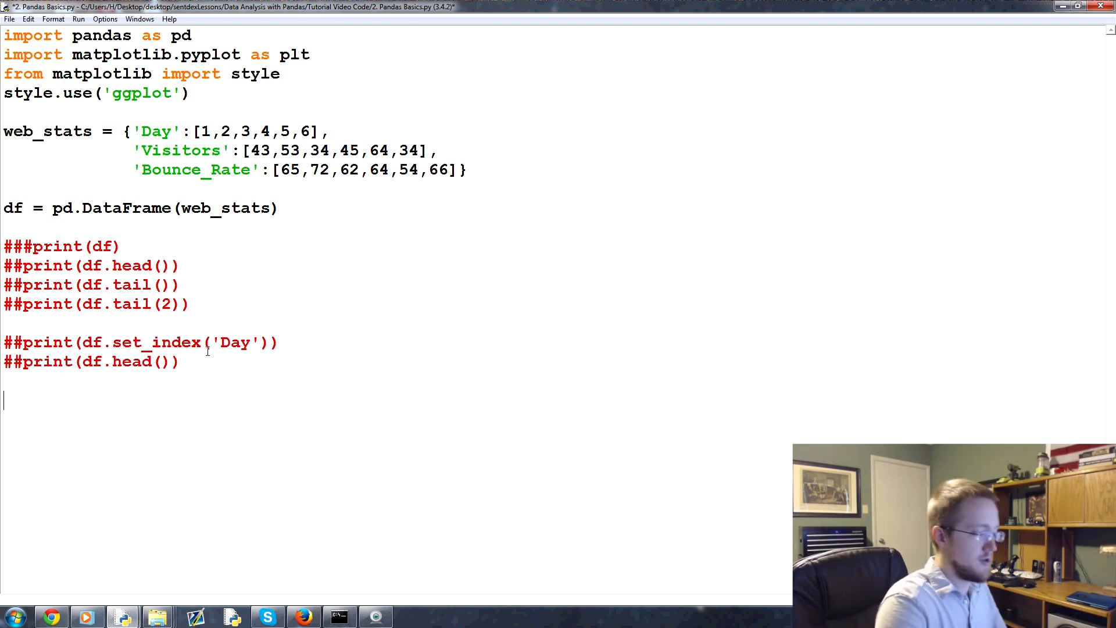
Add df = df.set_index('Day') and print(df.head()) lines, and save the script.
{"action": "type", "text": "df = df."}
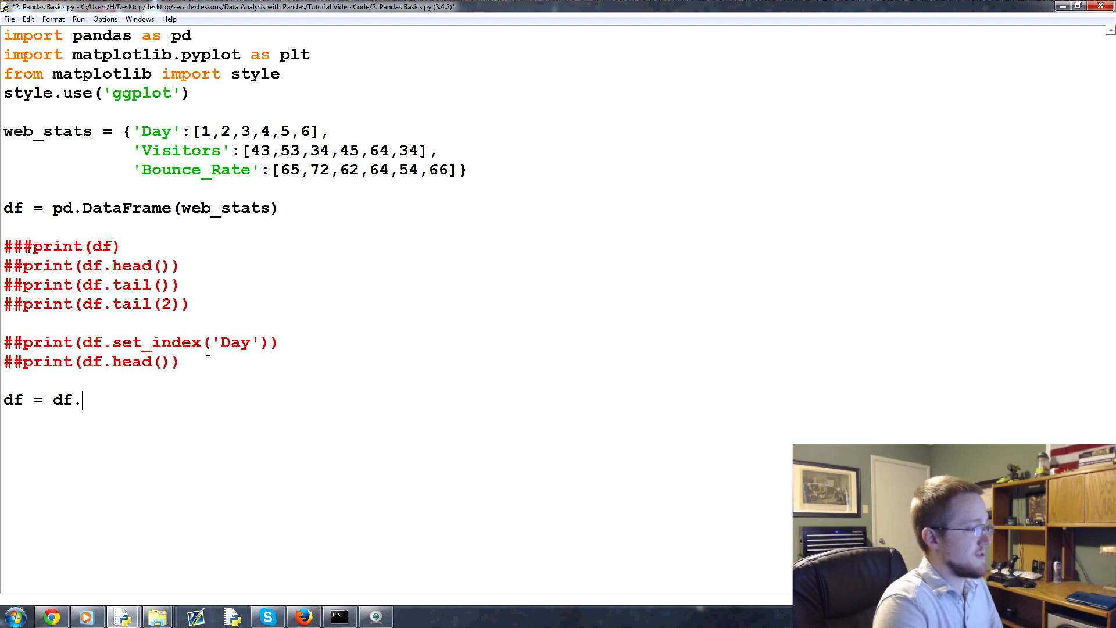
{"action": "type", "text": "set_index('Day"}
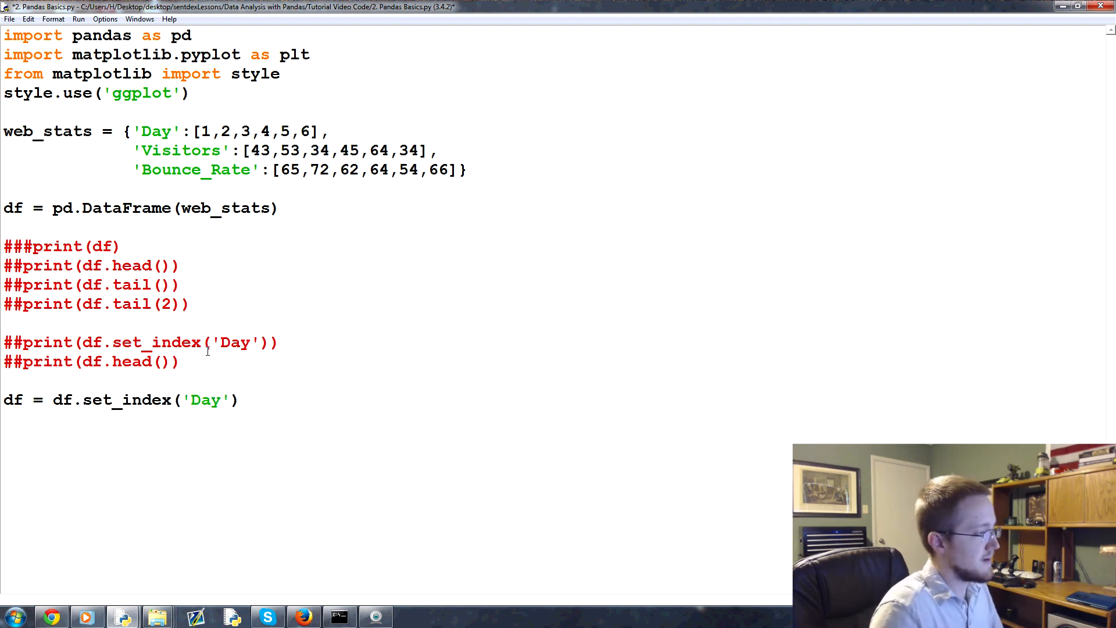
{"action": "type", "text": "print()"}
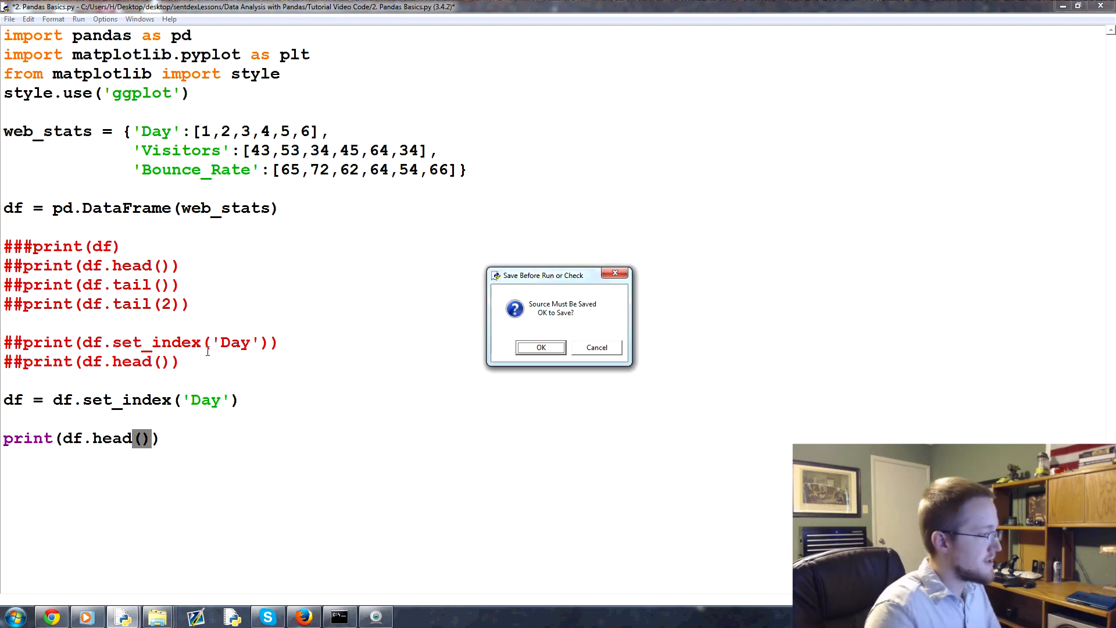
{"action": "left_click", "coordinate": [540, 347]}
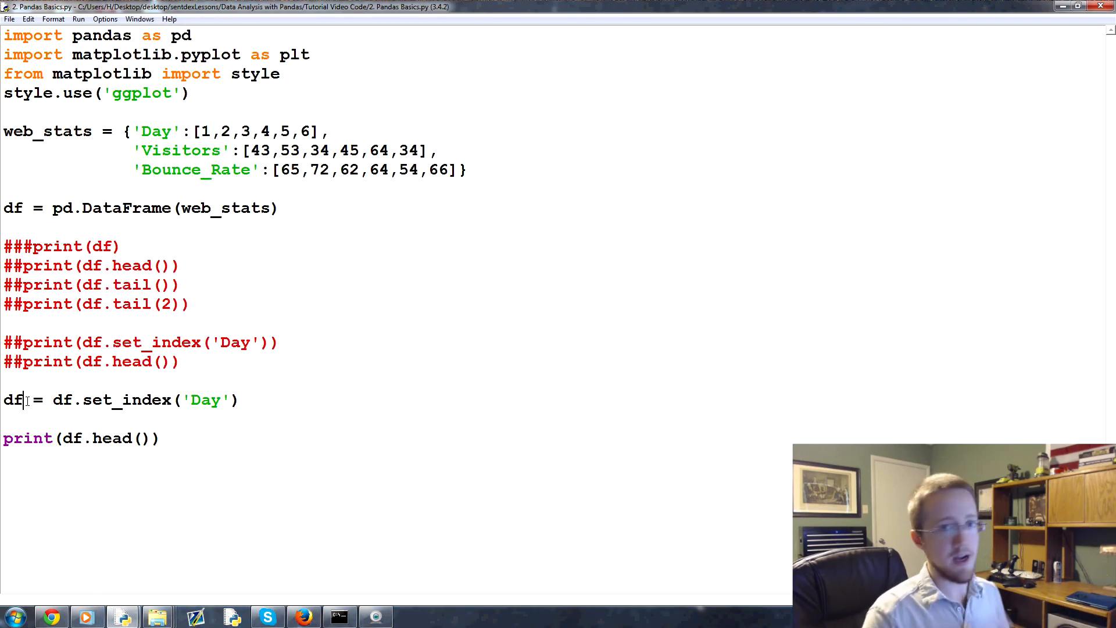
Run the script to print the Day-indexed head, then comment out both lines.
{"action": "type", "text": "2 = df.s"}
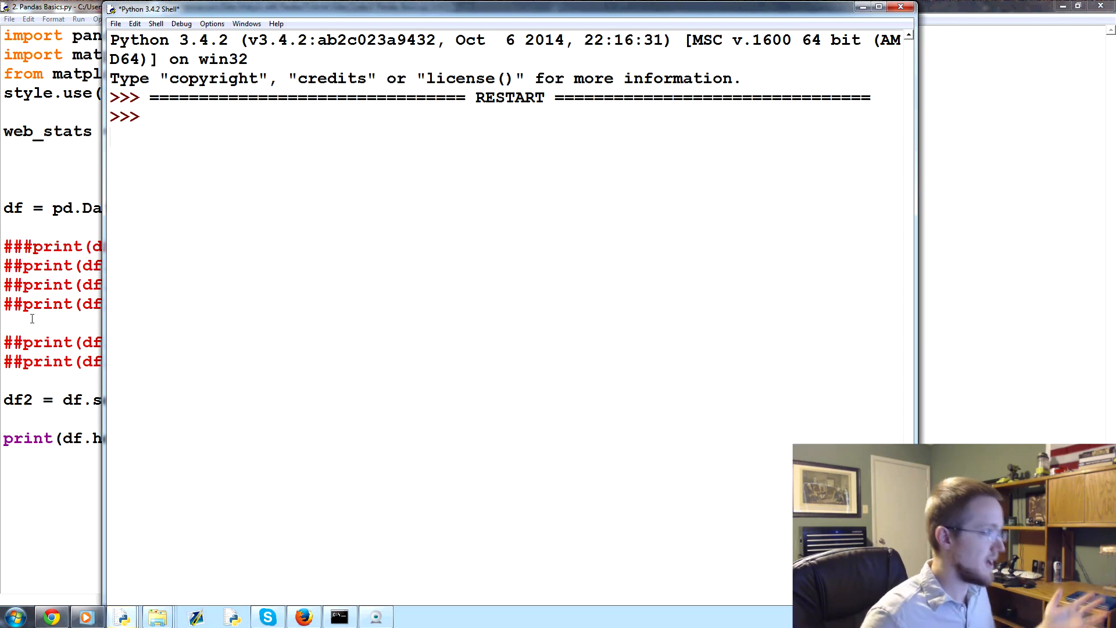
{"action": "key", "text": "F5"}
{"action": "type", "text": "2"}
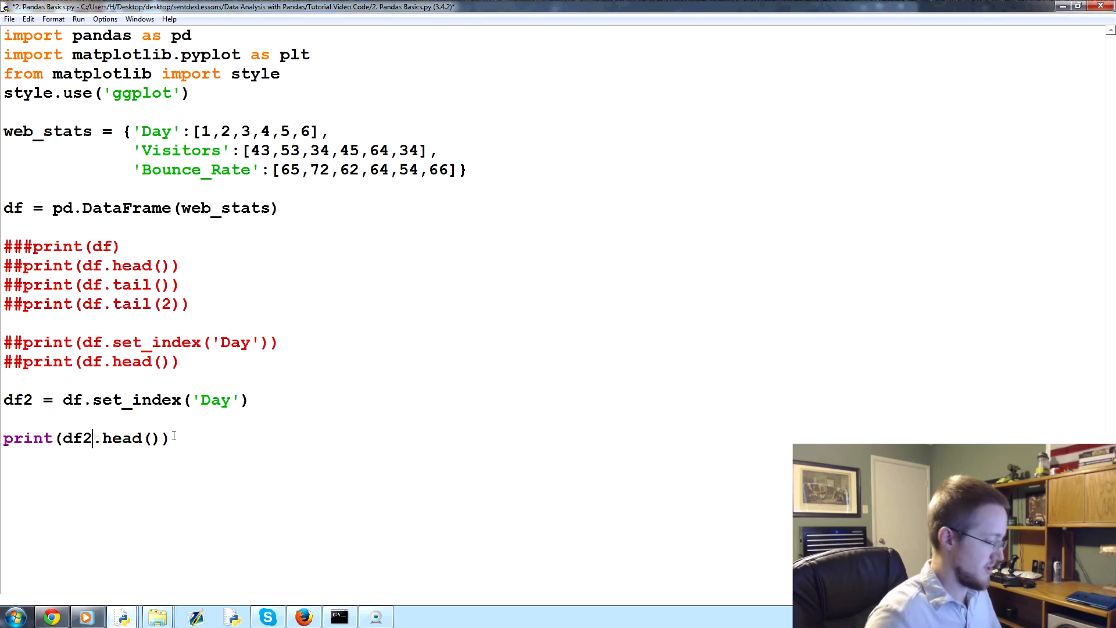
{"action": "key", "text": "F5"}
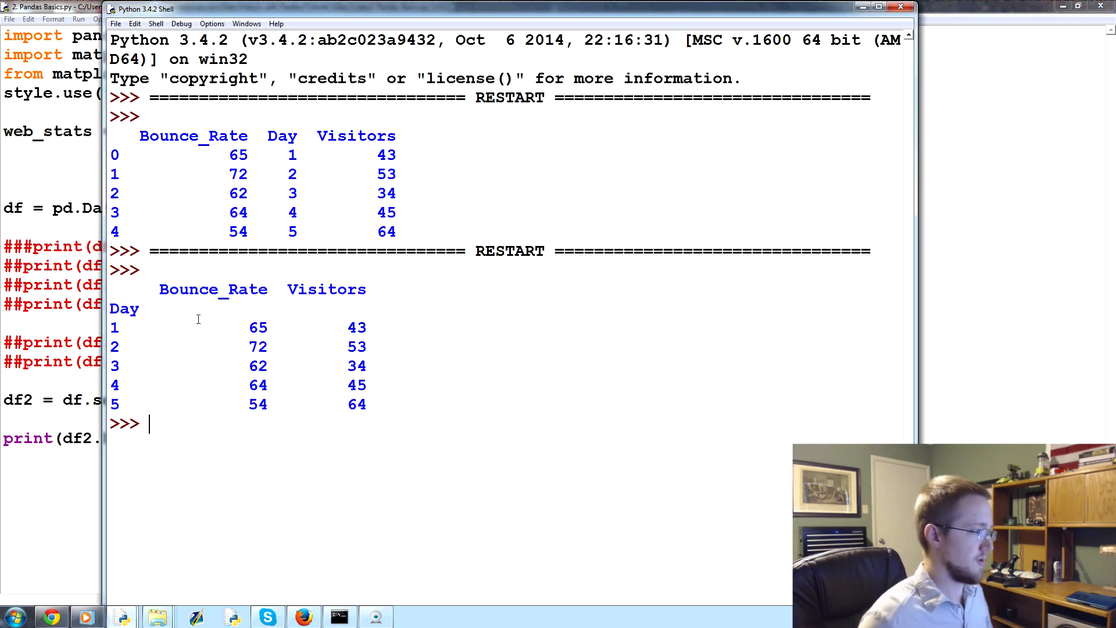
{"action": "left_click", "coordinate": [42, 7]}
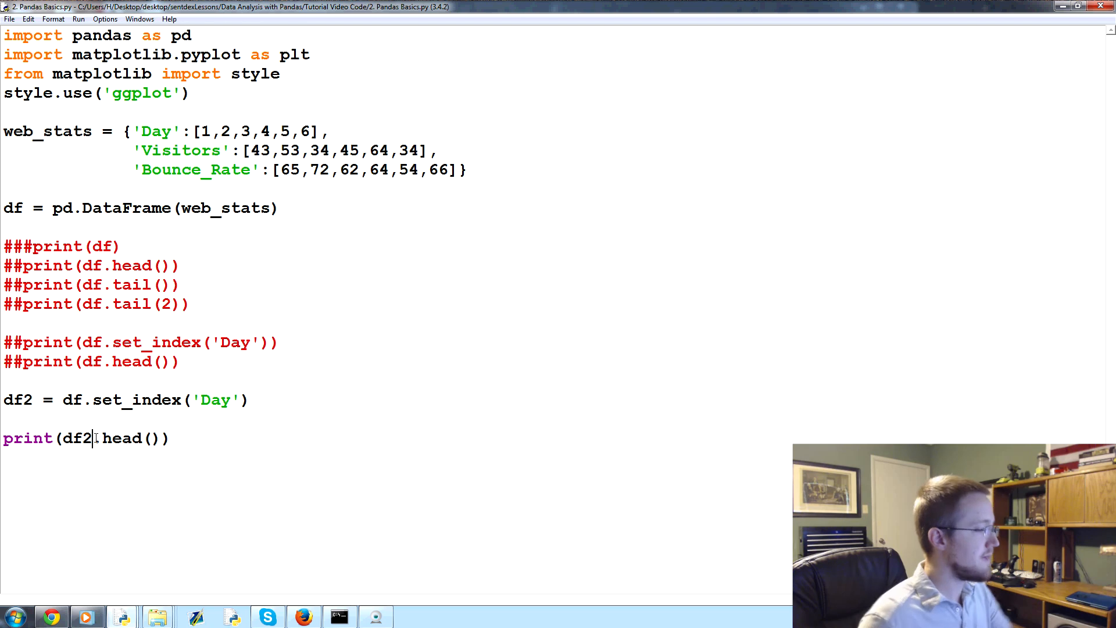
{"action": "key", "text": "Backspace"}
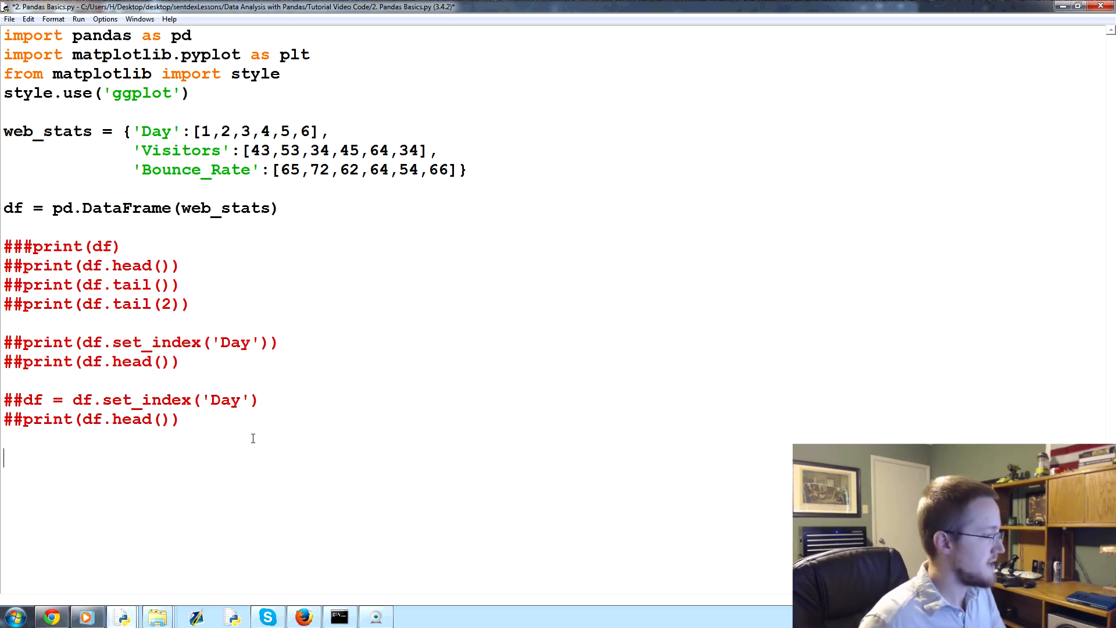
Write df.set_index('Day', inplace=True) and print(df.head()), both ending up commented out.
{"action": "type", "text": "df."}
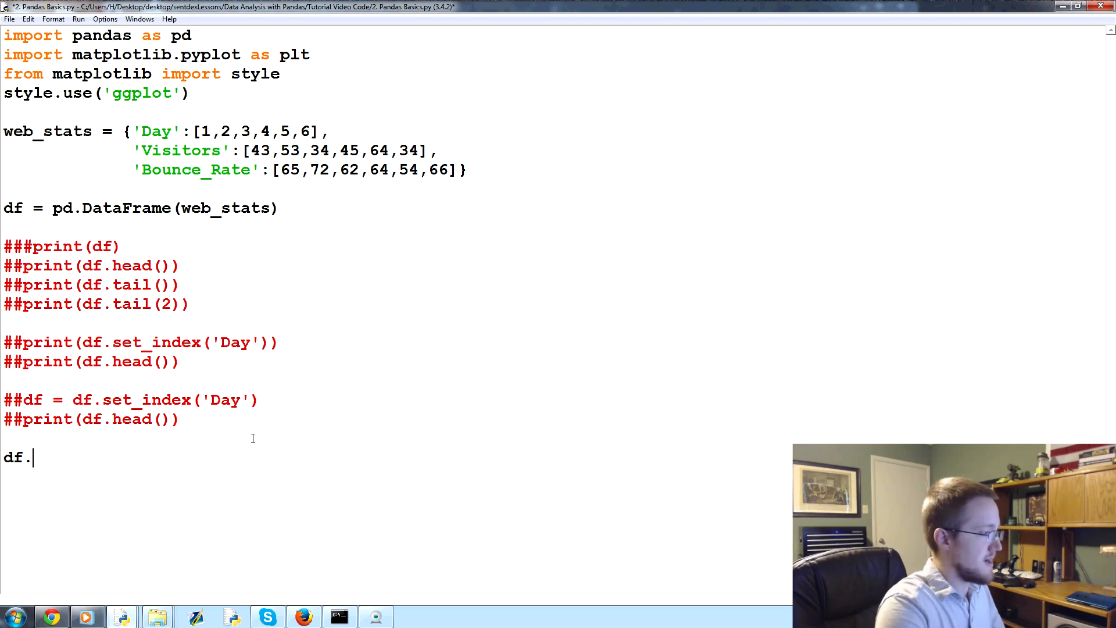
{"action": "type", "text": "set_index('')"}
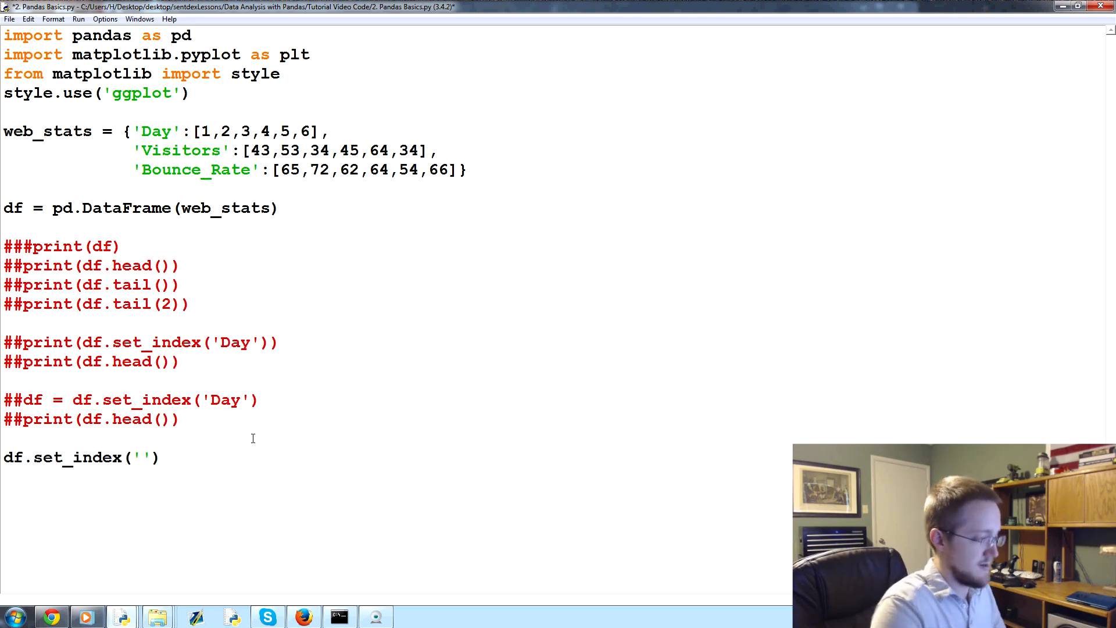
{"action": "type", "text": "Day', inp"}
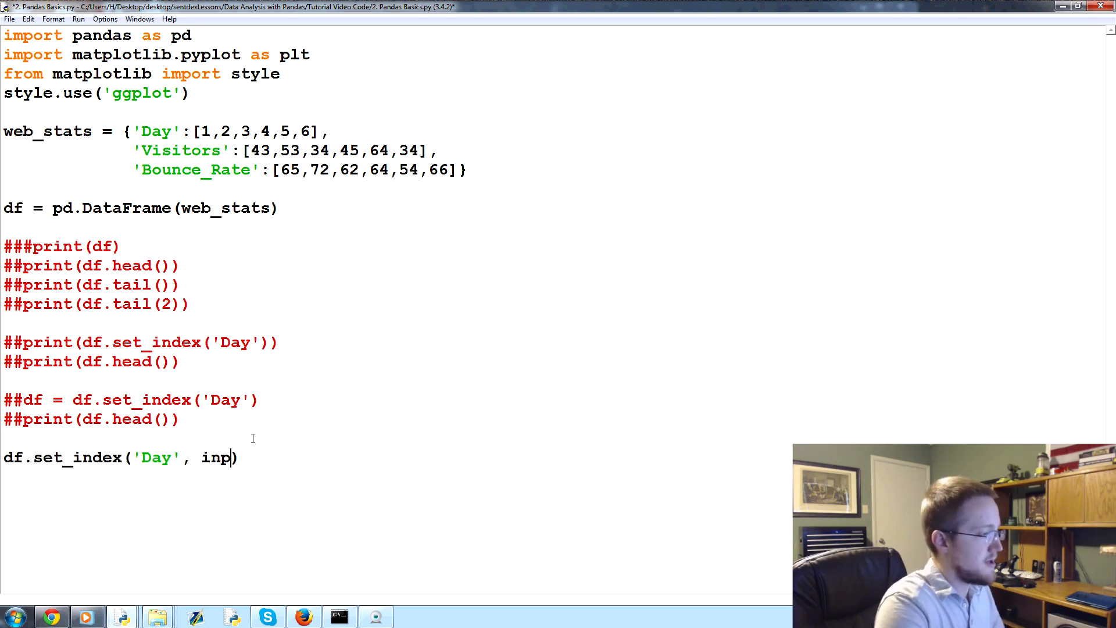
{"action": "type", "text": "lace=True)"}
{"action": "type", "text": "print("}
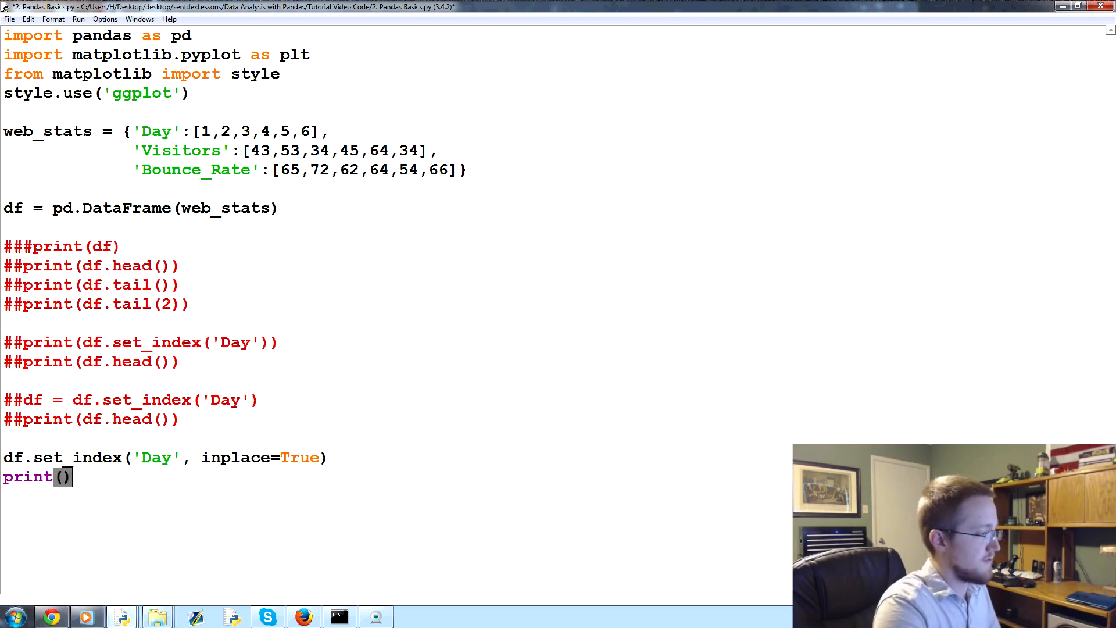
{"action": "type", "text": "df.head("}
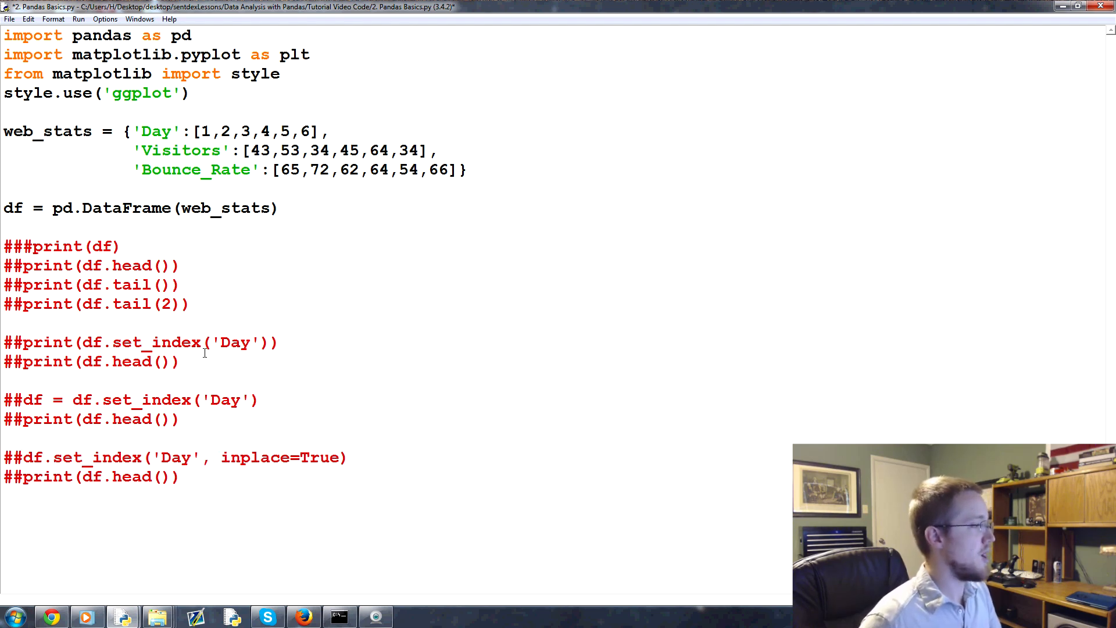
Add print(df['Visitors']), run it to see the Visitors Series, and return to the editor.
{"action": "scroll", "scroll_direction": "down", "scroll_amount": 3}
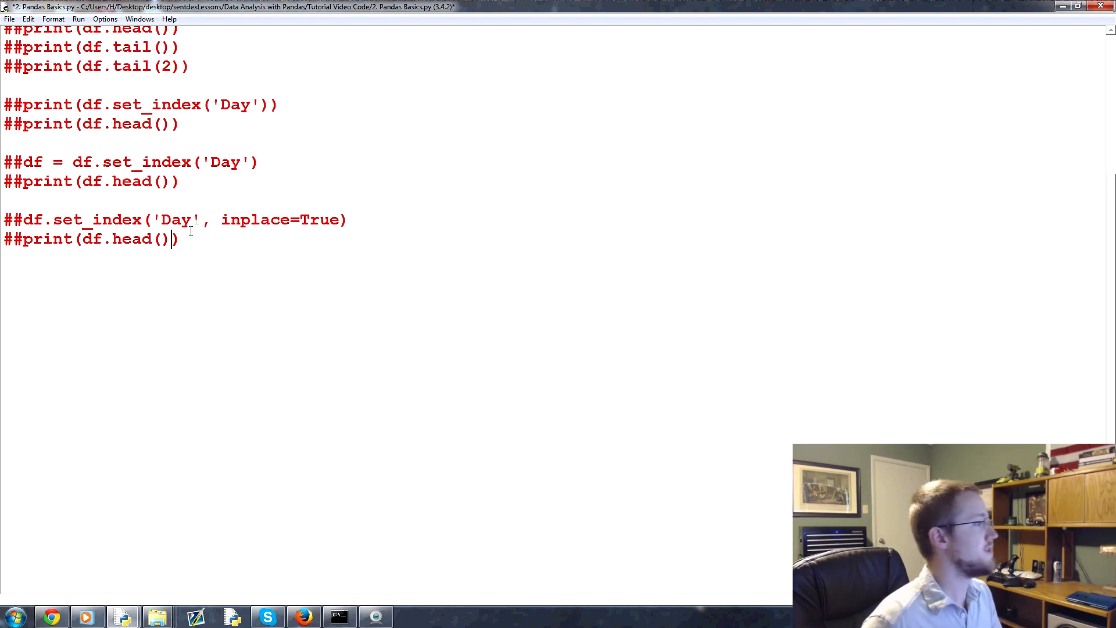
{"action": "scroll", "scroll_direction": "up", "scroll_amount": 3}
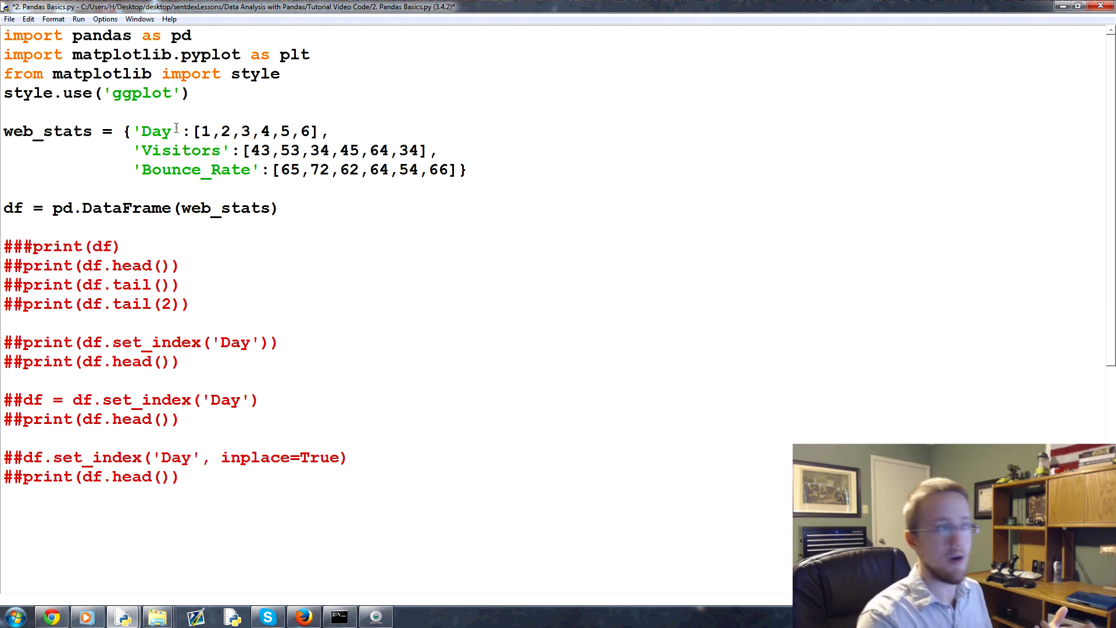
{"action": "scroll", "scroll_direction": "down", "scroll_amount": 3}
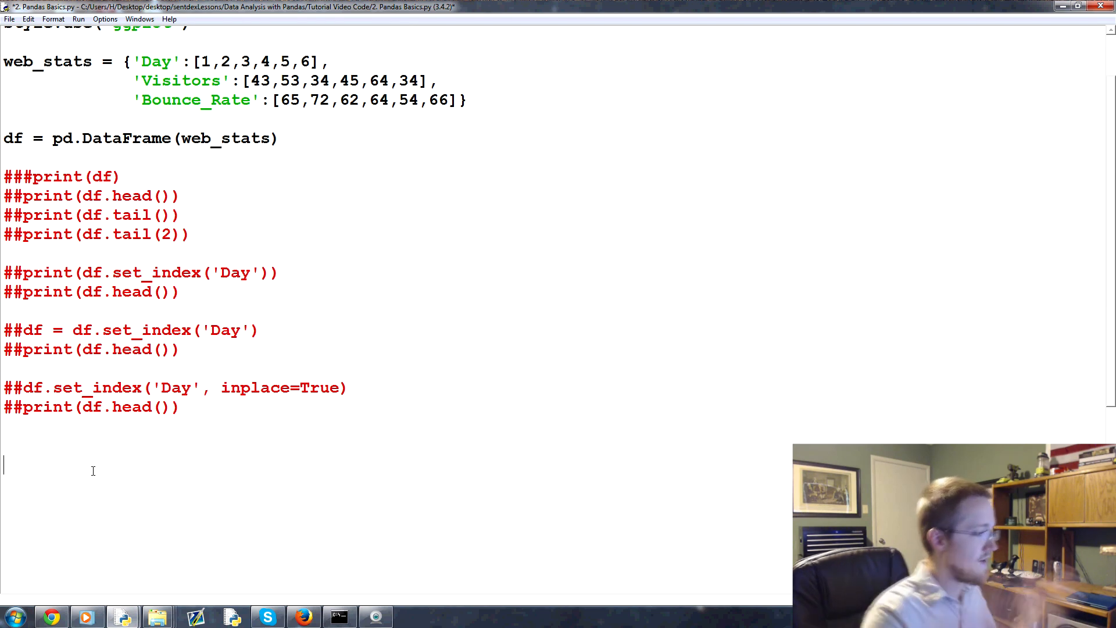
{"action": "type", "text": "print()"}
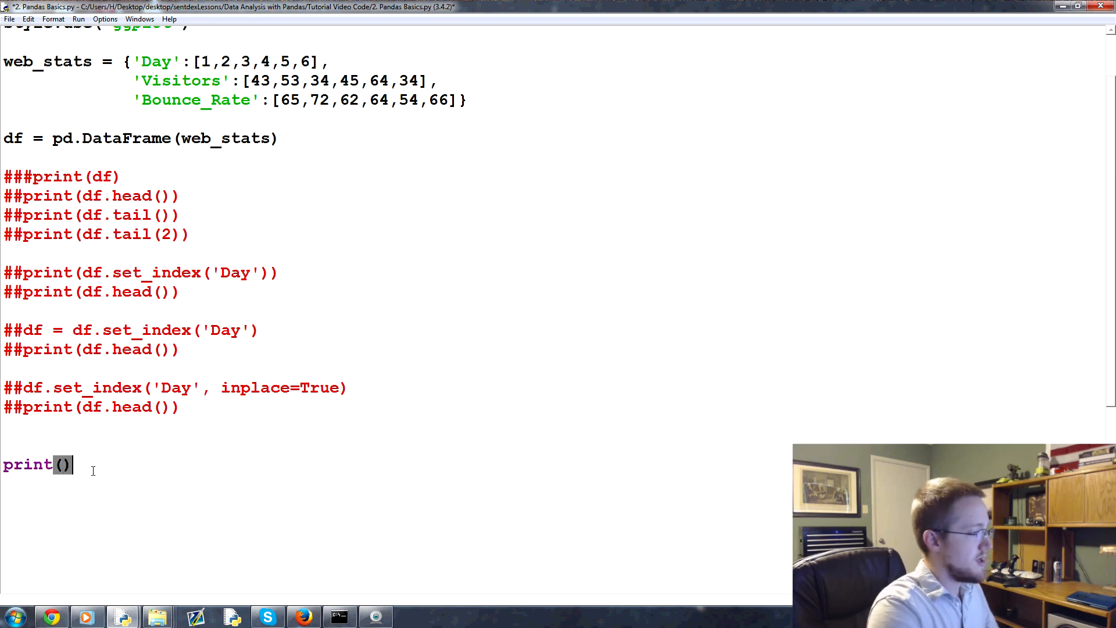
{"action": "type", "text": "df[]"}
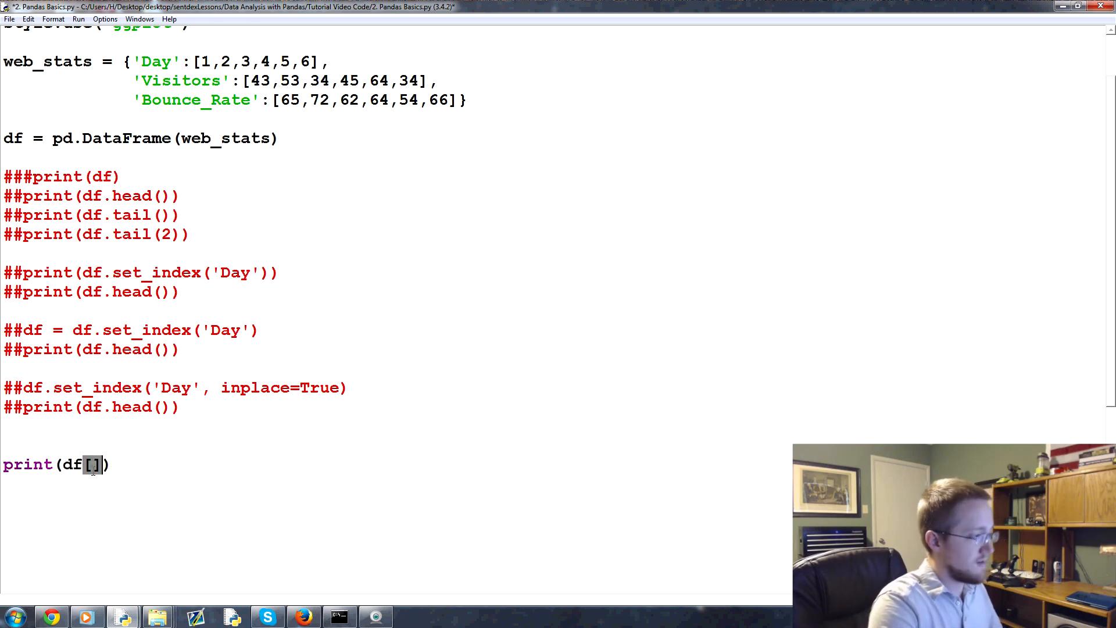
{"action": "type", "text": "''"}
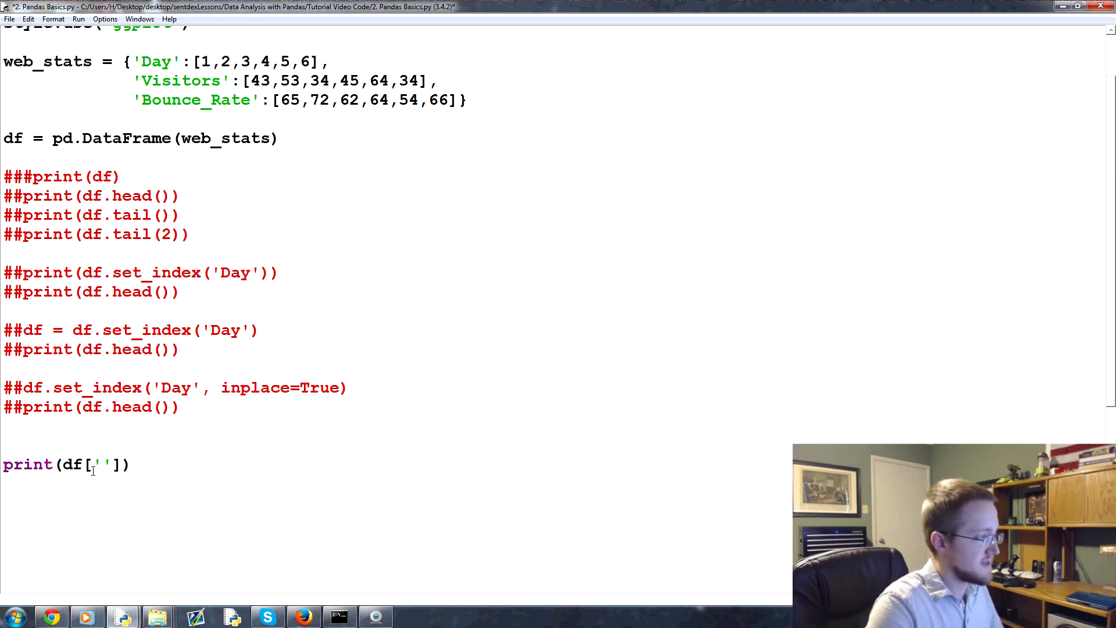
{"action": "type", "text": "Visito"}
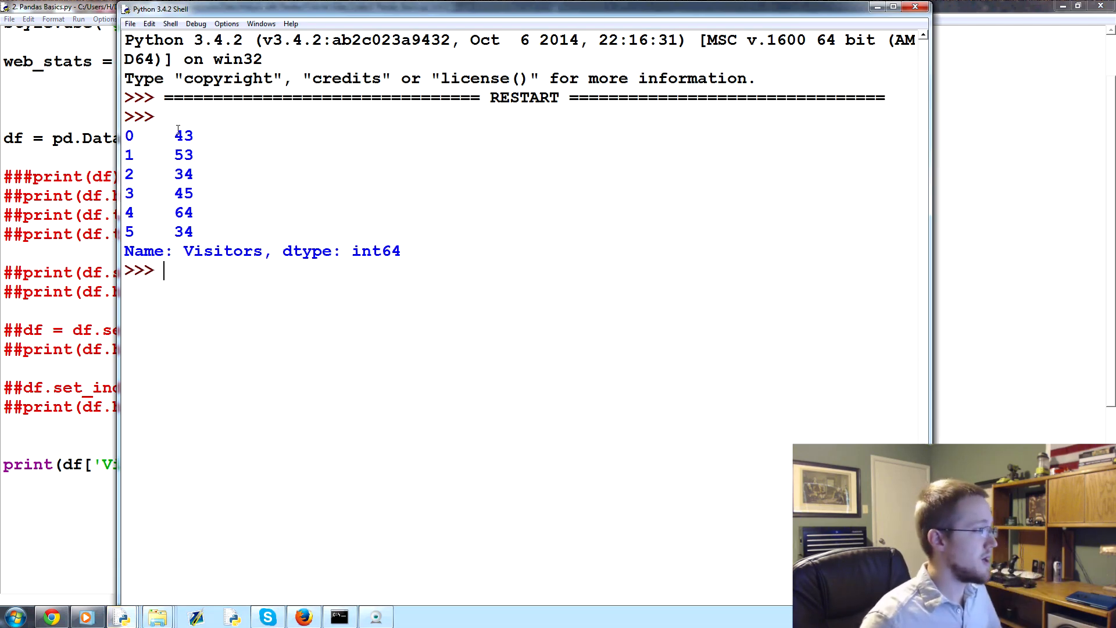
{"action": "mouse_move", "coordinate": [165, 161]}
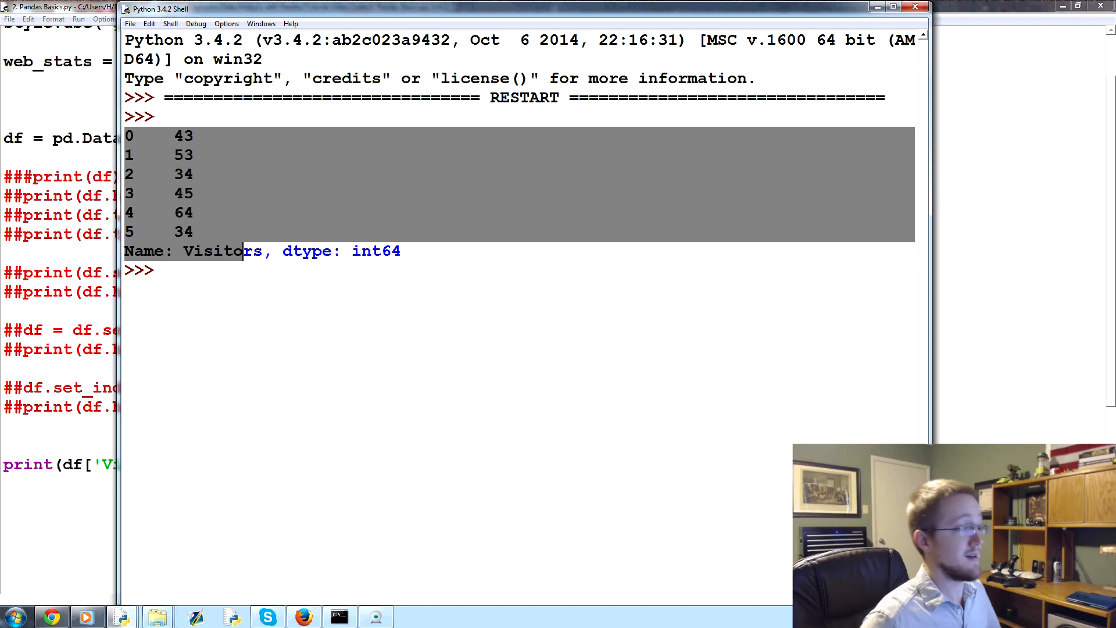
{"action": "left_click", "coordinate": [203, 194]}
{"action": "type", "text": "print(df."}
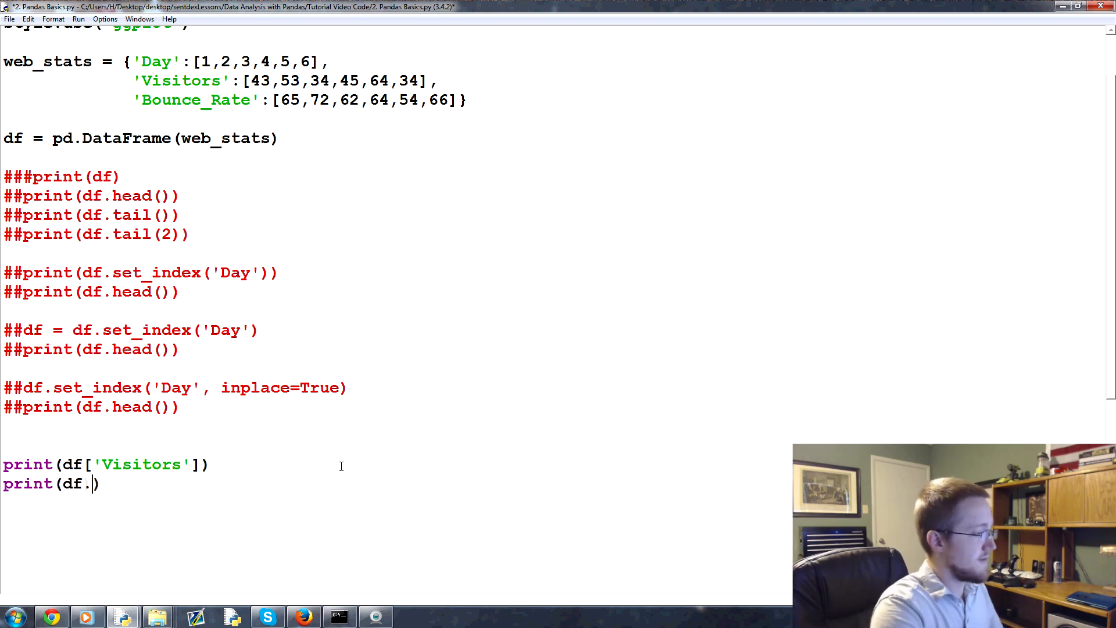
Print df.Visitors, then try df.Bounce Rate and run to expose the syntax error.
{"action": "type", "text": "Visitors"}
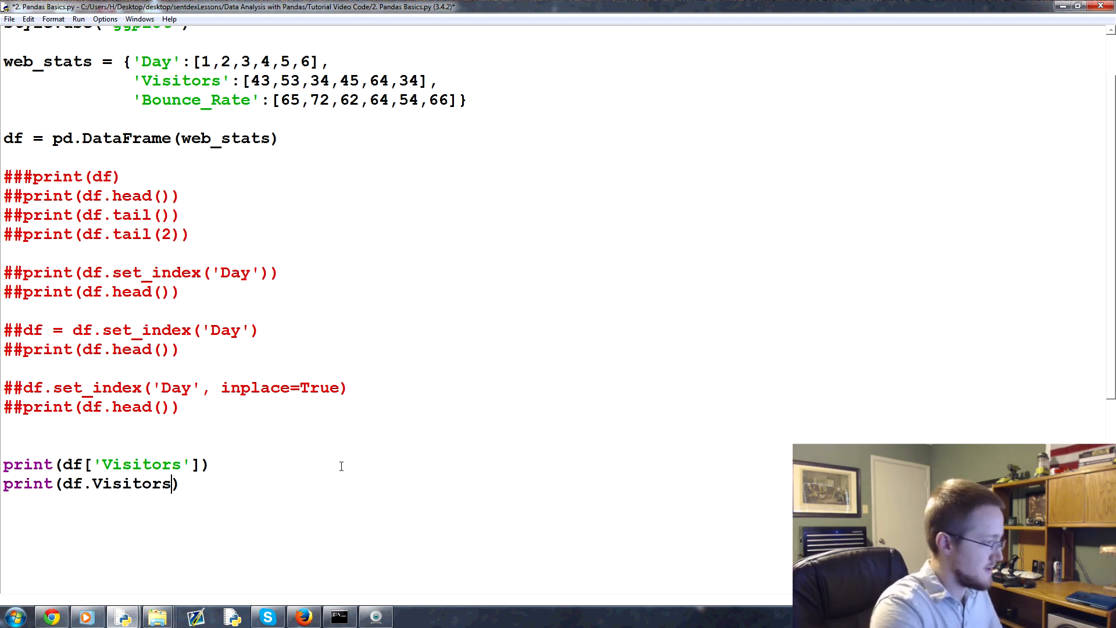
{"action": "key", "text": "F5"}
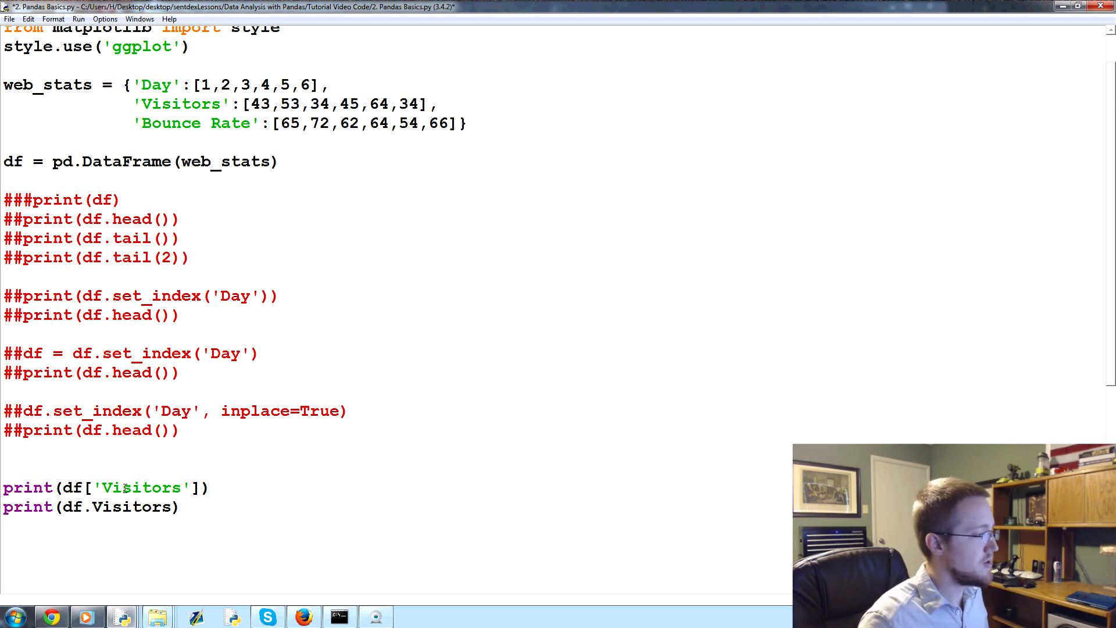
{"action": "double_click", "coordinate": [140, 488]}
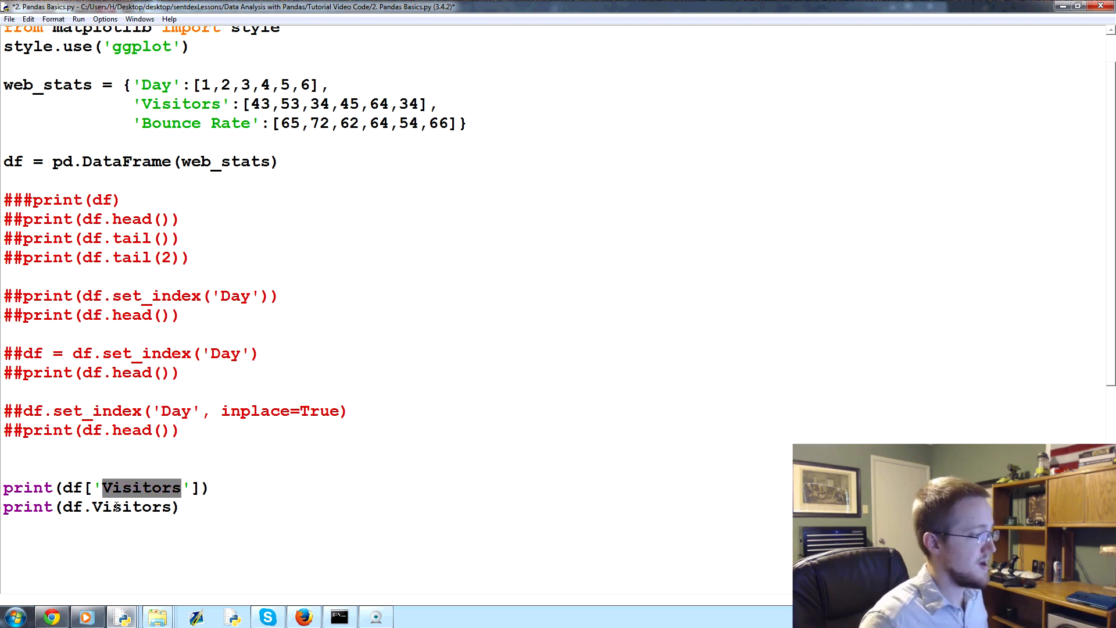
{"action": "double_click", "coordinate": [130, 507]}
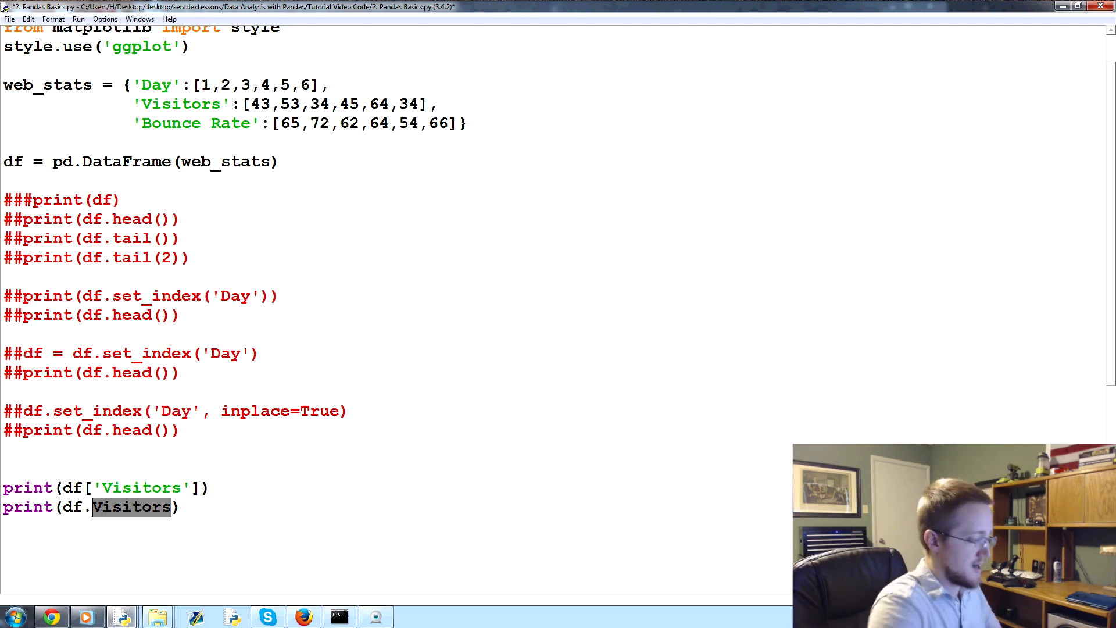
{"action": "type", "text": "Bounce Ra"}
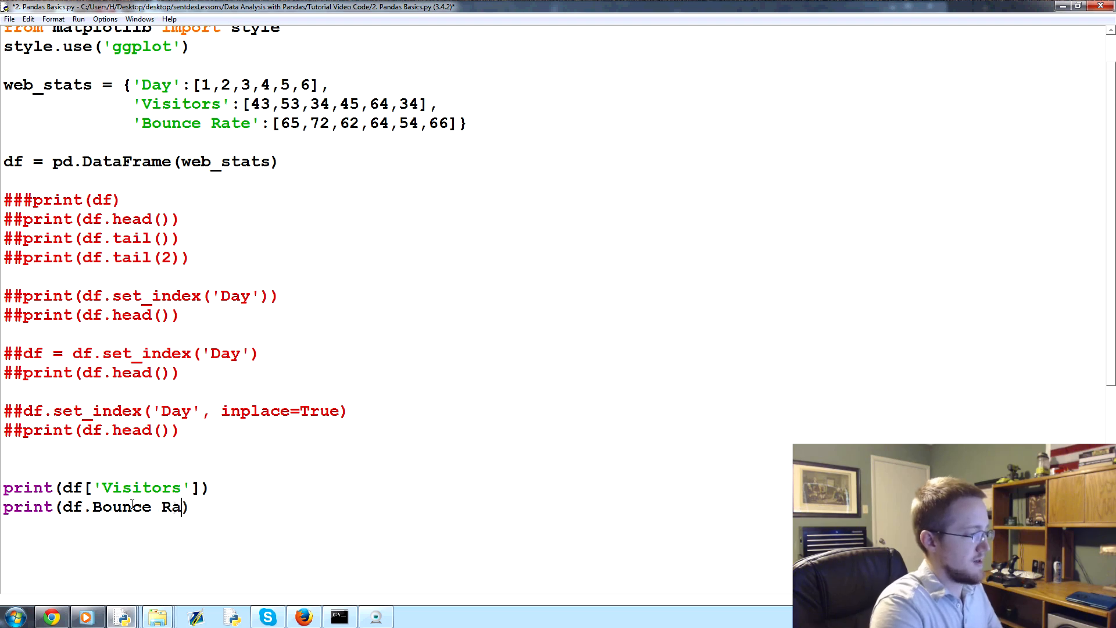
{"action": "key", "text": "F5"}
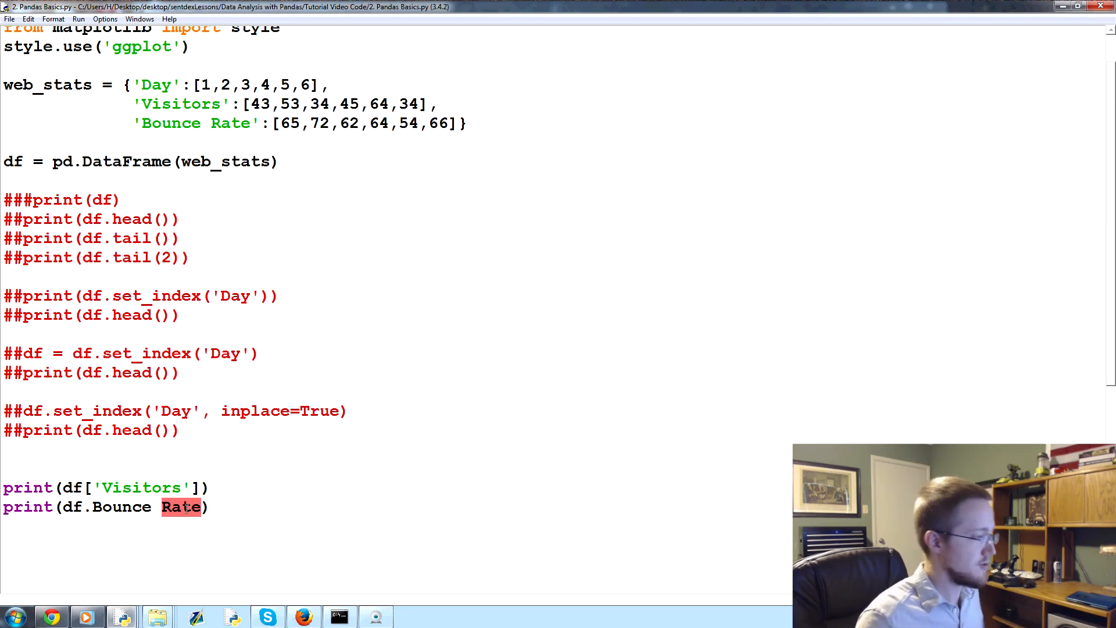
Restore df.Visitors, print df['Bounce Rate'] with bracket notation, and run the script.
{"action": "double_click", "coordinate": [146, 488]}
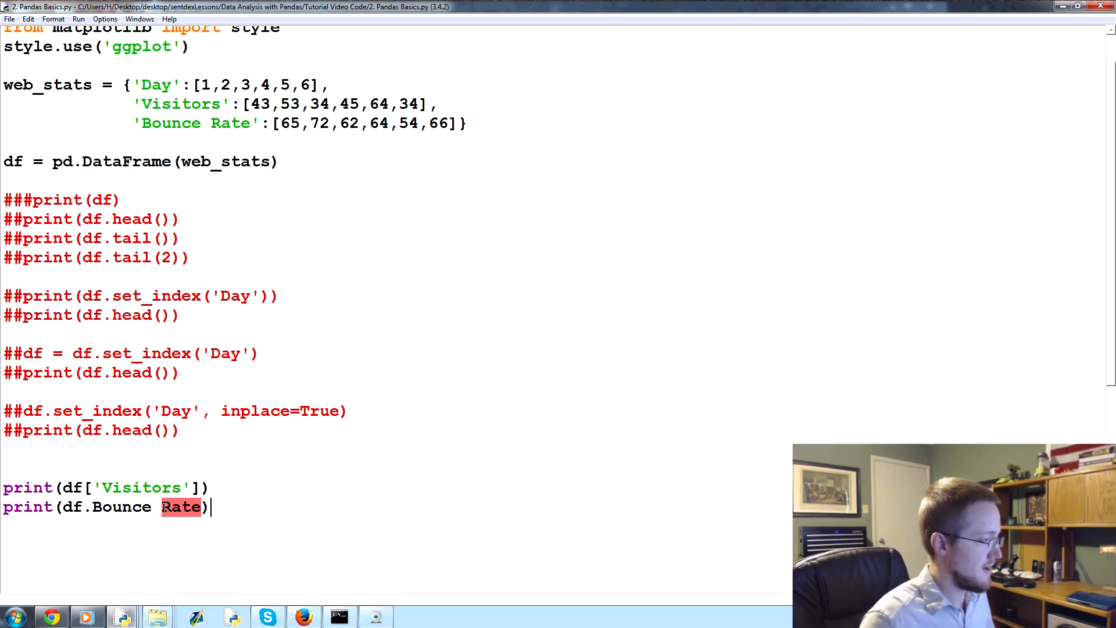
{"action": "type", "text": "Visitors"}
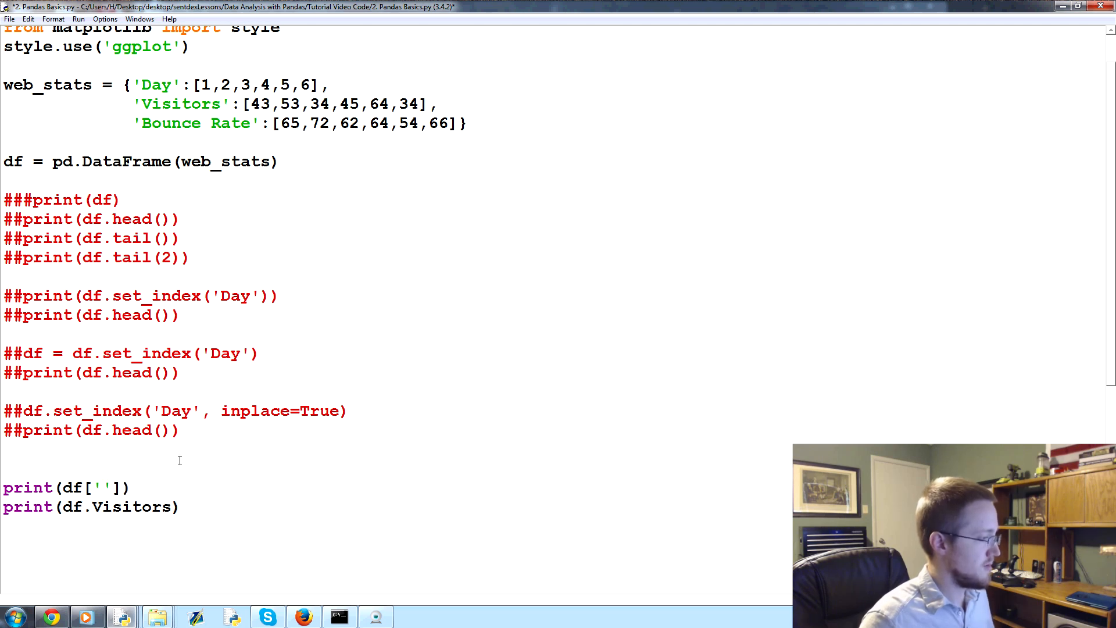
{"action": "double_click", "coordinate": [199, 123]}
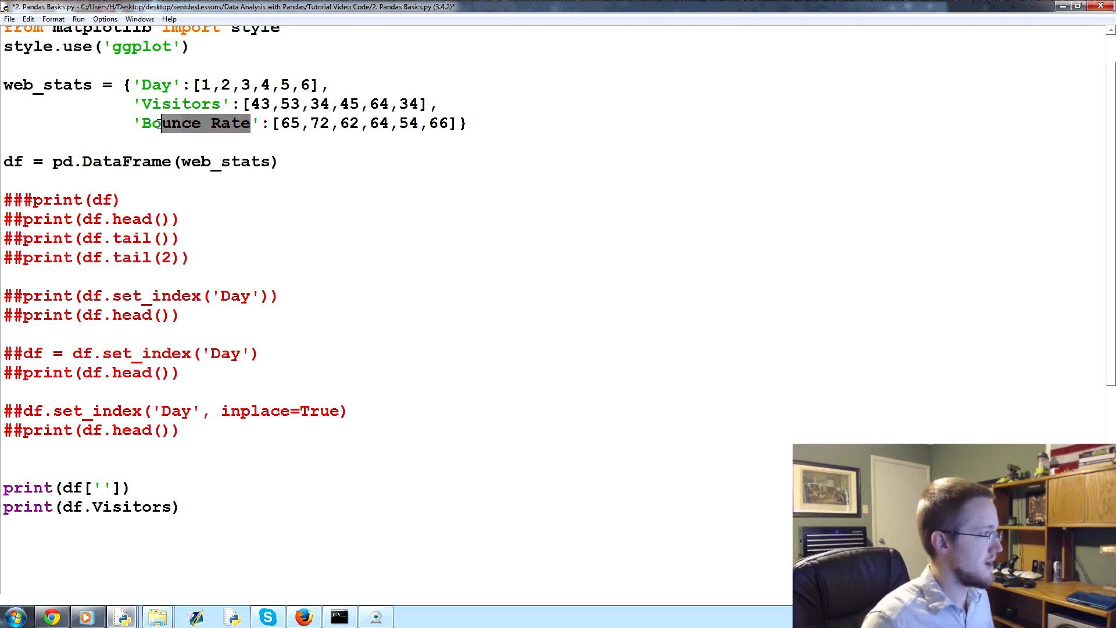
{"action": "type", "text": "Bounce Rate"}
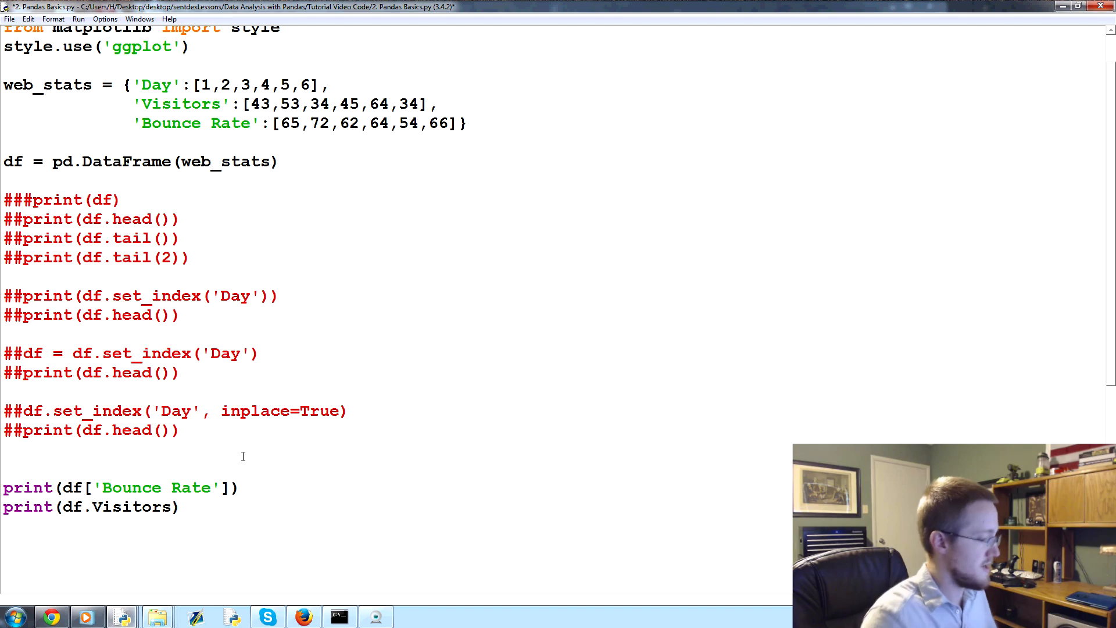
{"action": "key", "text": "F5"}
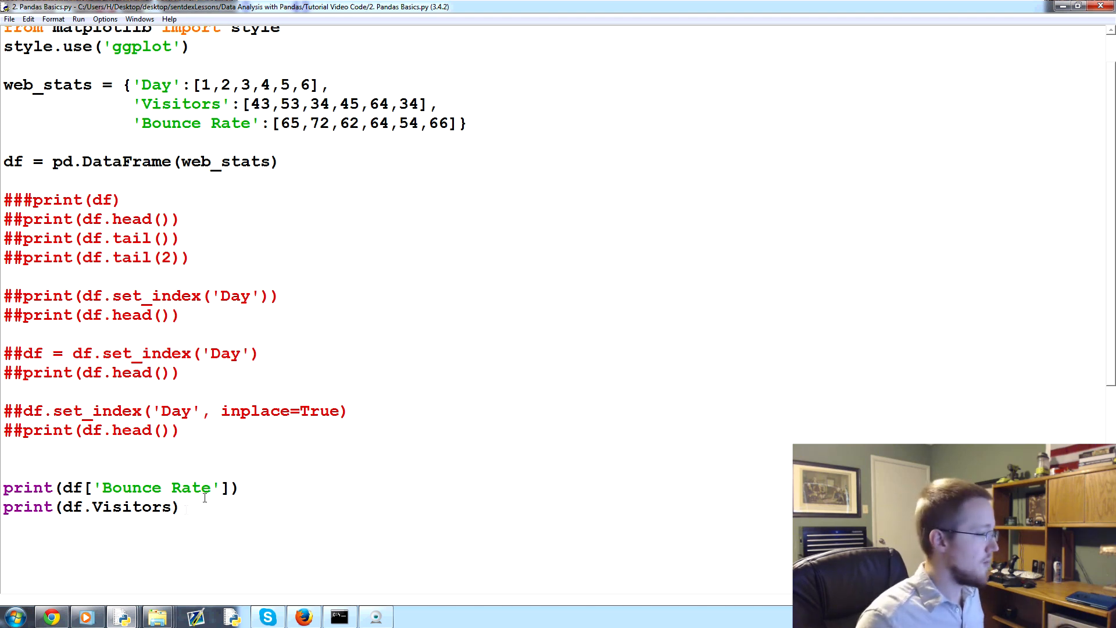
Add print(df[['Bounce_Rate','Visitors']]) to print both columns together, and run it.
{"action": "key", "text": "Return"}
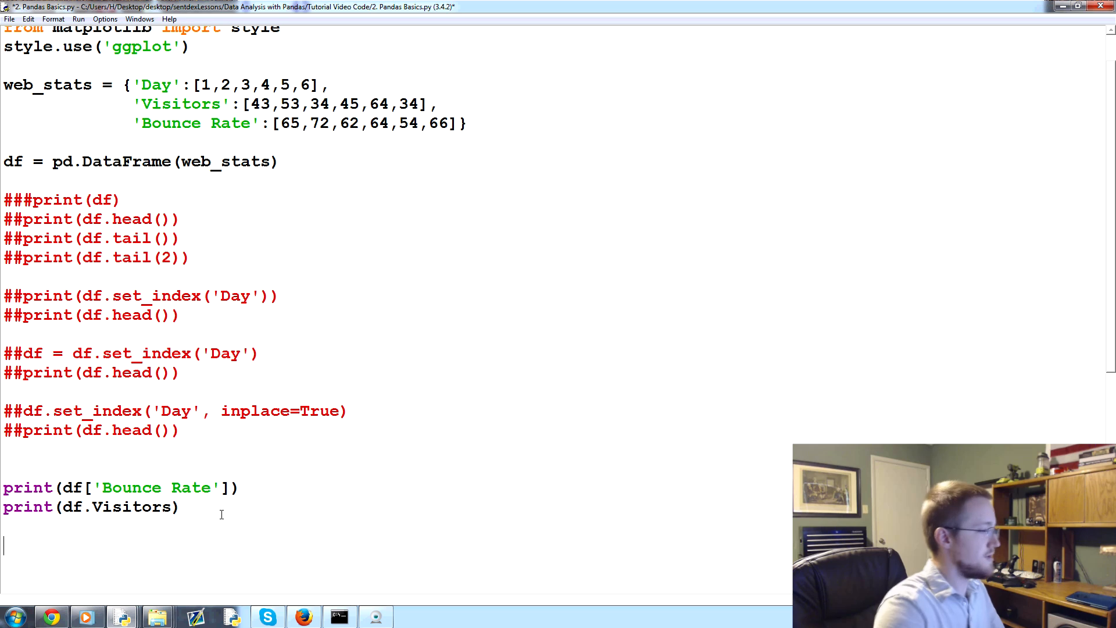
{"action": "type", "text": "print(df)"}
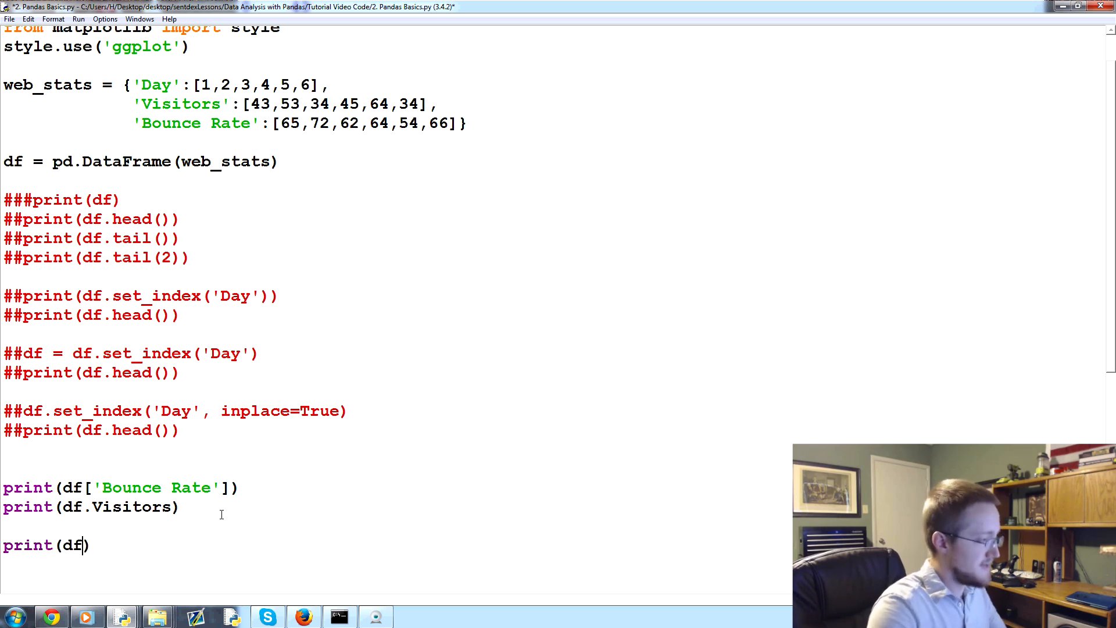
{"action": "type", "text": "[]"}
{"action": "left_click", "coordinate": [122, 487]}
{"action": "type", "text": "_"}
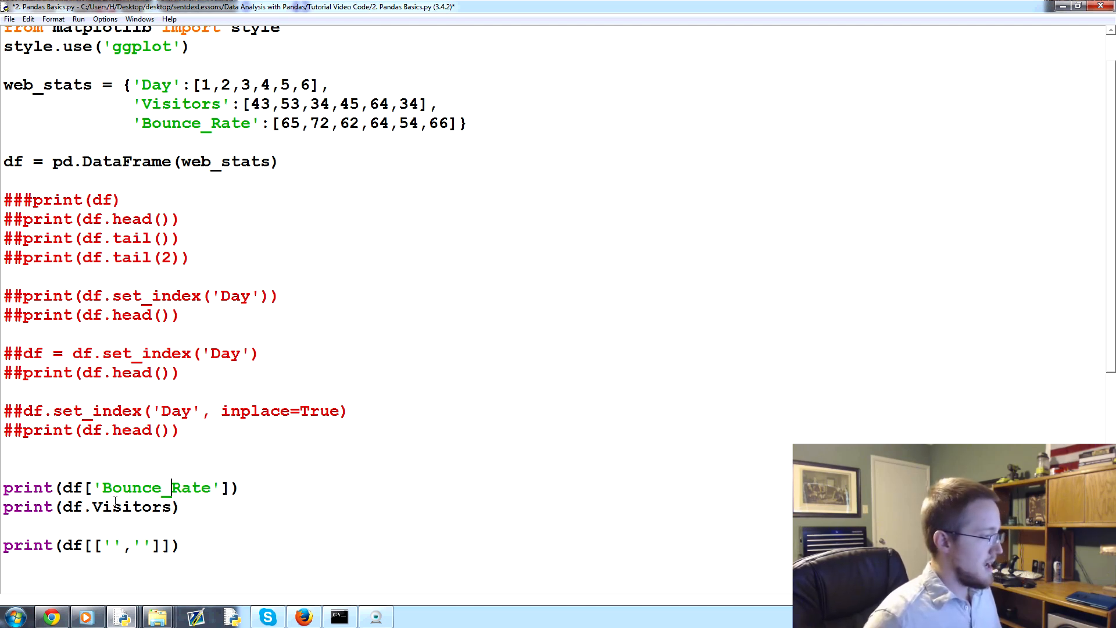
{"action": "double_click", "coordinate": [155, 488]}
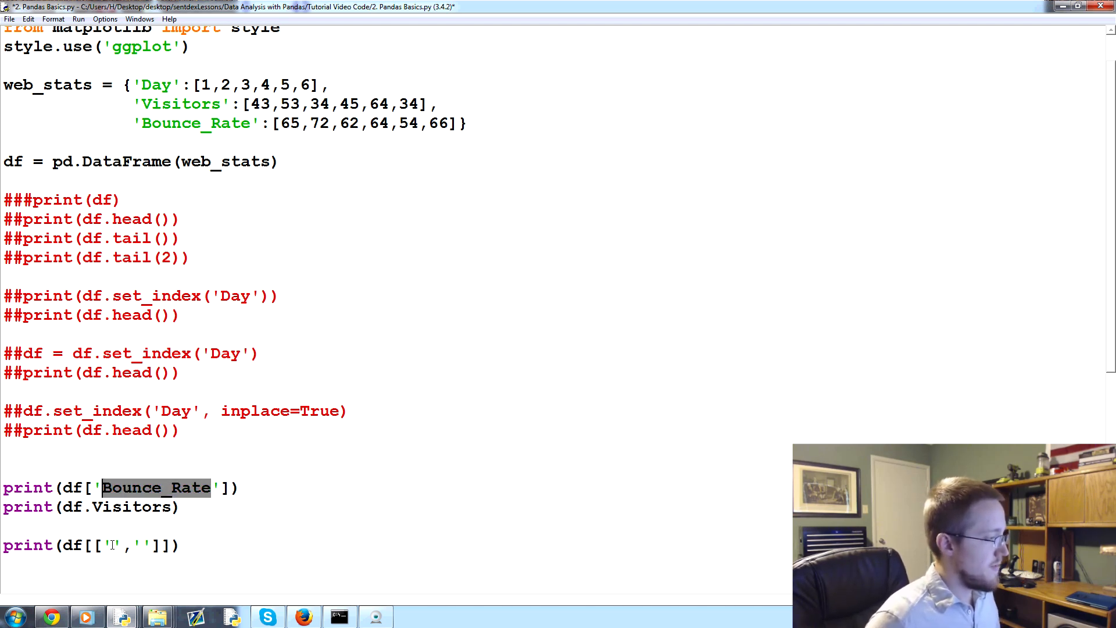
{"action": "type", "text": "Bounce_Rate','Vis"}
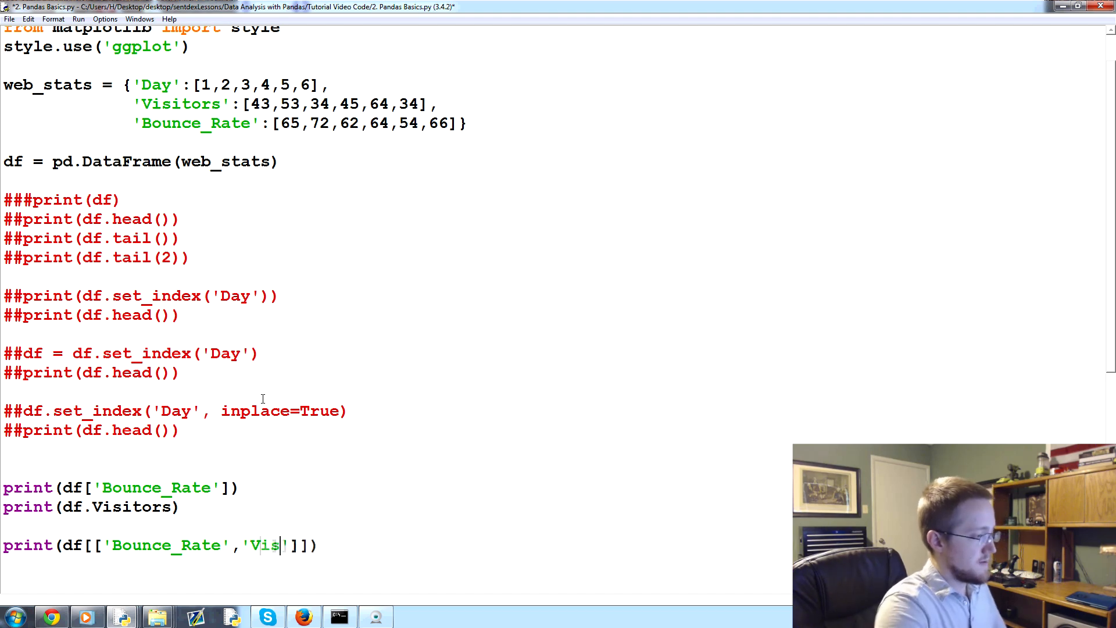
{"action": "type", "text": "itors"}
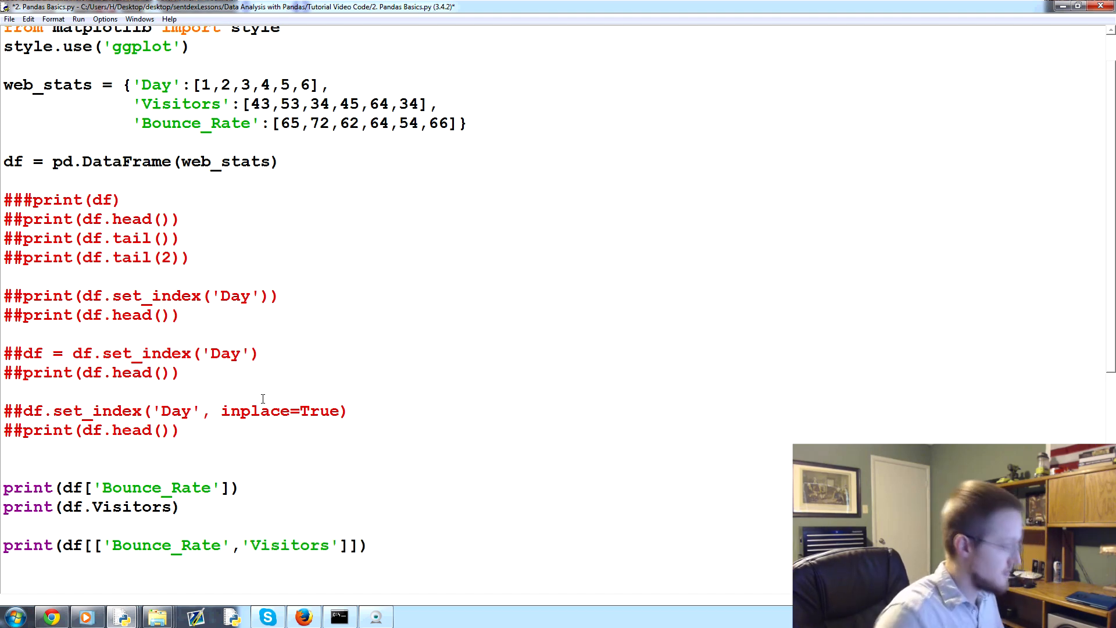
{"action": "key", "text": "F5"}
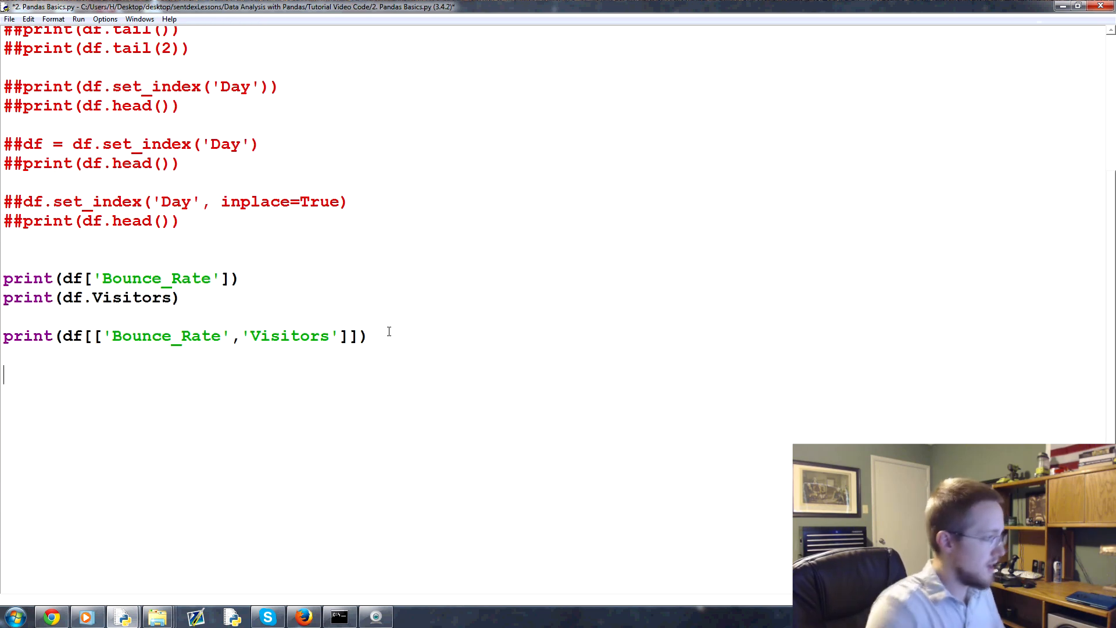
Add print(df.Visitors.tolist()) and run, showing [43, 53, 34, 45, 64, 34].
{"action": "type", "text": "print()"}
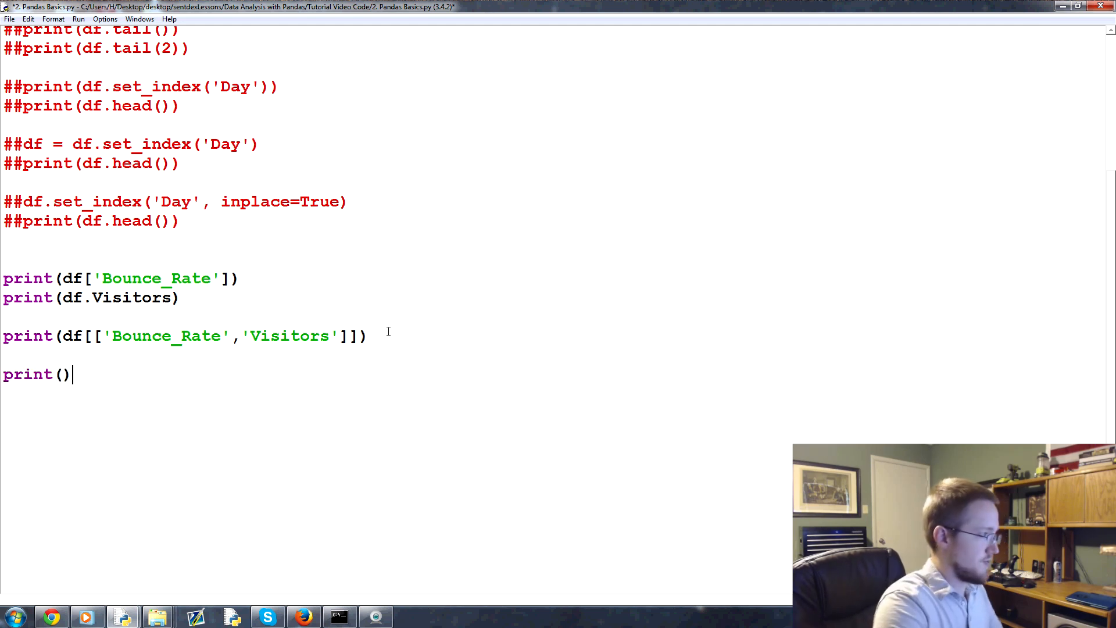
{"action": "type", "text": "df."}
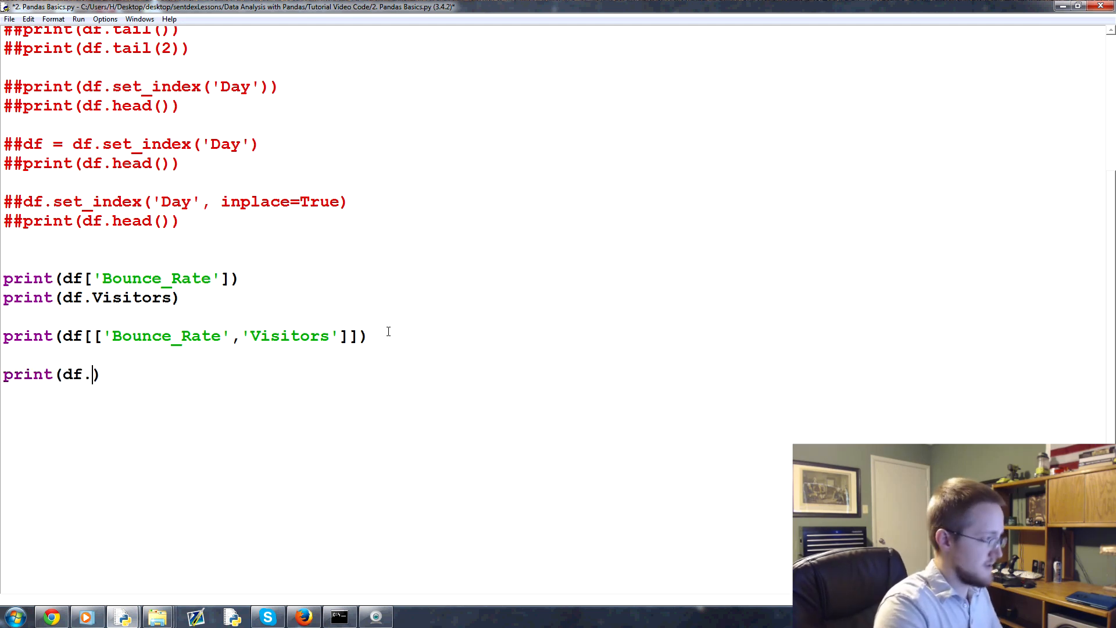
{"action": "type", "text": "Visitors"}
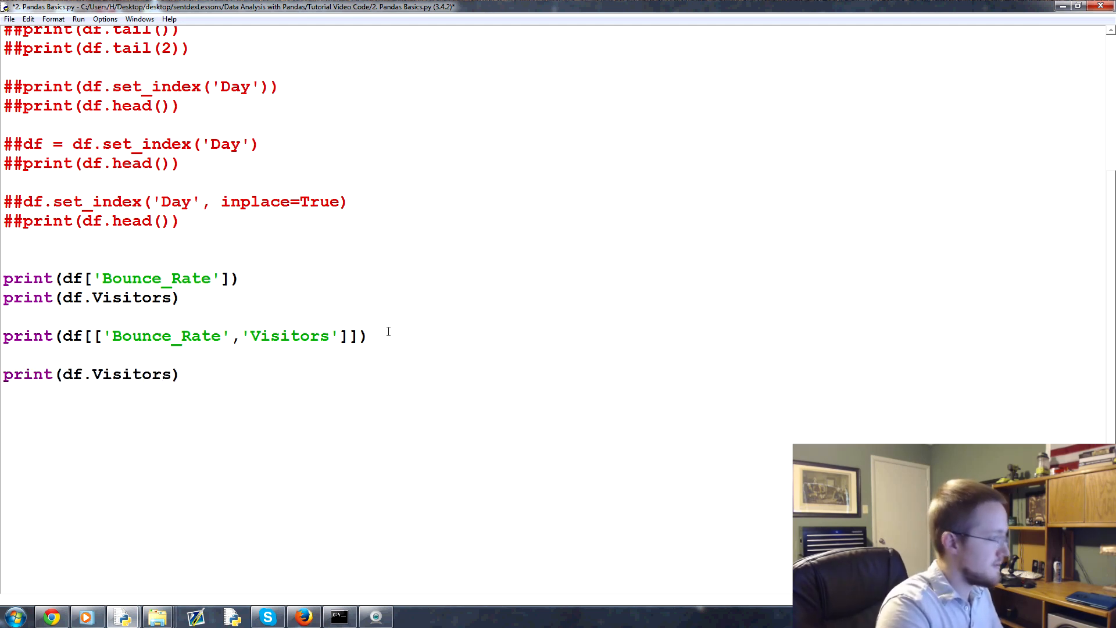
{"action": "type", "text": ".tolist()"}
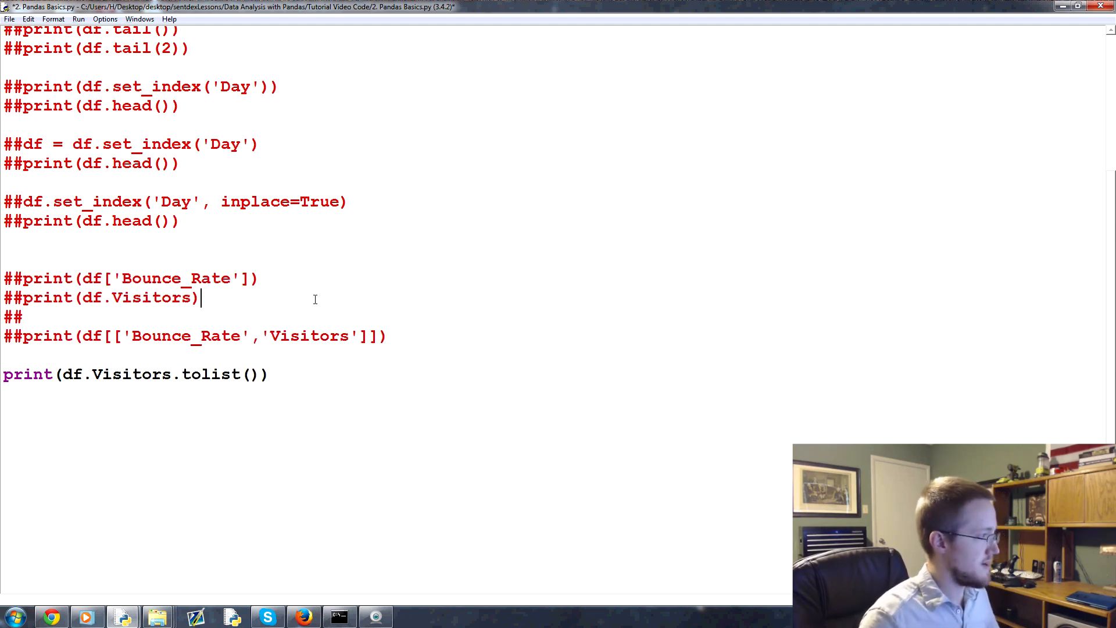
{"action": "key", "text": "F5"}
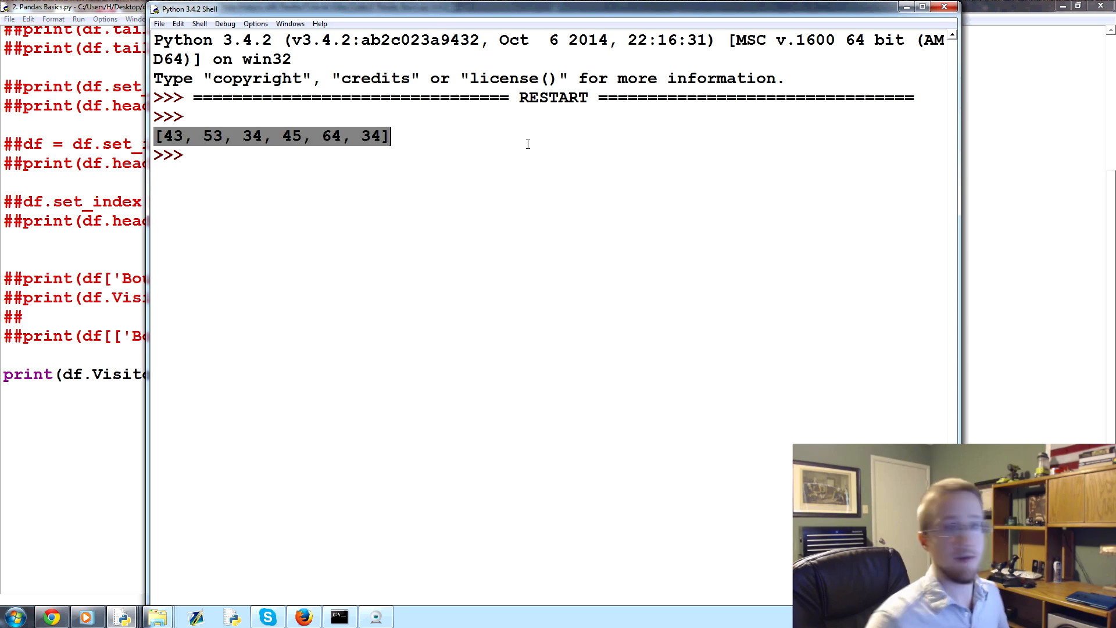
{"action": "mouse_move", "coordinate": [275, 400]}
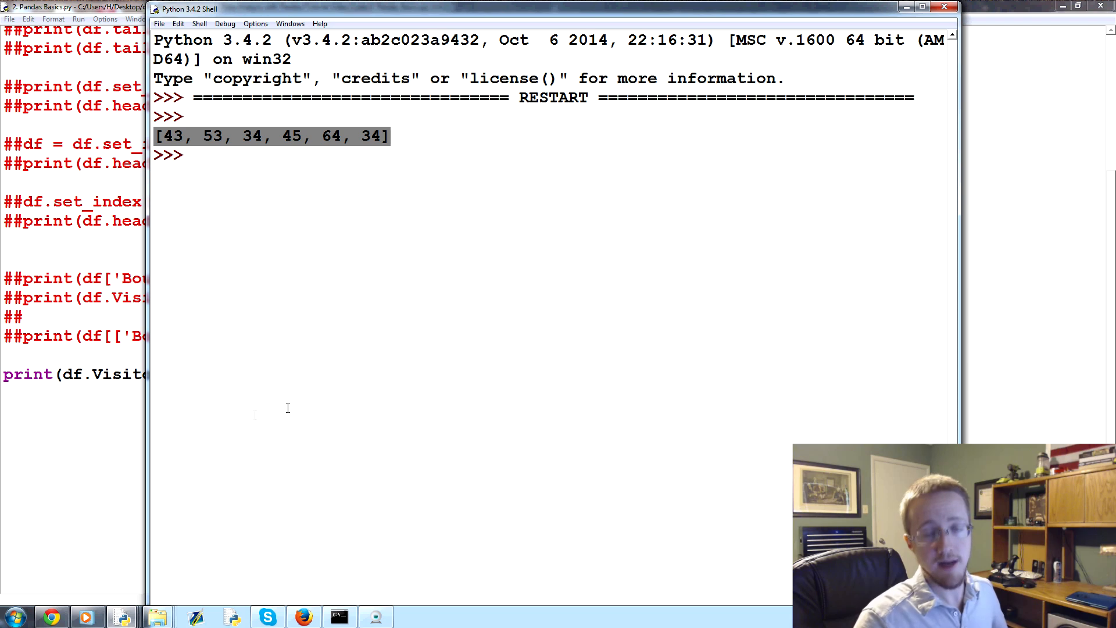
{"action": "mouse_move", "coordinate": [307, 318]}
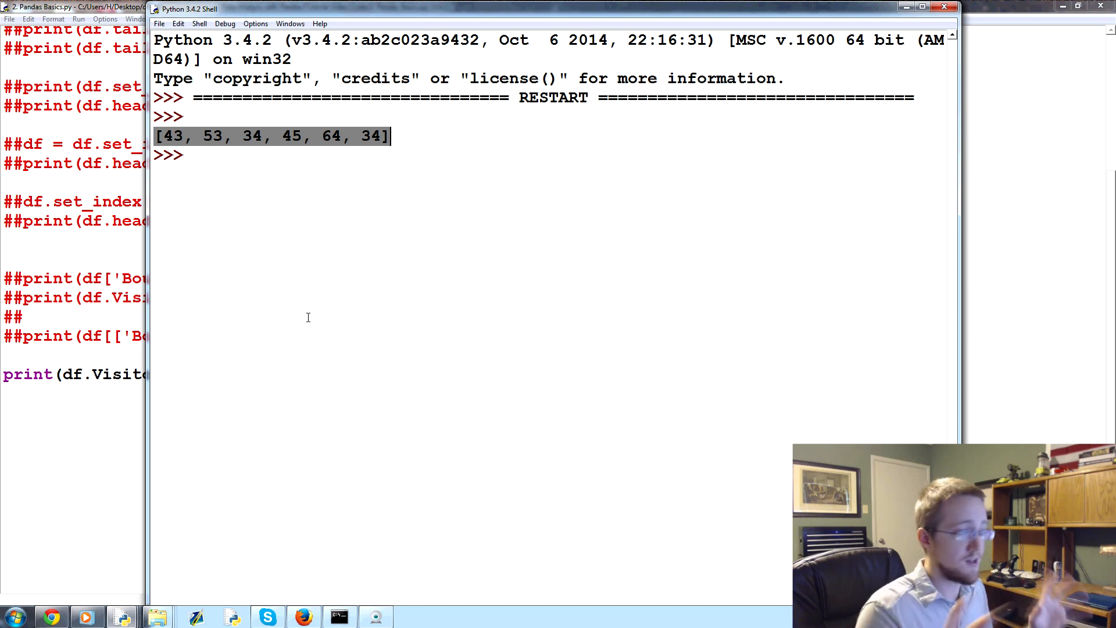
{"action": "mouse_move", "coordinate": [102, 400]}
{"action": "type", "text": "print"}
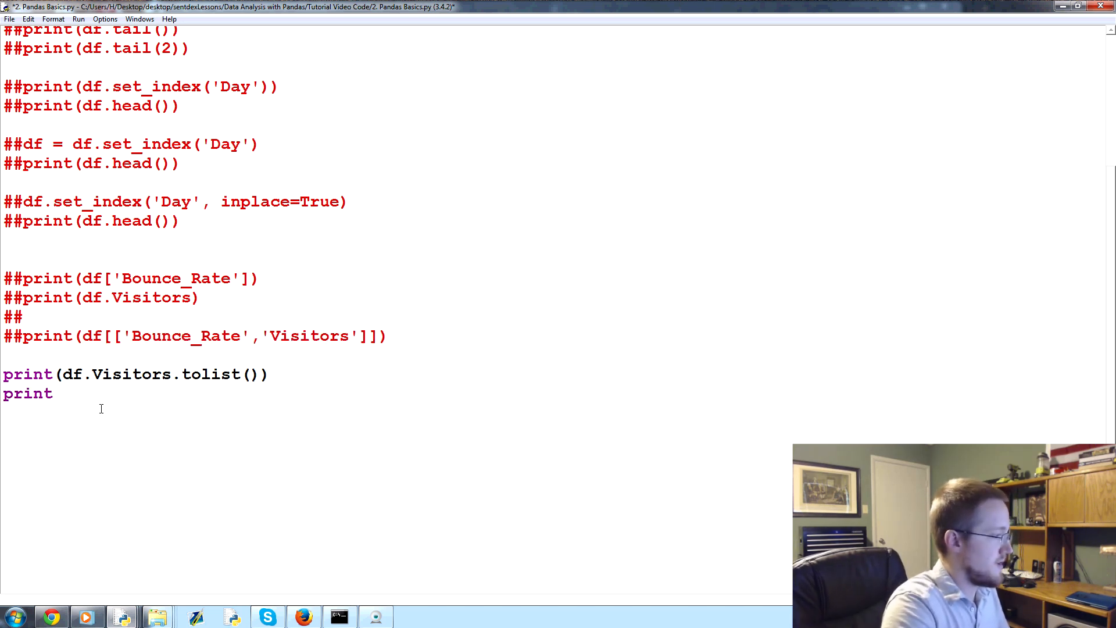
Run print(df[['Bounce_Rate','Visitors']].tolist()), see the AttributeError, and close the shell.
{"action": "type", "text": "(df[['Bounce_Rate','Visitors']])"}
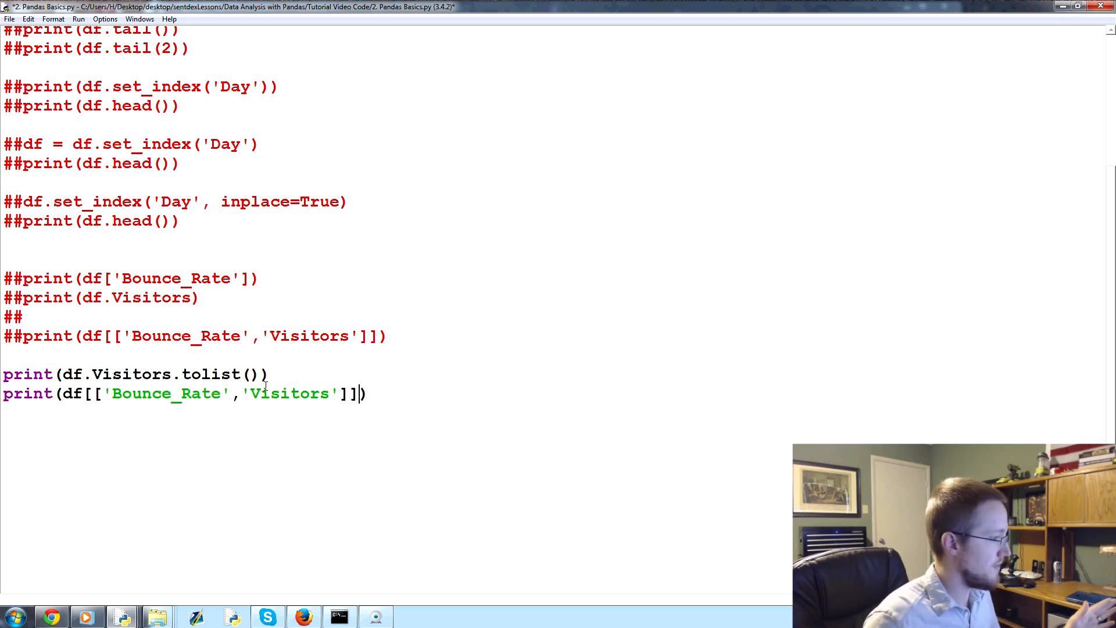
{"action": "type", "text": ".tolist("}
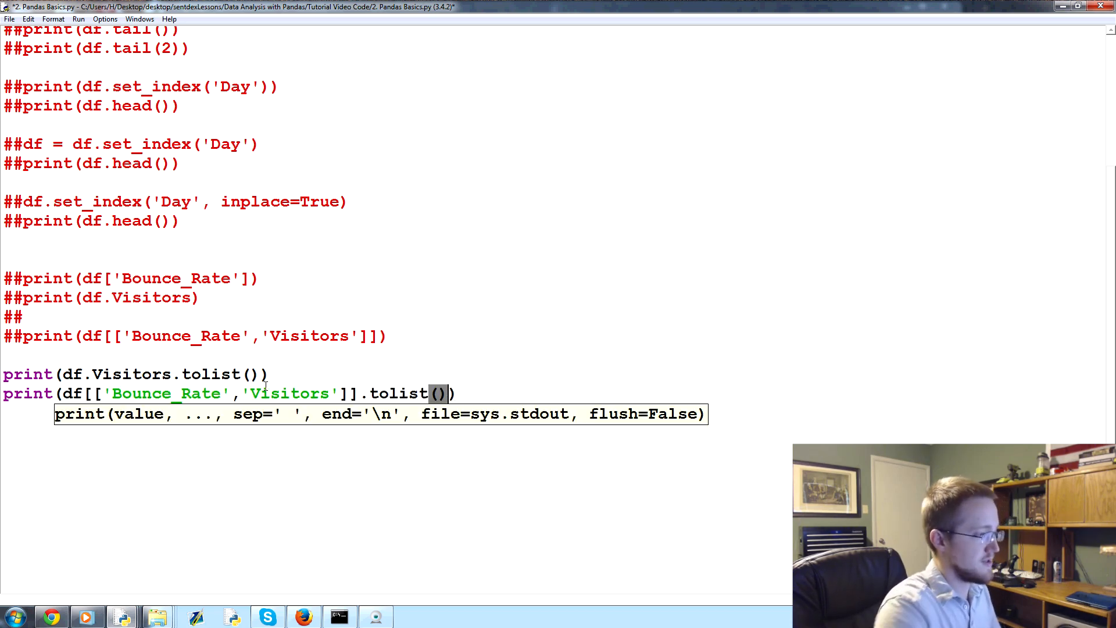
{"action": "key", "text": "F5"}
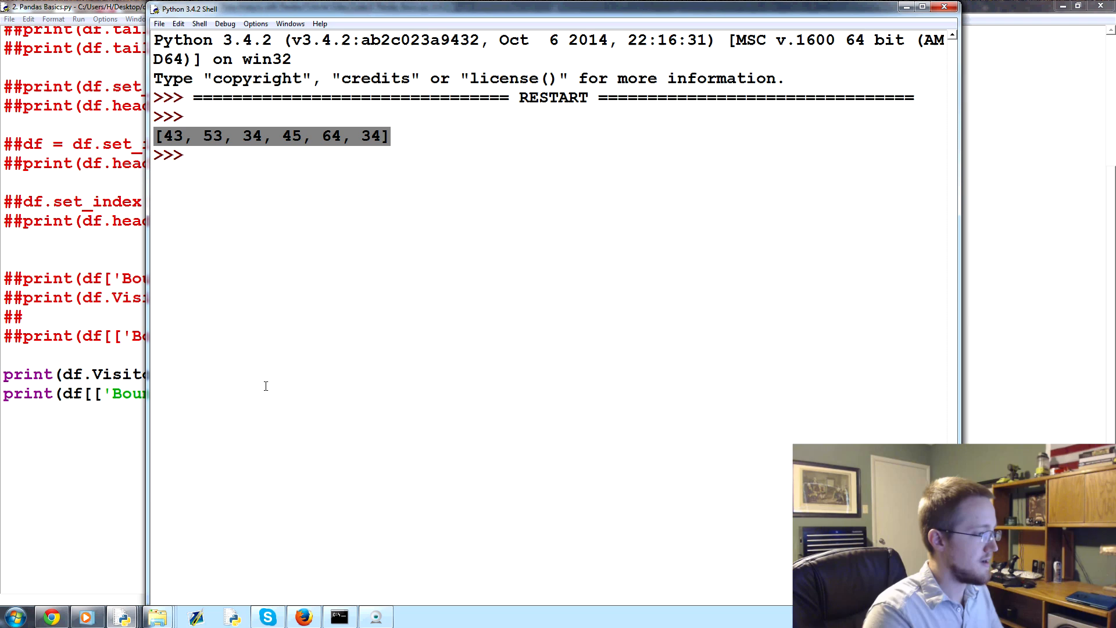
{"action": "key", "text": "F5"}
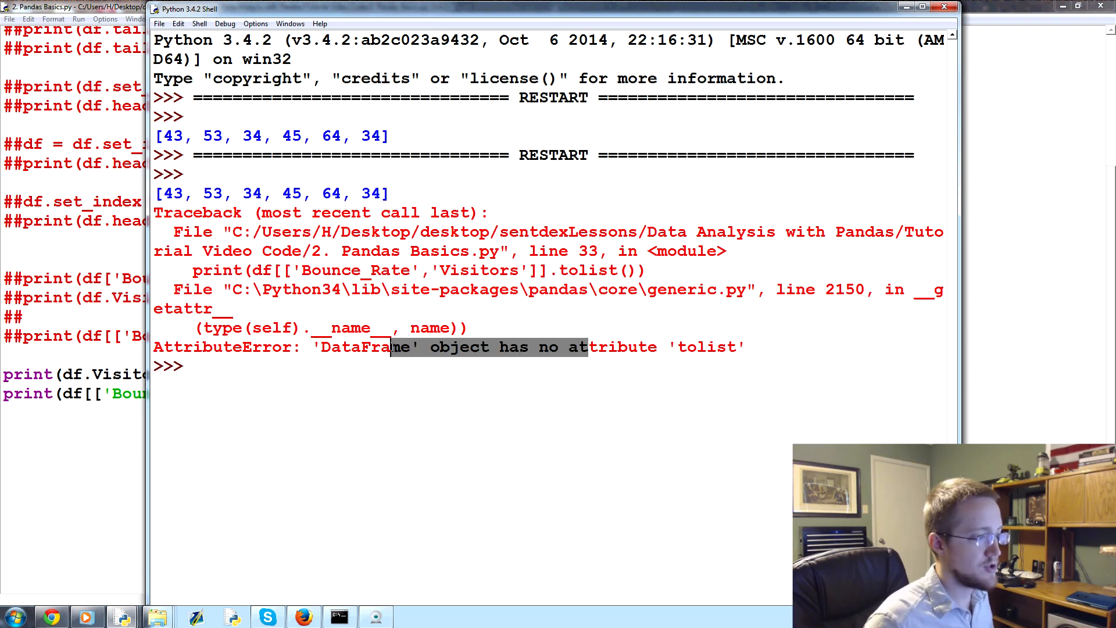
{"action": "double_click", "coordinate": [705, 347]}
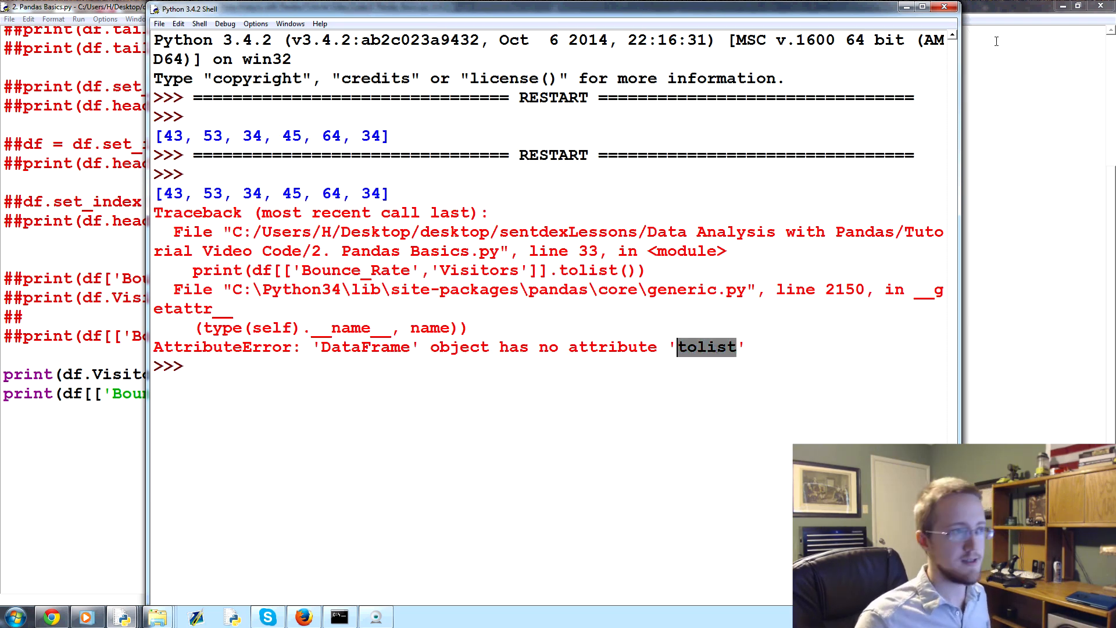
{"action": "mouse_move", "coordinate": [945, 9]}
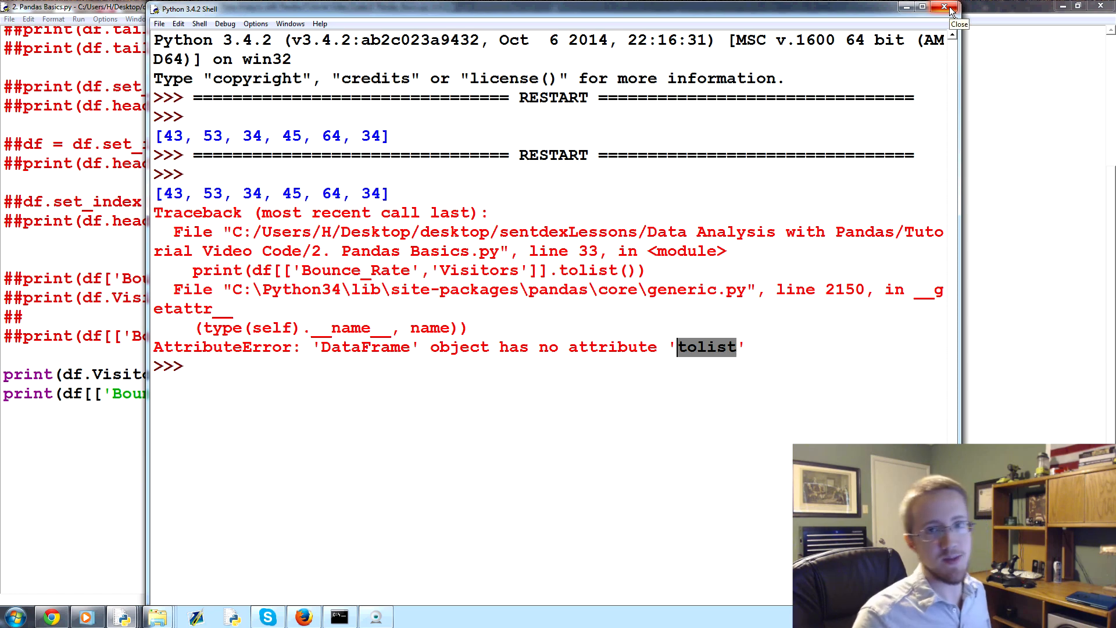
{"action": "left_click", "coordinate": [945, 7]}
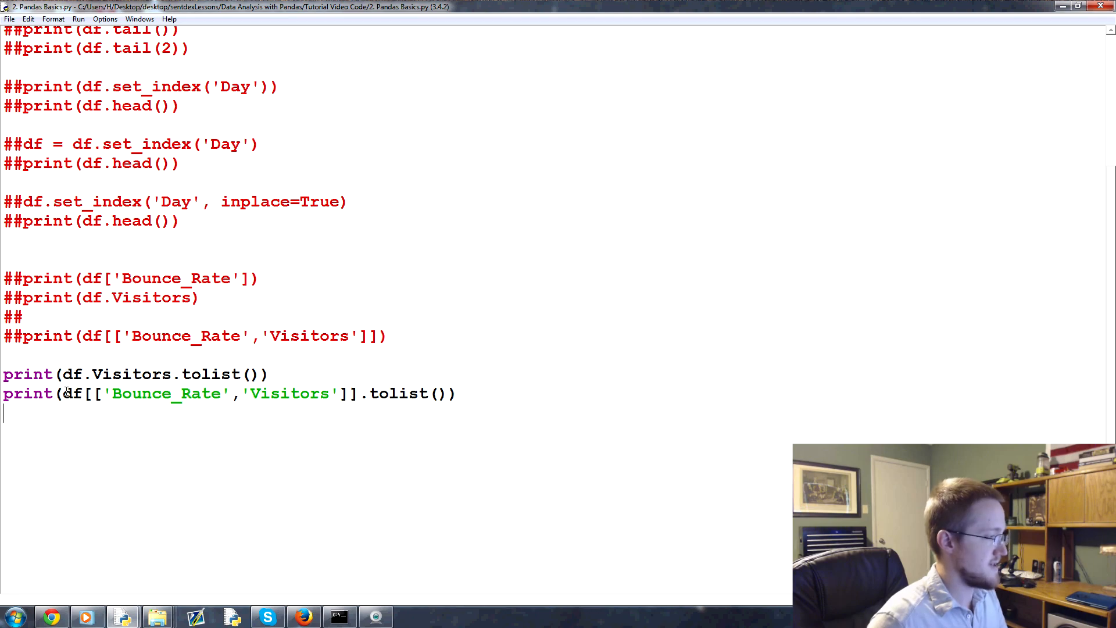
Import numpy as np, wrap the two-column selection in np.array, and run the script.
{"action": "scroll", "scroll_direction": "up", "scroll_amount": 3}
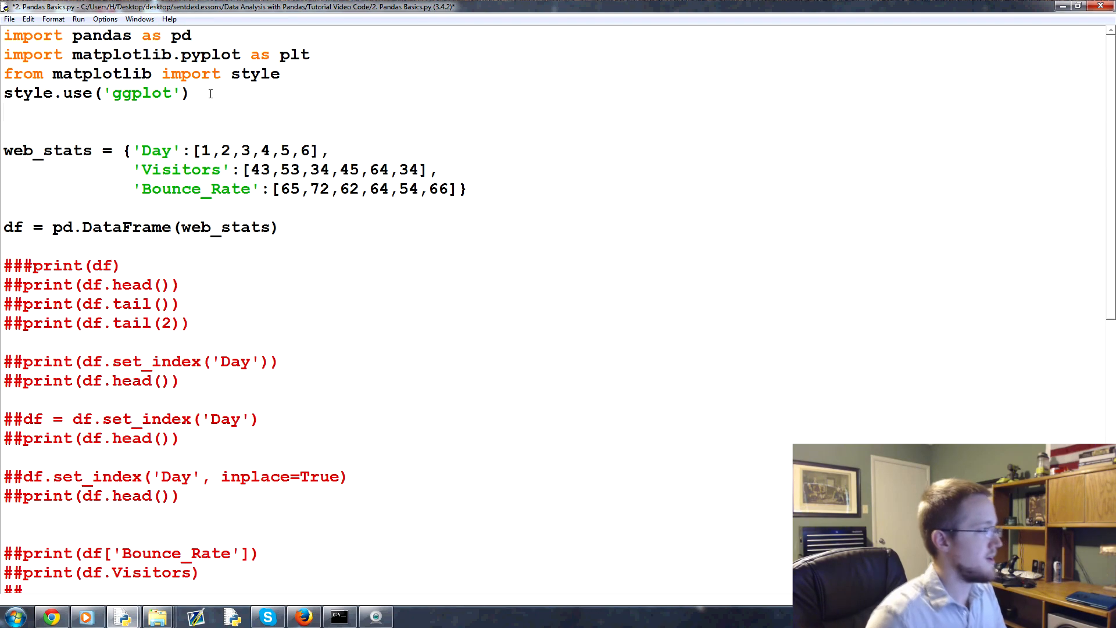
{"action": "type", "text": "import n"}
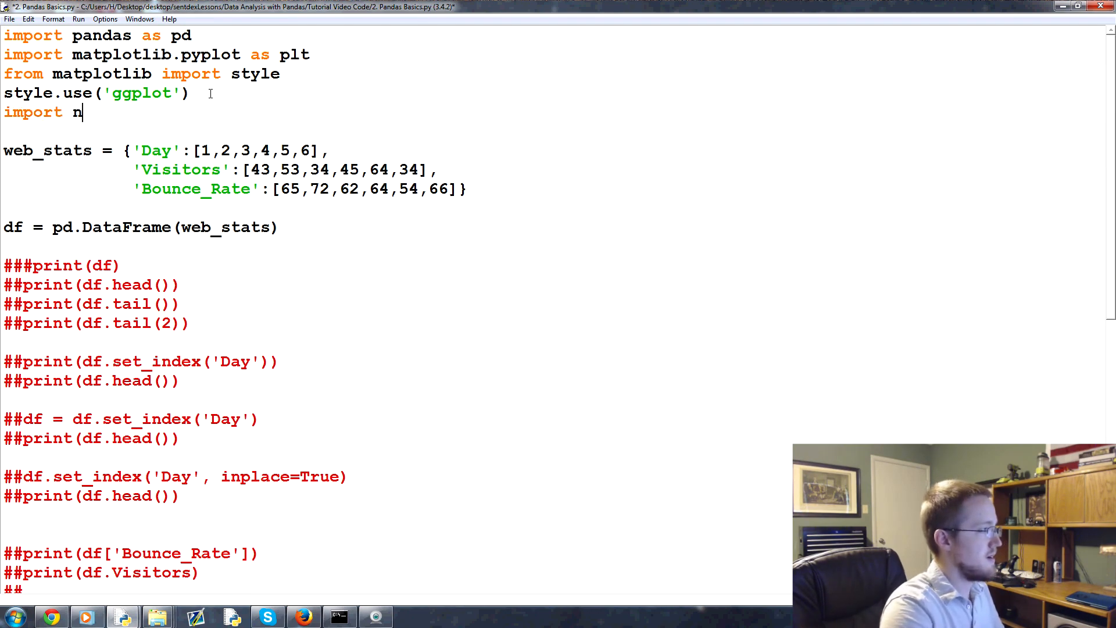
{"action": "type", "text": "umpy as np"}
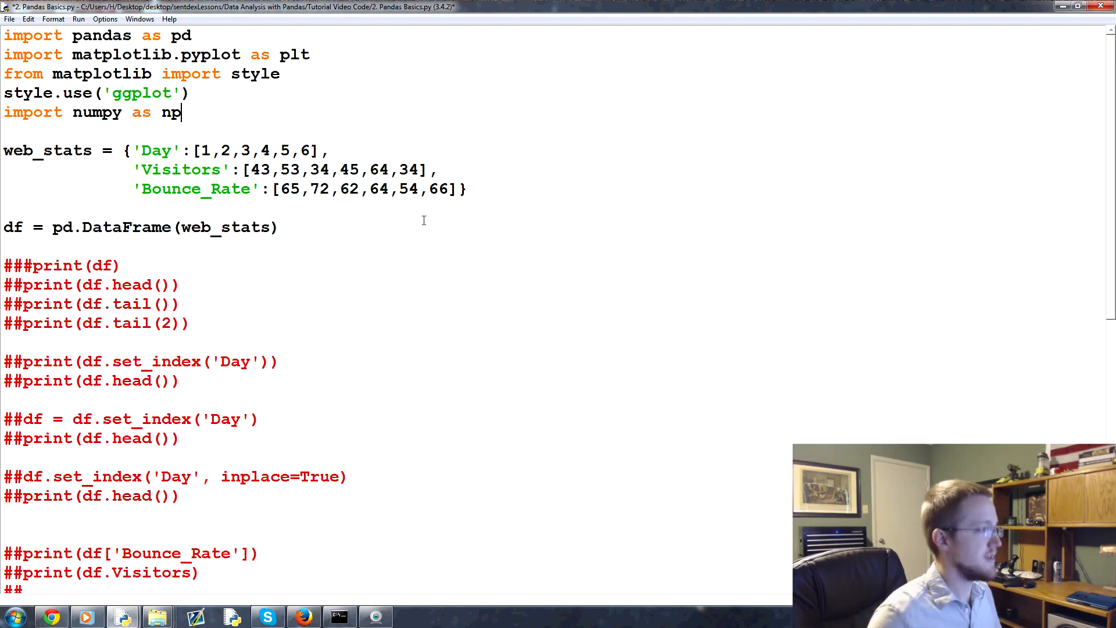
{"action": "scroll", "scroll_direction": "down", "scroll_amount": 3}
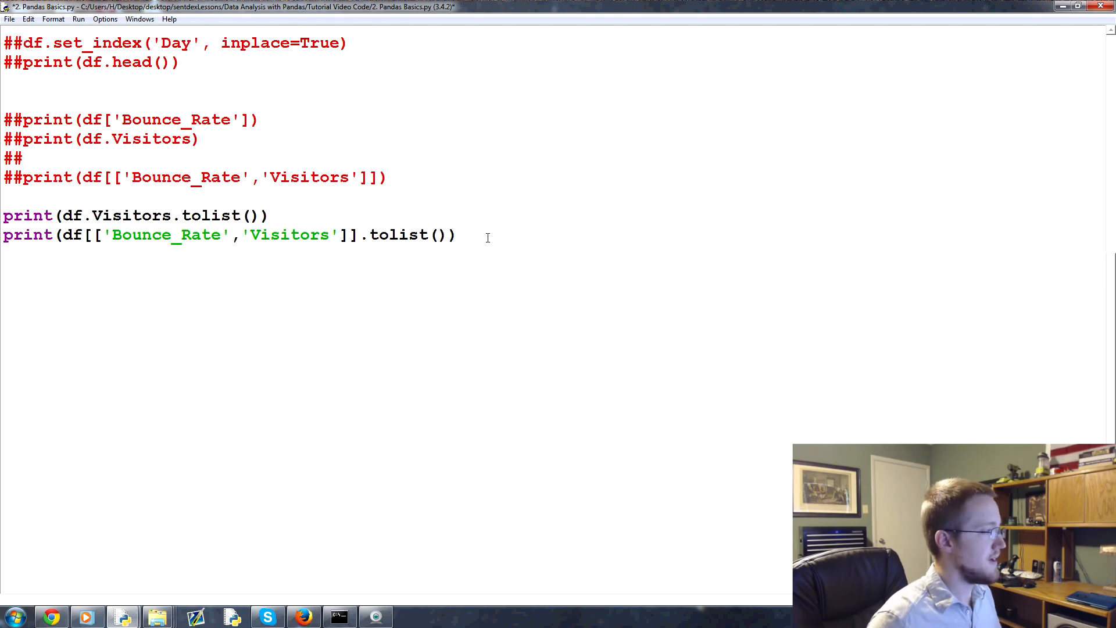
{"action": "key", "text": "BackSpace"}
{"action": "type", "text": "n"}
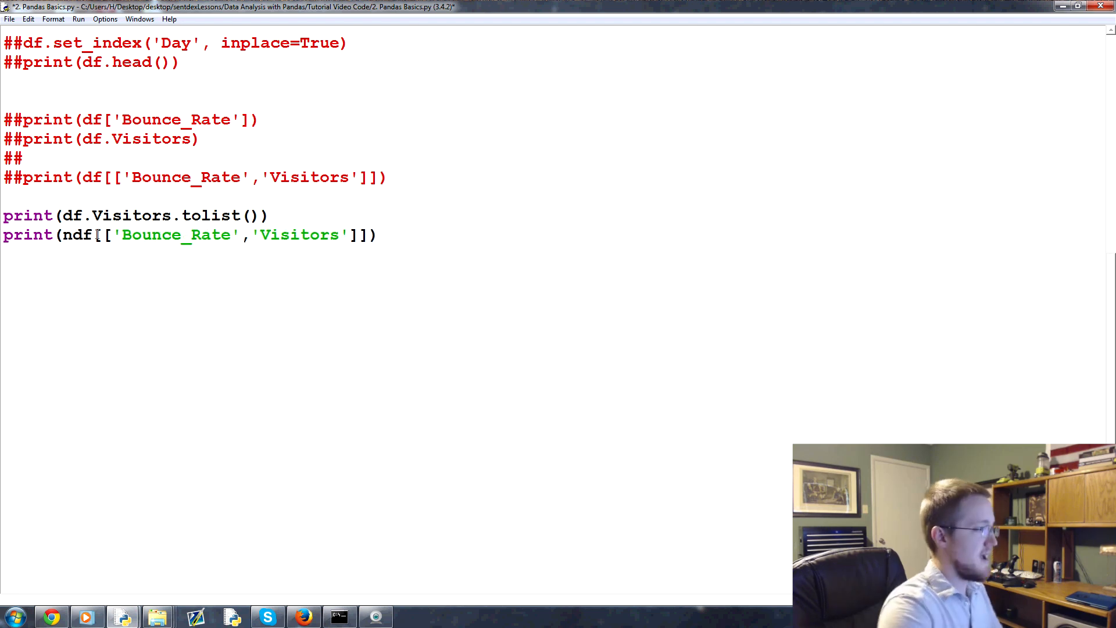
{"action": "type", "text": "p.array("}
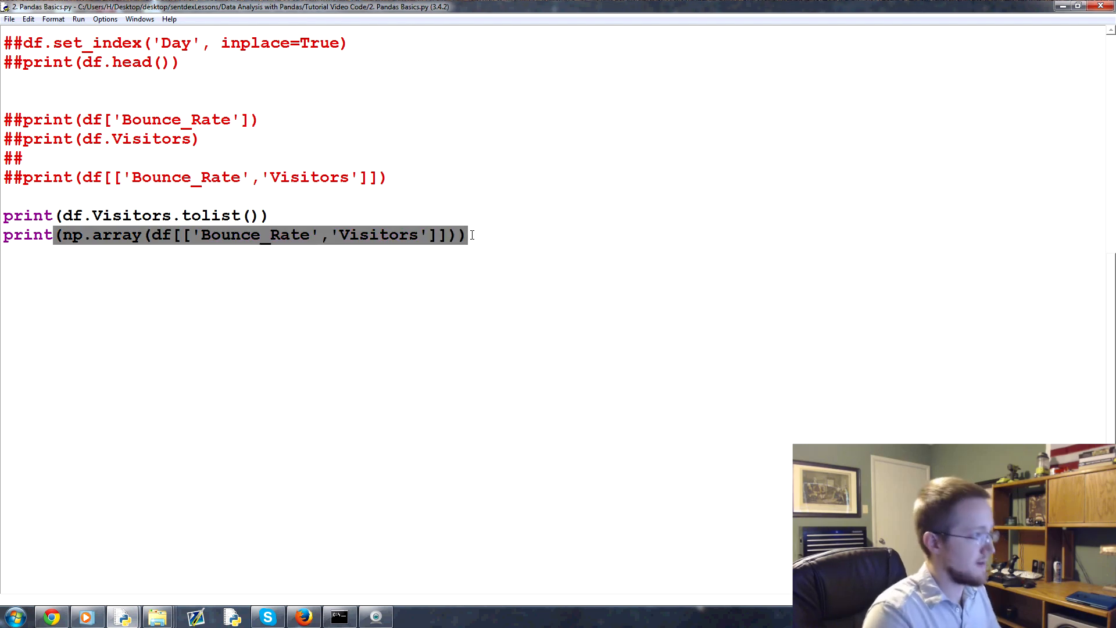
{"action": "key", "text": "F5"}
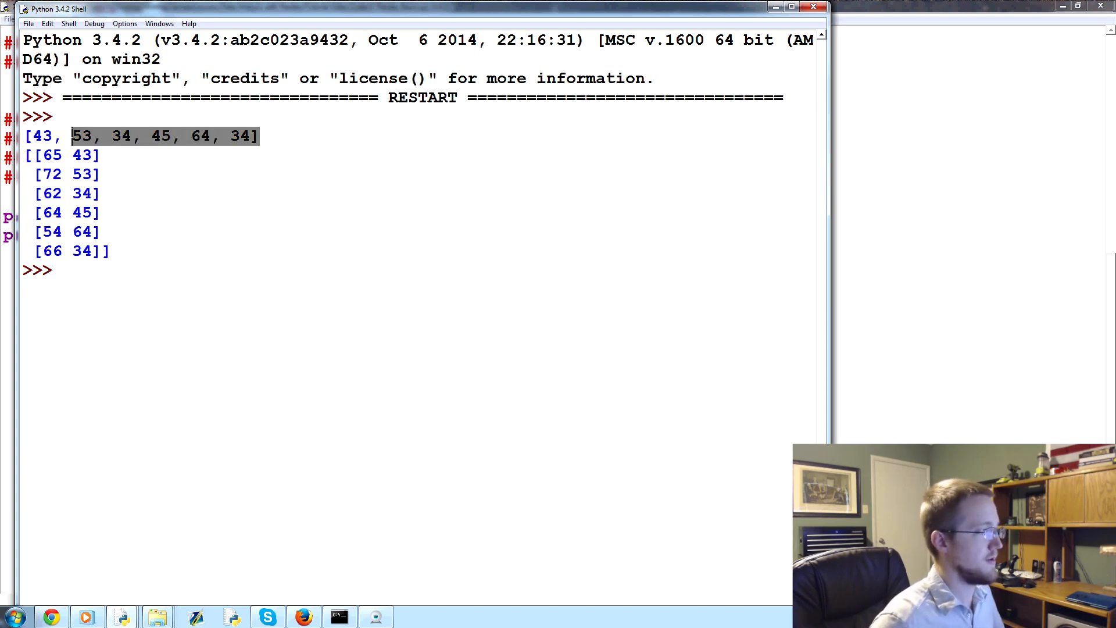
Select part of the shell output to inspect the list and array results.
{"action": "left_click_drag", "start_coordinate": [71, 136], "coordinate": [25, 136]}
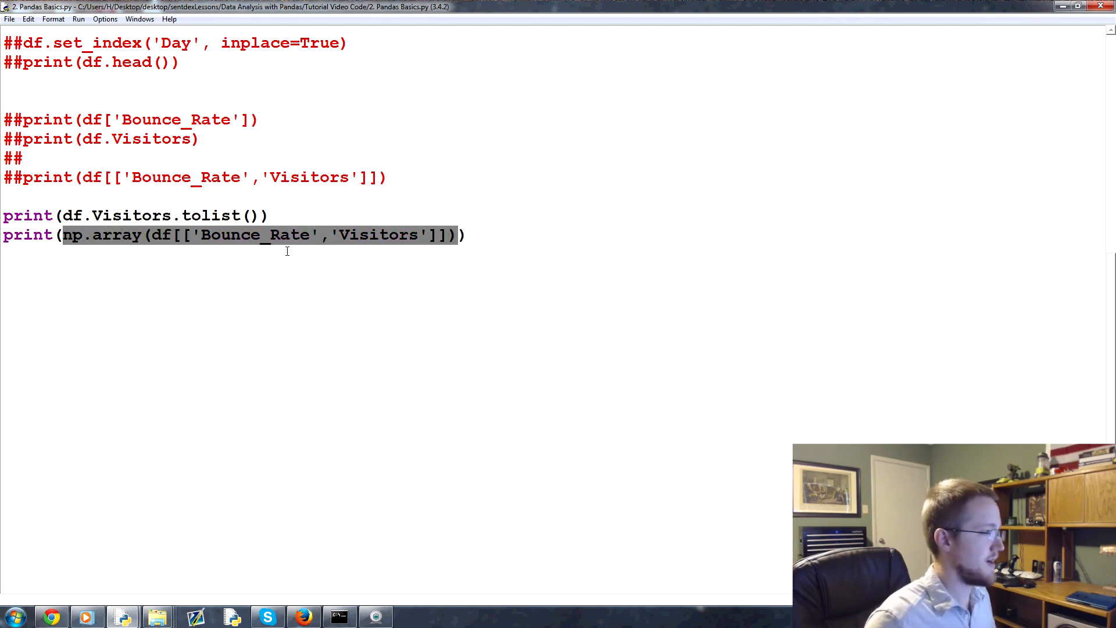
Add the line df2 = pd.DataFrame(np.array(df[['Bounce_Rate','Visitors']])) to the script.
{"action": "type", "text": "df2"}
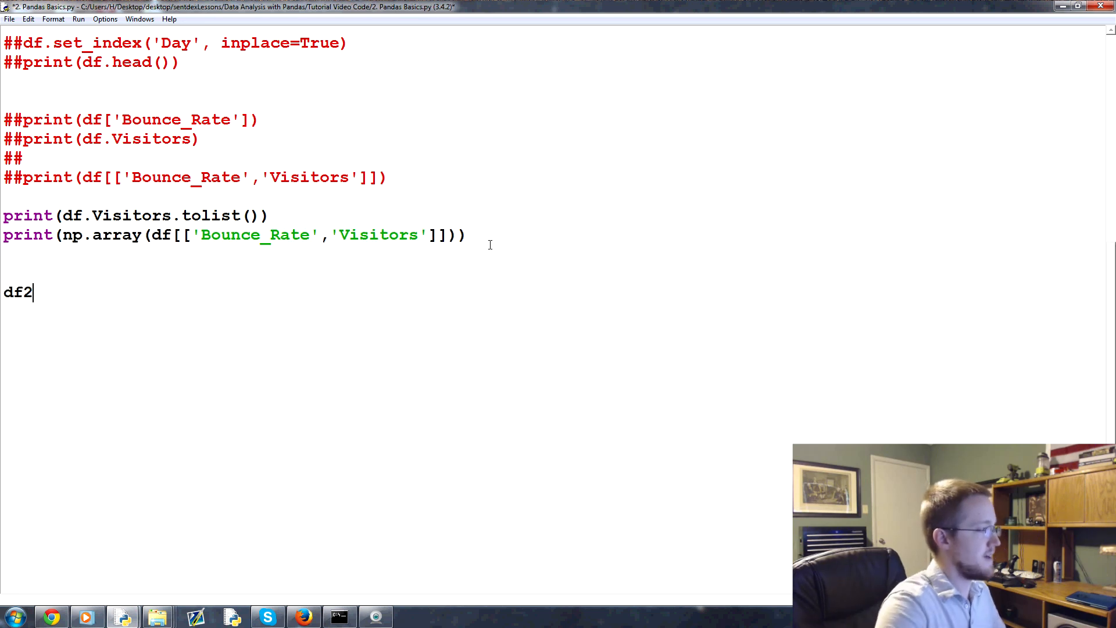
{"action": "type", "text": "= pd.D"}
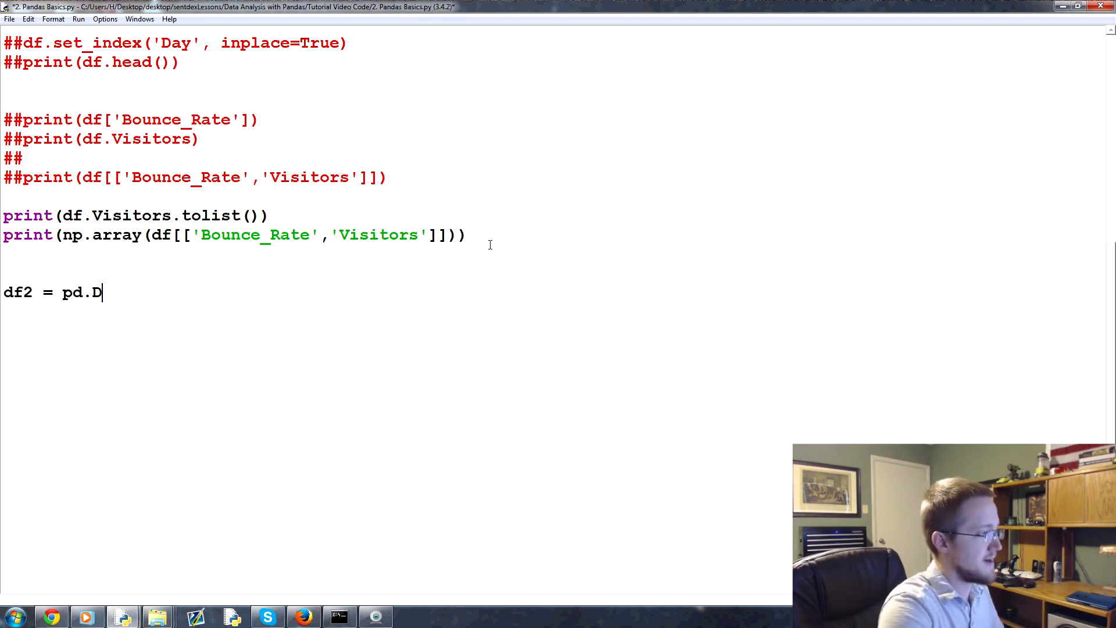
{"action": "type", "text": "ataFrame()"}
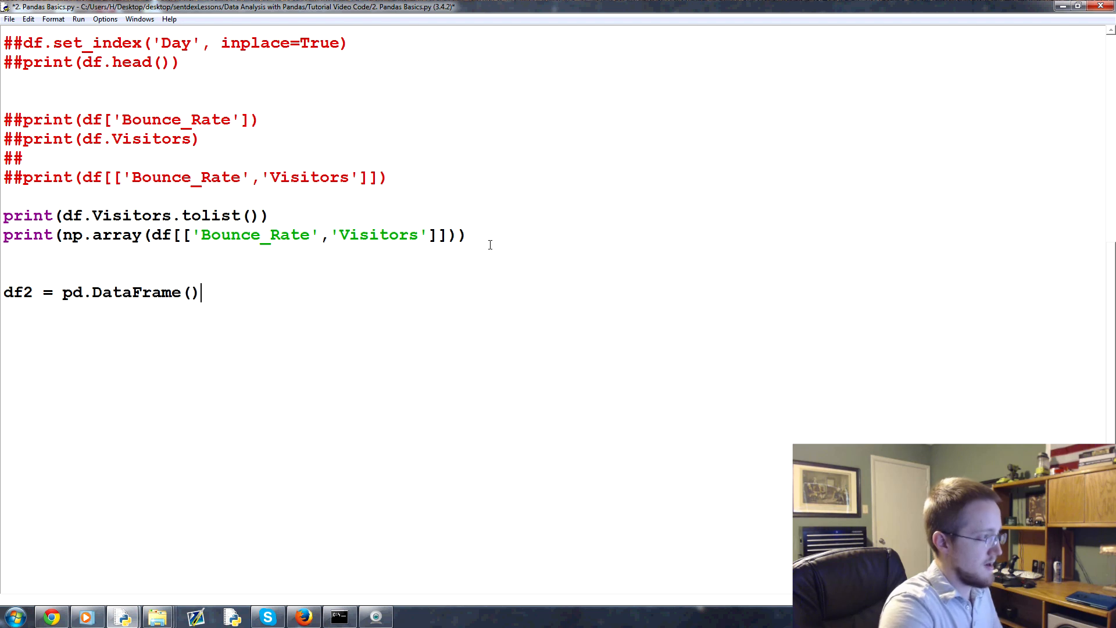
{"action": "type", "text": "np.array(df[['Bounce_Rate','Visitors']])"}
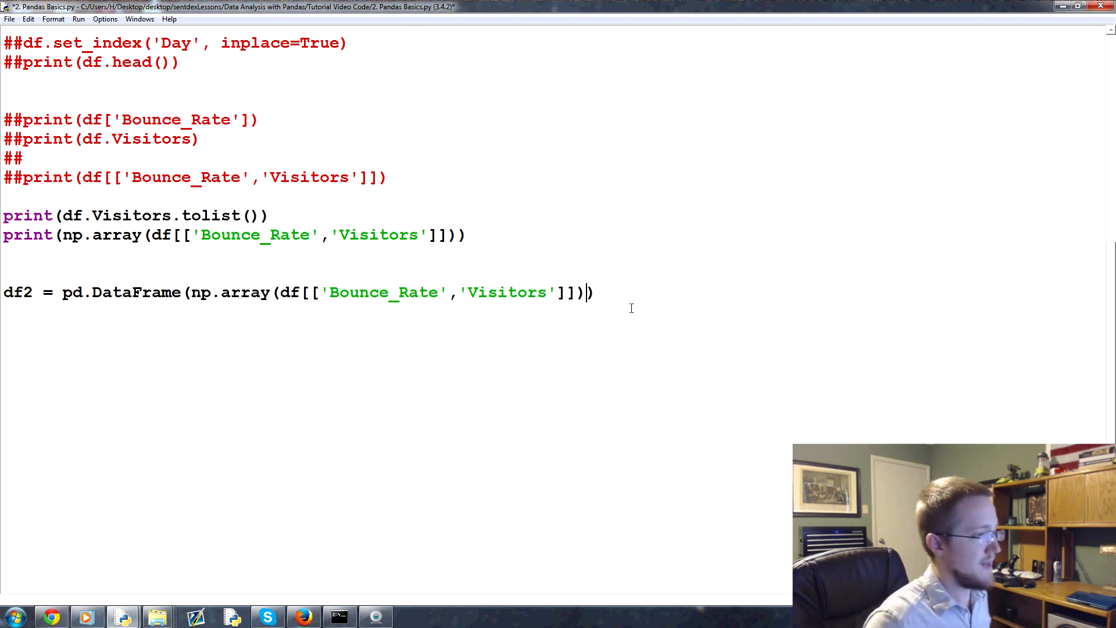
Add print(df2) and run the script with F5.
{"action": "type", "text": "print()"}
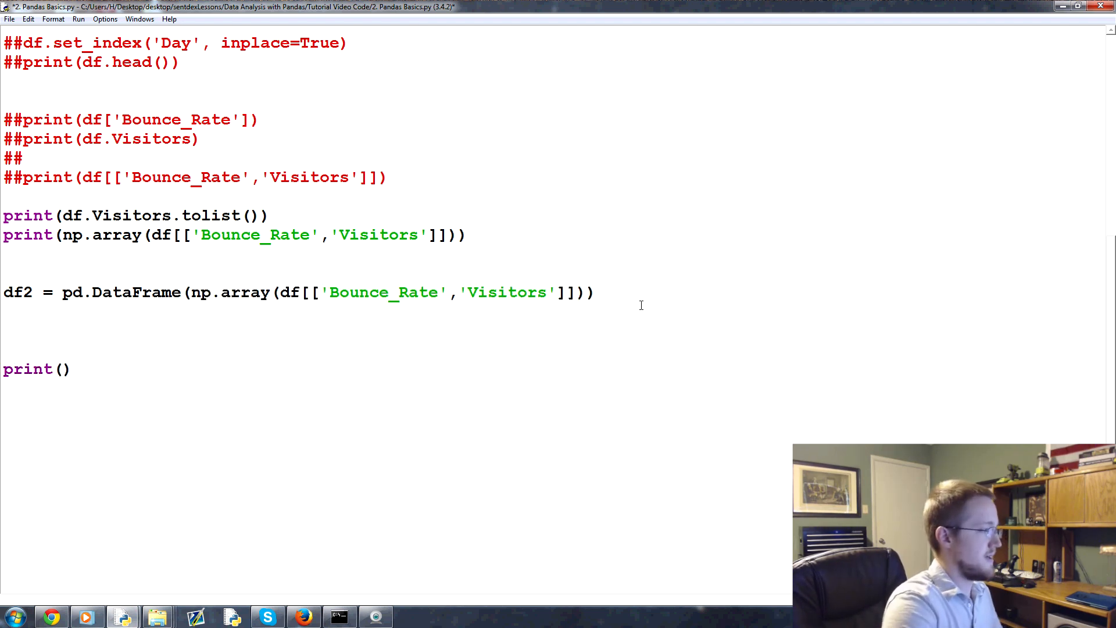
{"action": "type", "text": "df2"}
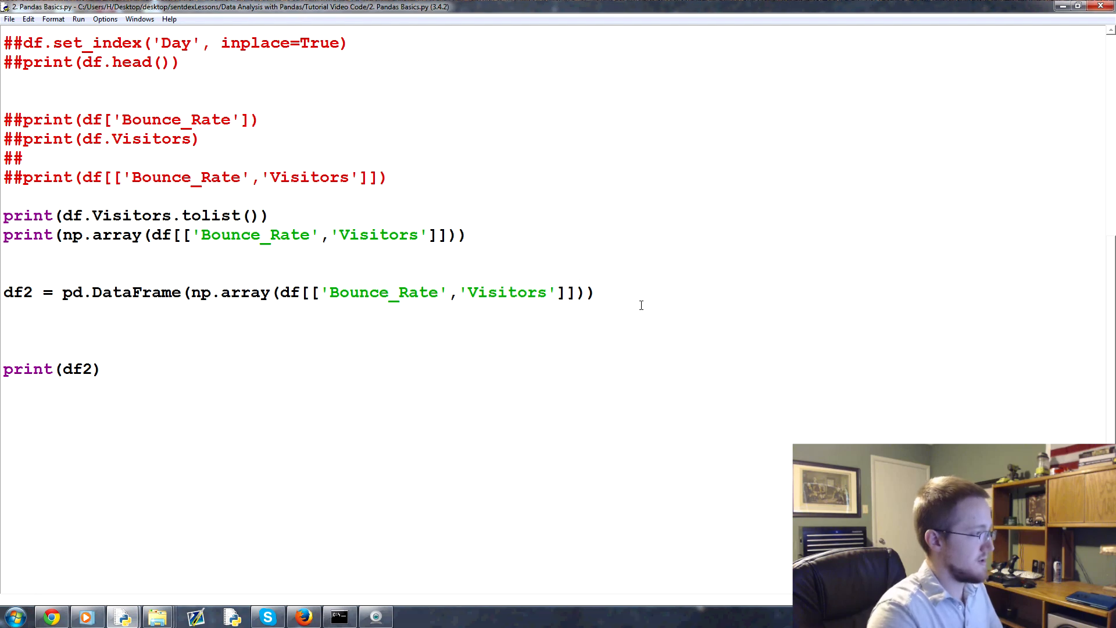
{"action": "key", "text": "F5"}
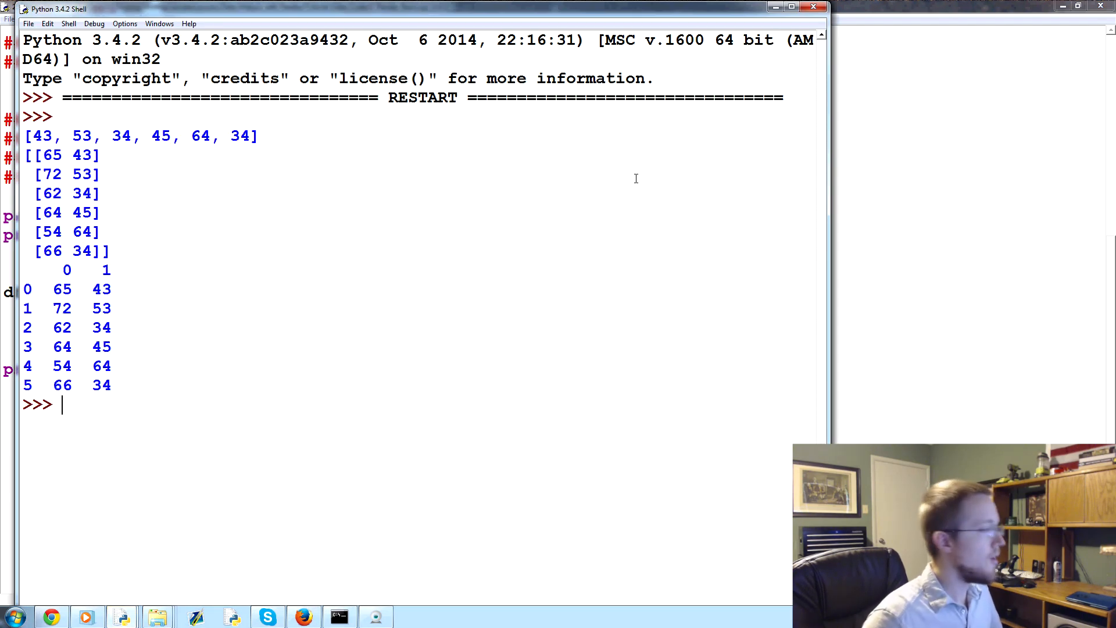
{"action": "mouse_move", "coordinate": [629, 171]}
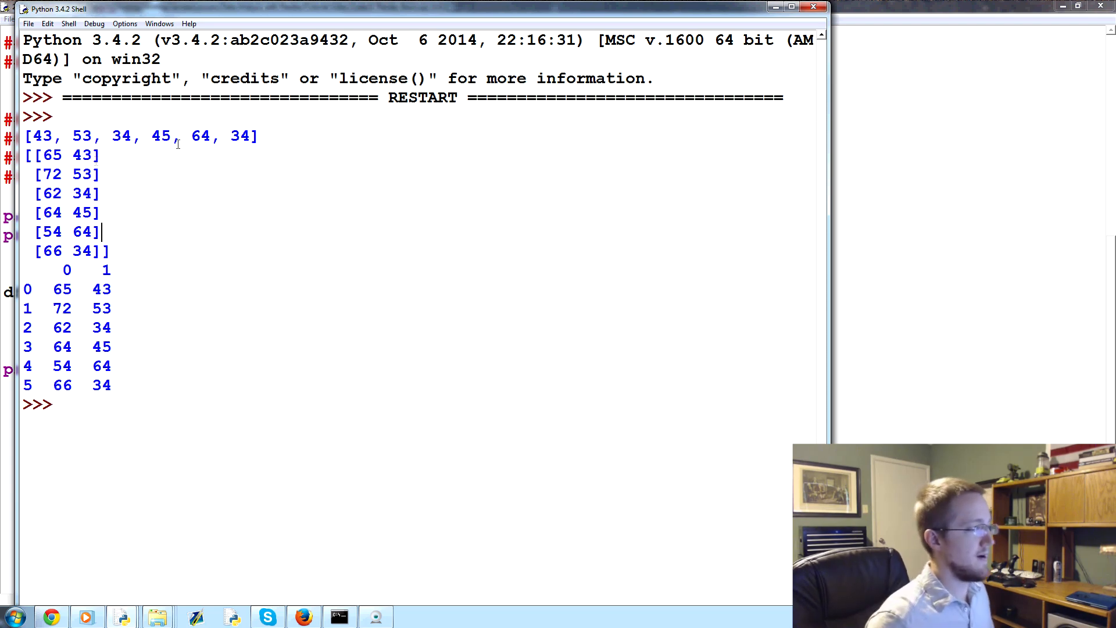
Review the printed df2 table with columns 0 and 1, then return to the script editor.
{"action": "left_click_drag", "start_coordinate": [24, 156], "coordinate": [108, 250]}
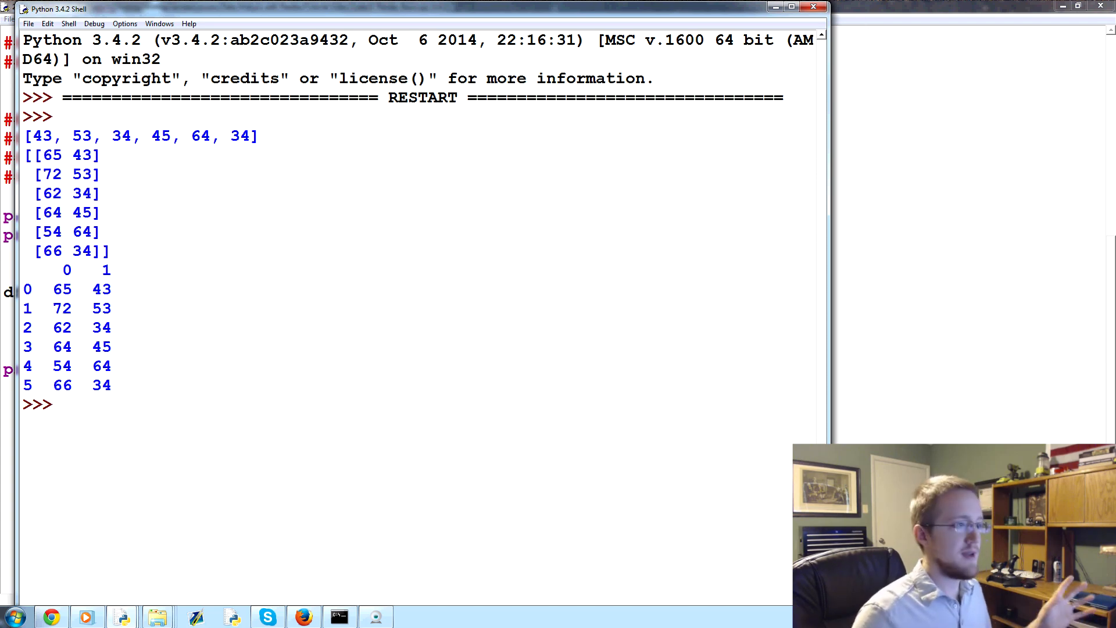
{"action": "left_click", "coordinate": [122, 616]}
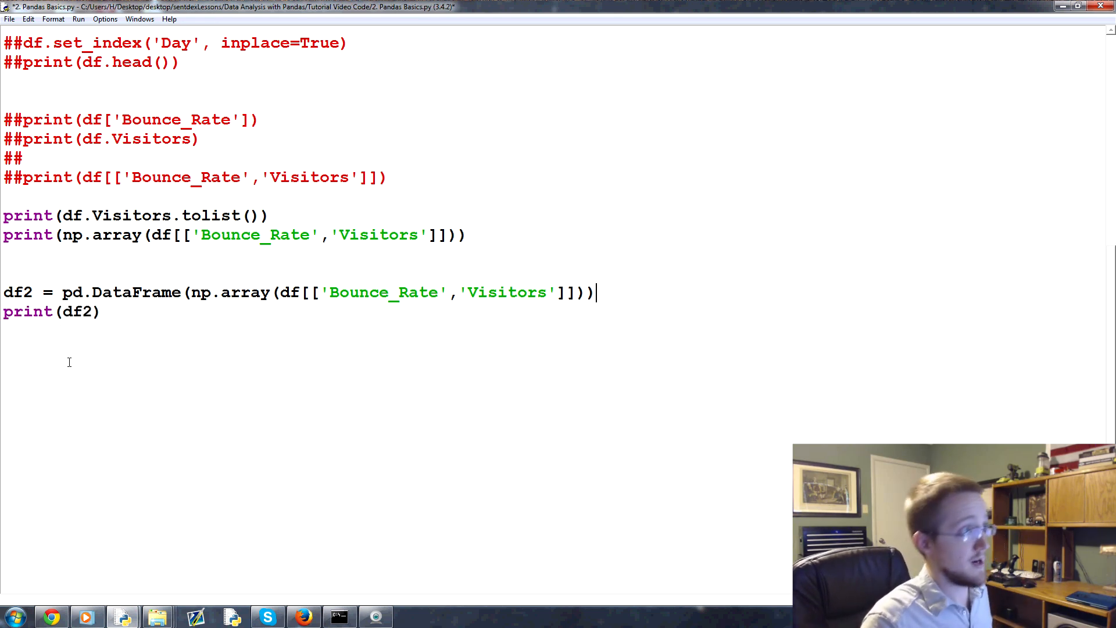
{"action": "mouse_move", "coordinate": [68, 282]}
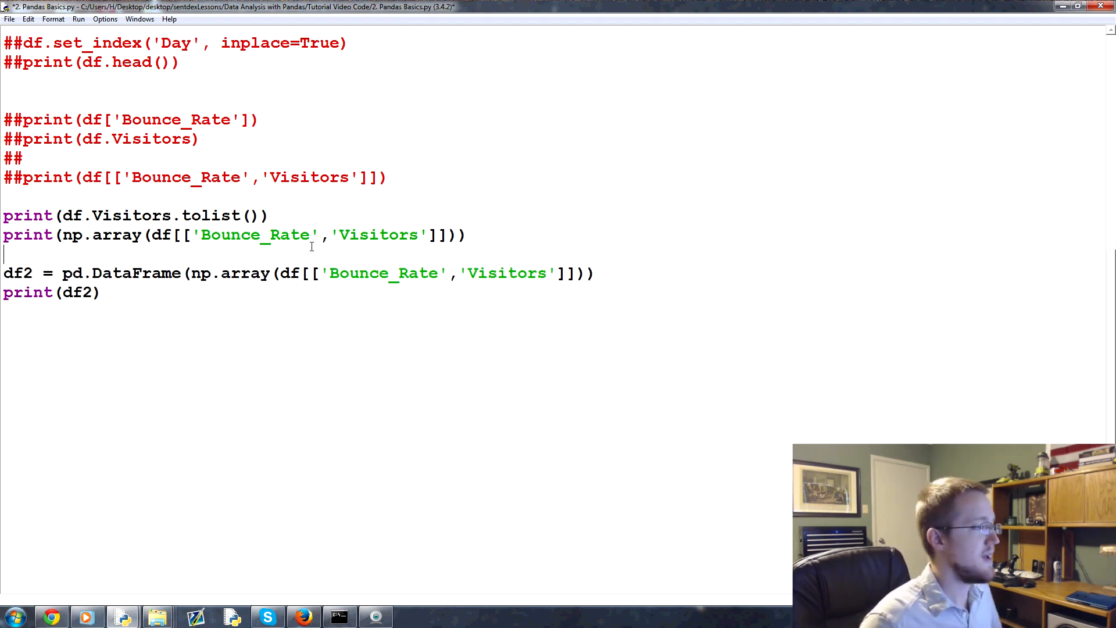
{"action": "mouse_move", "coordinate": [315, 221]}
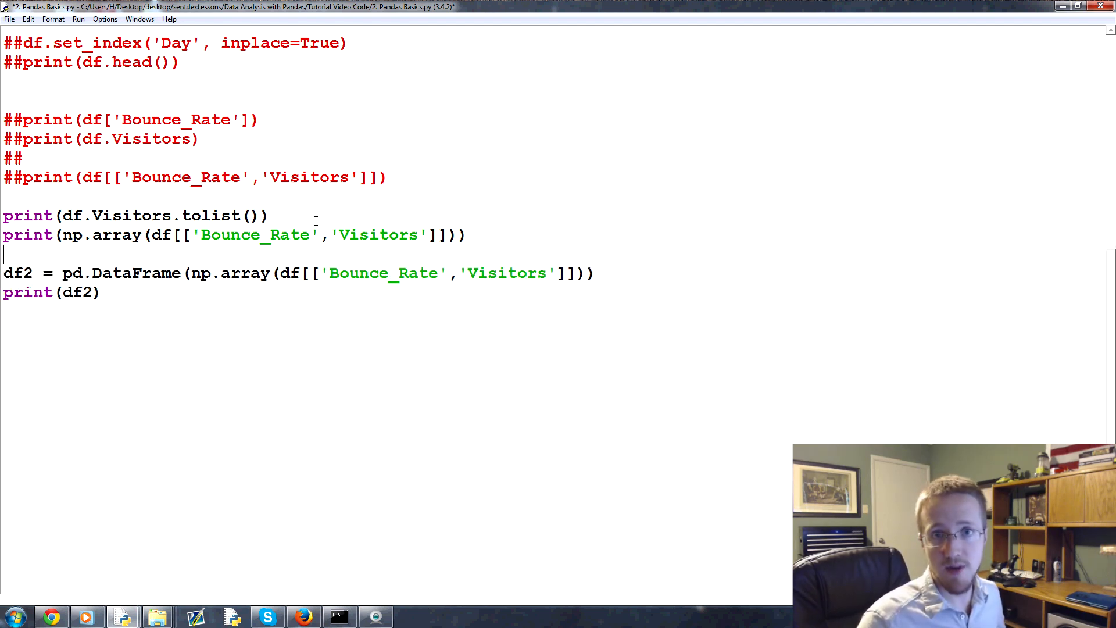
{"action": "mouse_move", "coordinate": [307, 215]}
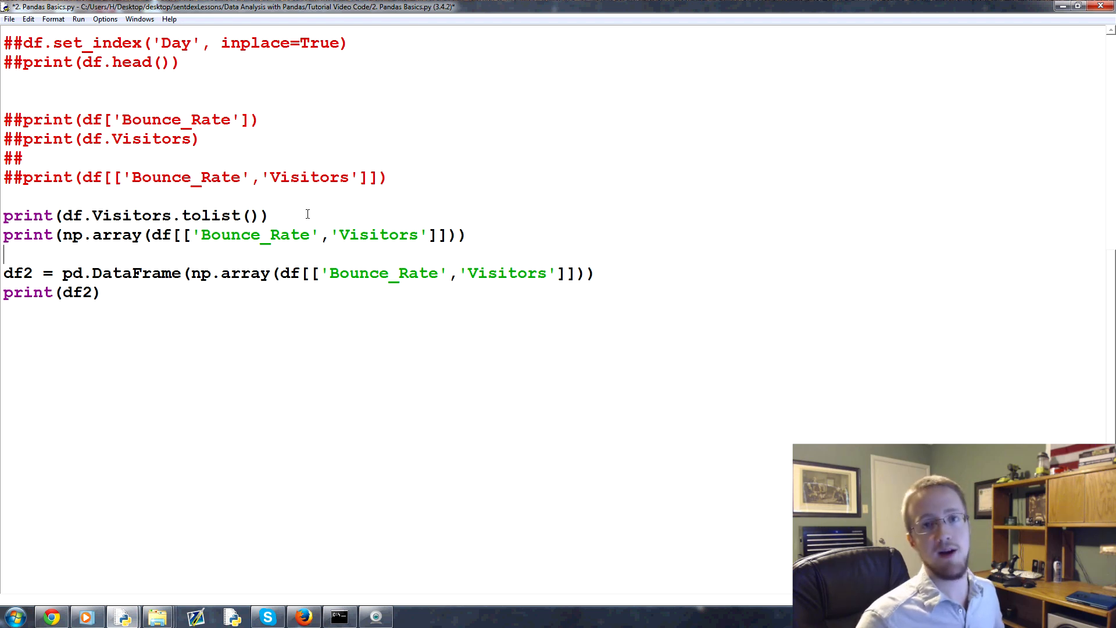
{"action": "mouse_move", "coordinate": [252, 153]}
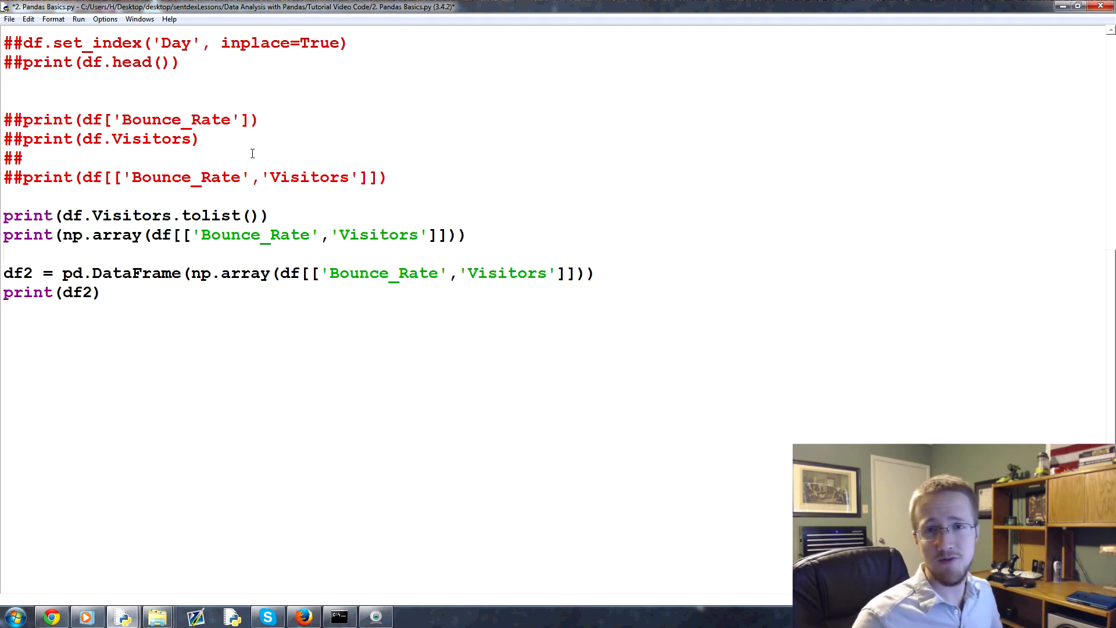
{"action": "mouse_move", "coordinate": [240, 145]}
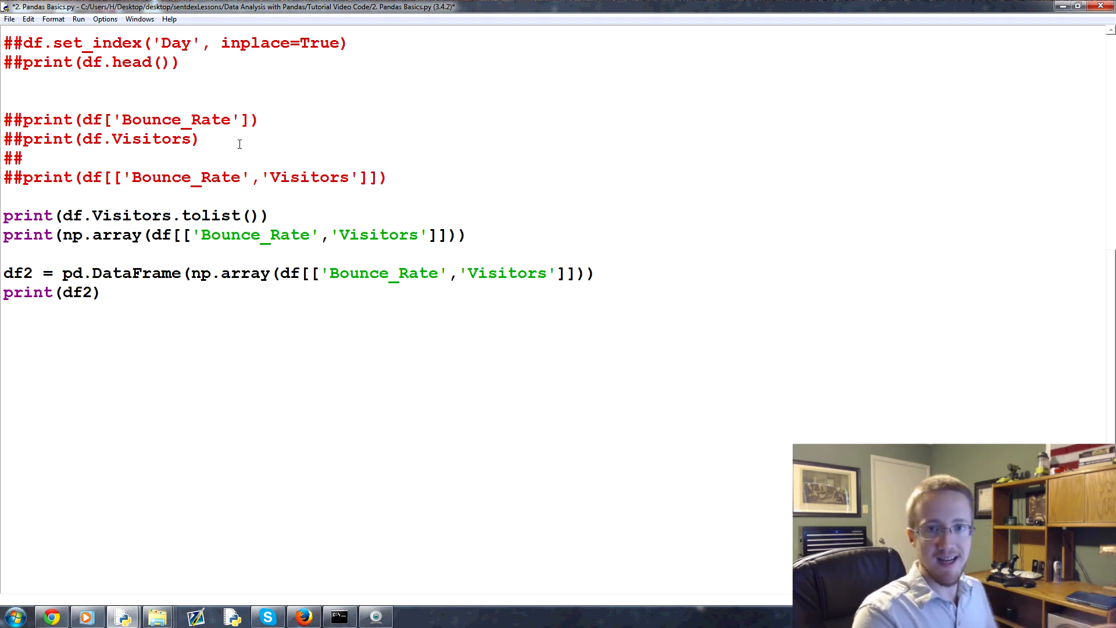